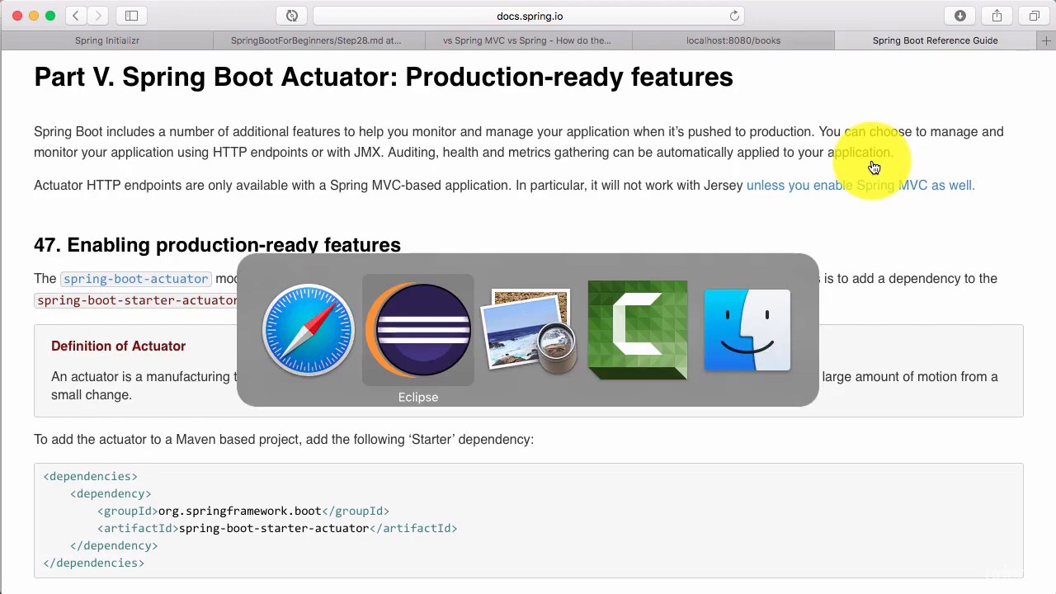
- Switch to Eclipse and select pom.xml in the springboot-in-10-steps Package Explorer
{"action": "left_click", "coordinate": [418, 330]}
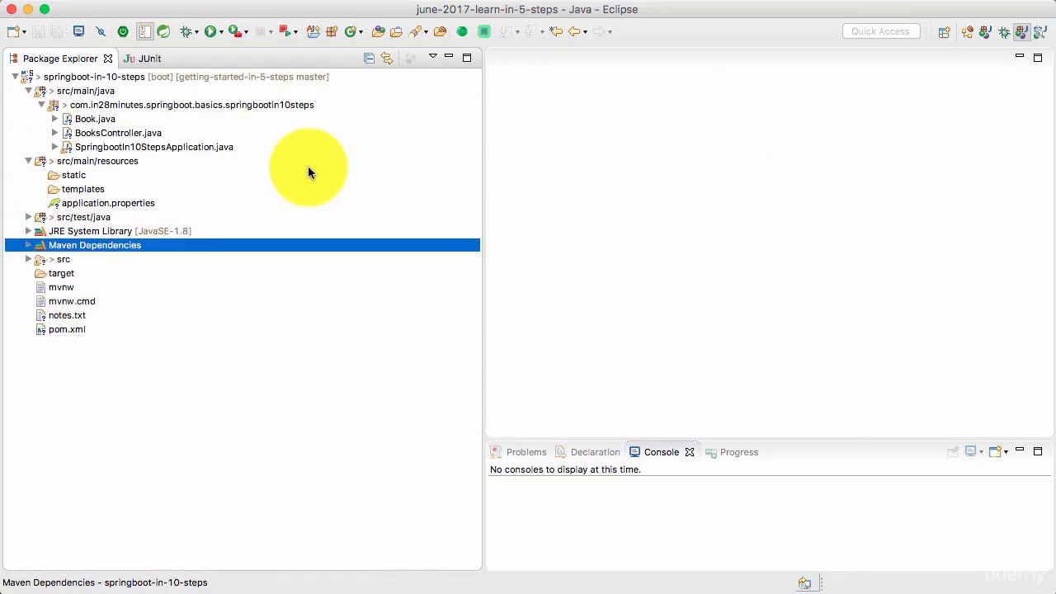
{"action": "left_click", "coordinate": [62, 287]}
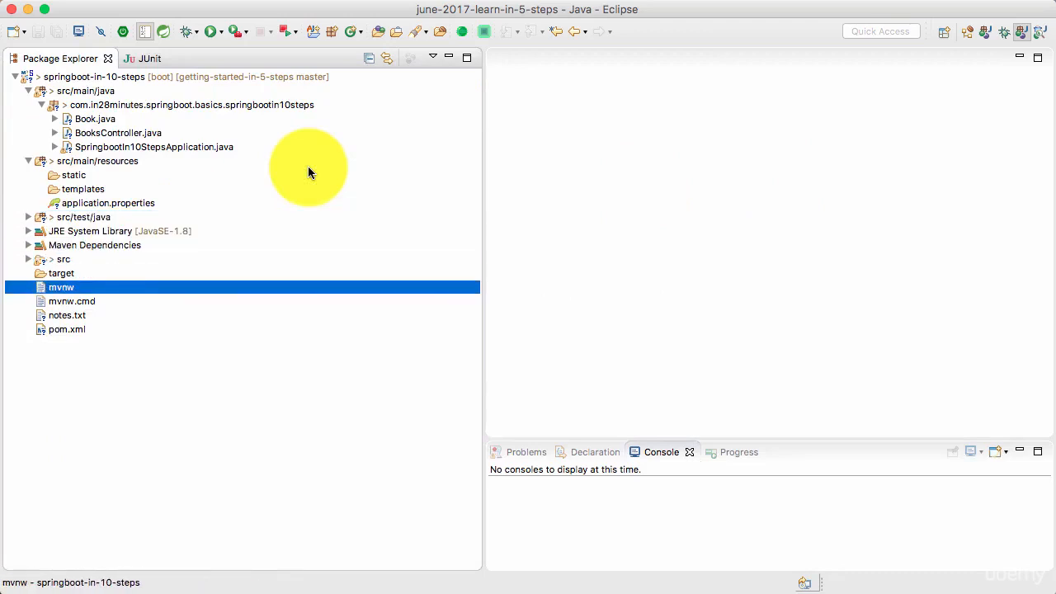
{"action": "left_click", "coordinate": [68, 330]}
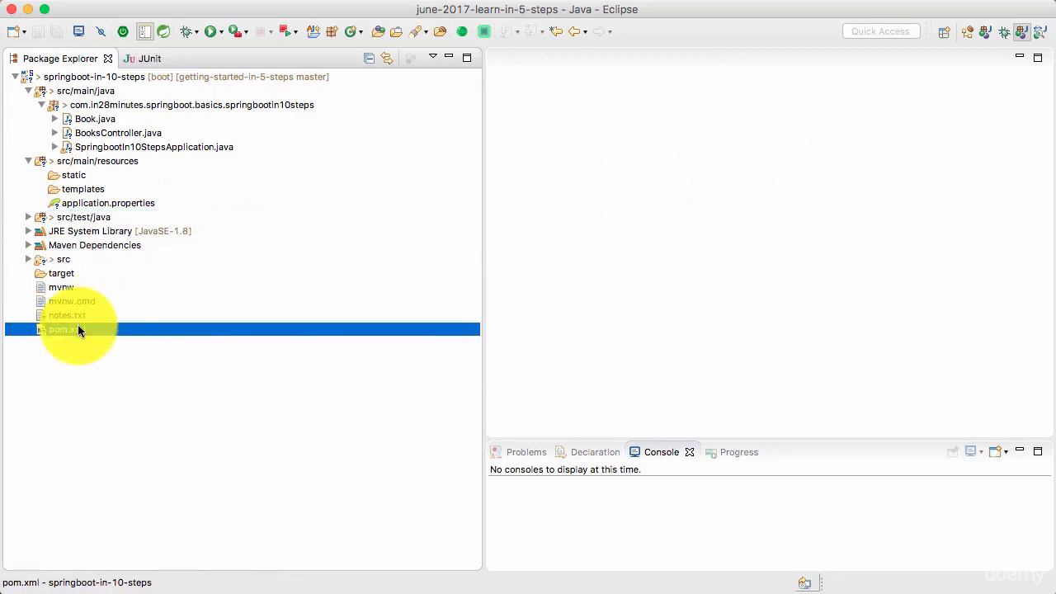
- Add a spring-boot-starter-actuator dependency block to pom.xml after the web starter
{"action": "double_click", "coordinate": [66, 331]}
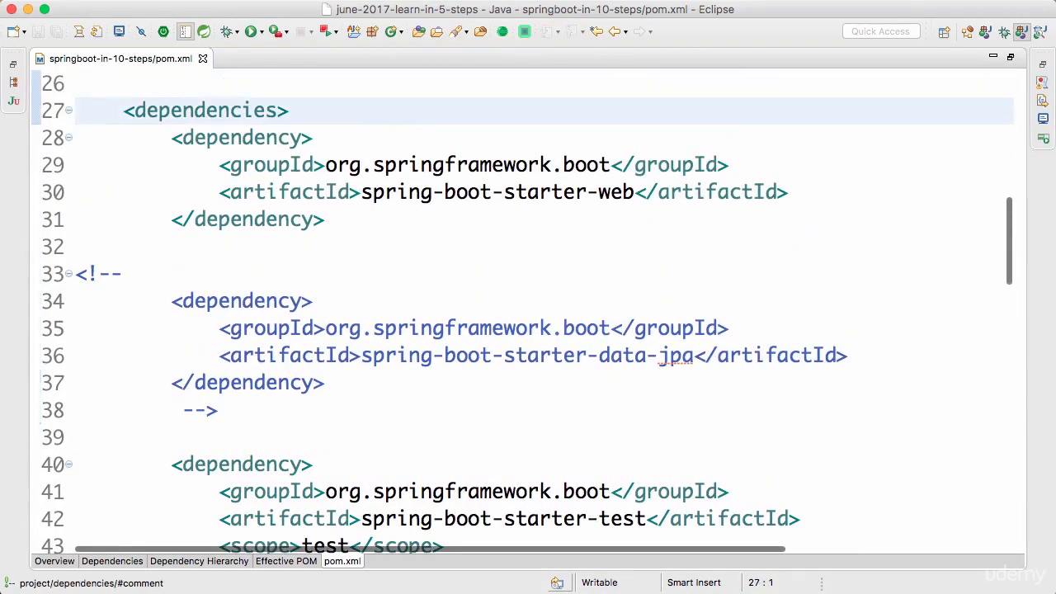
{"action": "left_click", "coordinate": [82, 274]}
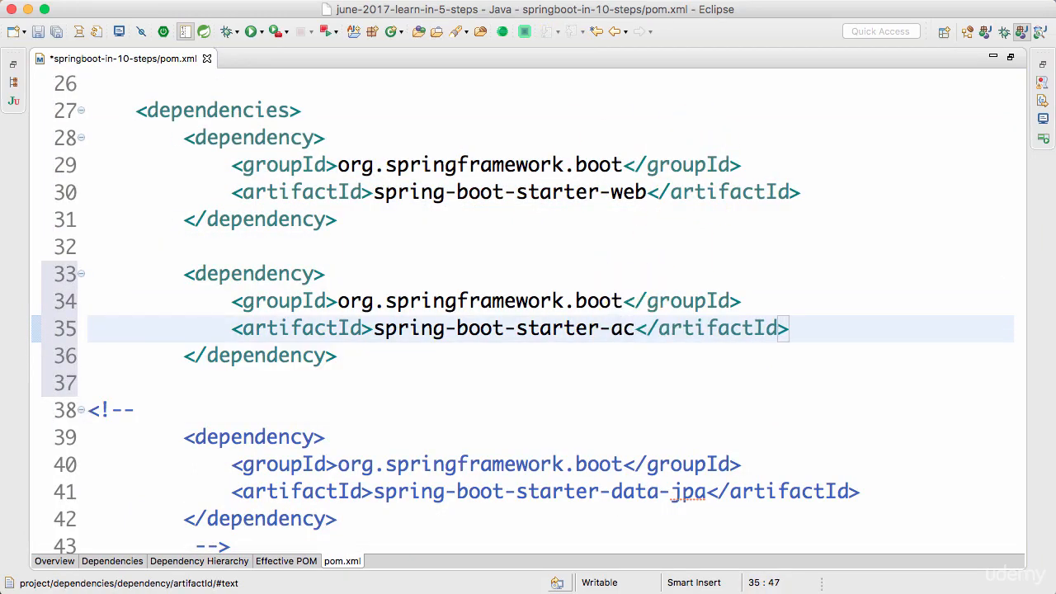
{"action": "type", "text": "tuato"}
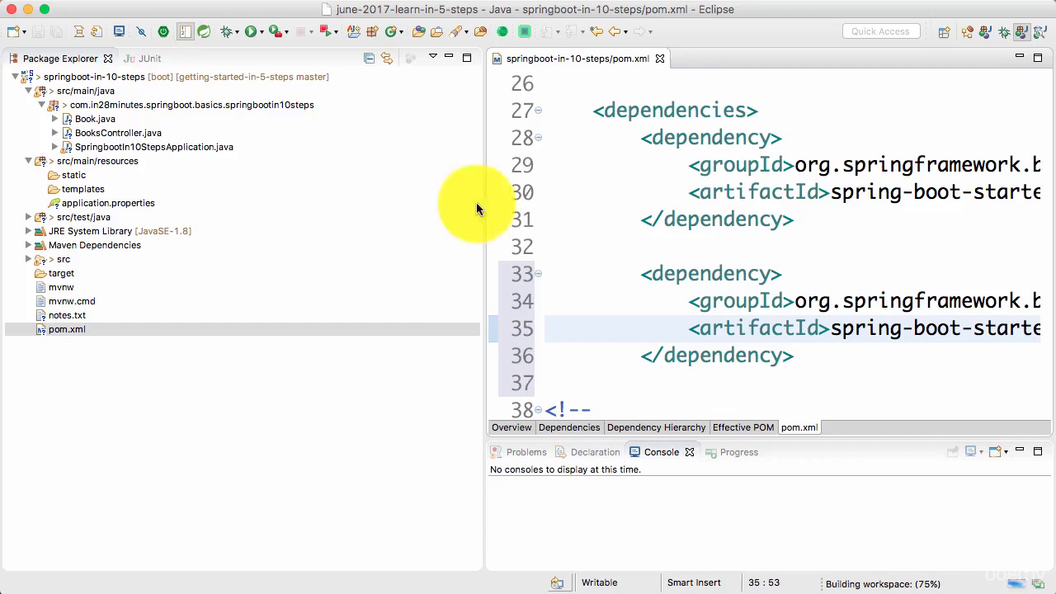
{"action": "mouse_move", "coordinate": [751, 532]}
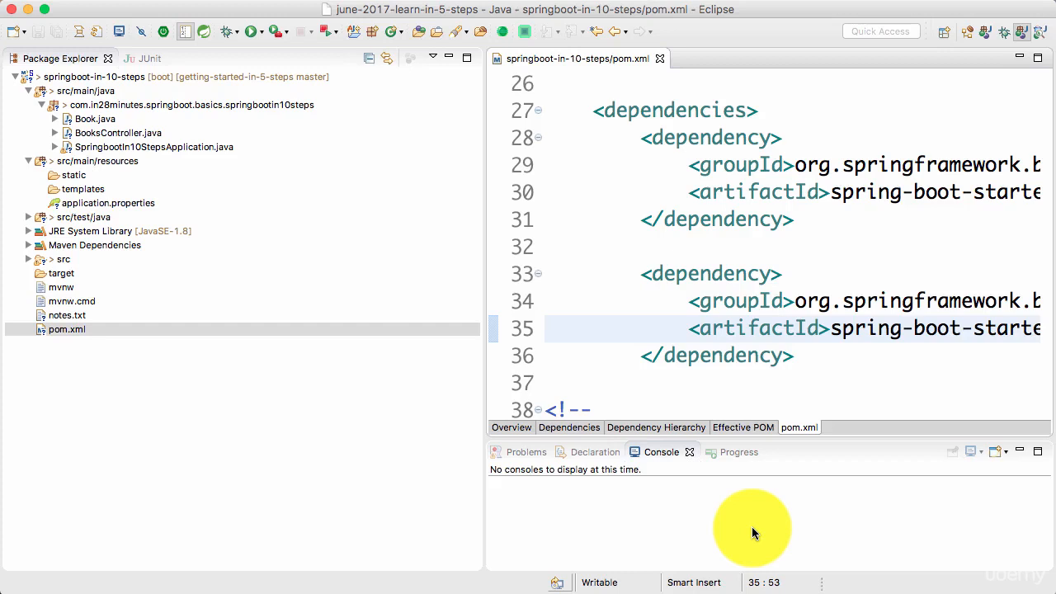
{"action": "mouse_move", "coordinate": [575, 69]}
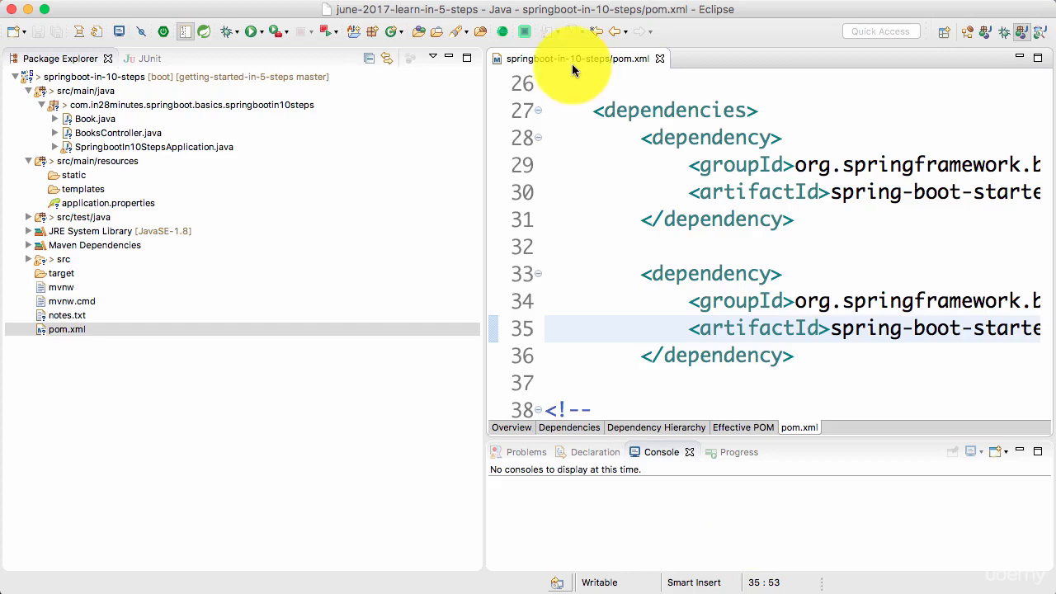
{"action": "mouse_move", "coordinate": [574, 69]}
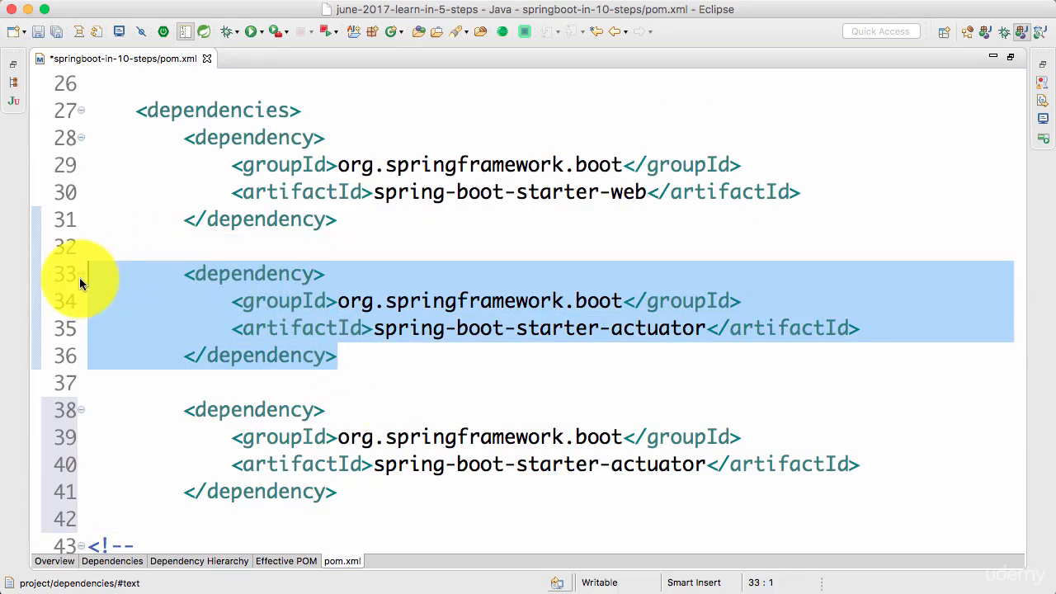
{"action": "mouse_move", "coordinate": [492, 406]}
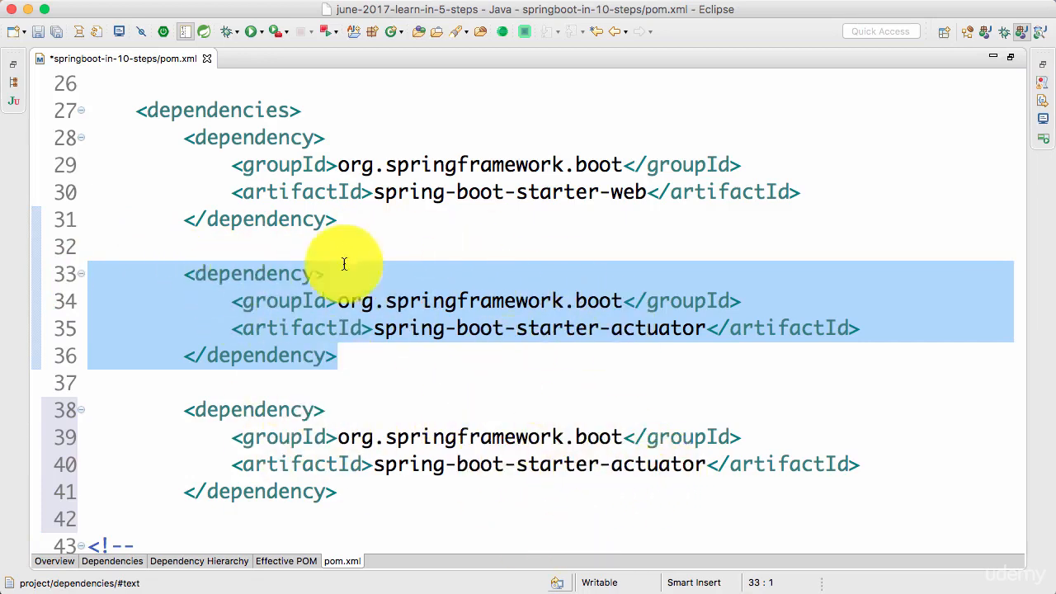
{"action": "mouse_move", "coordinate": [338, 324]}
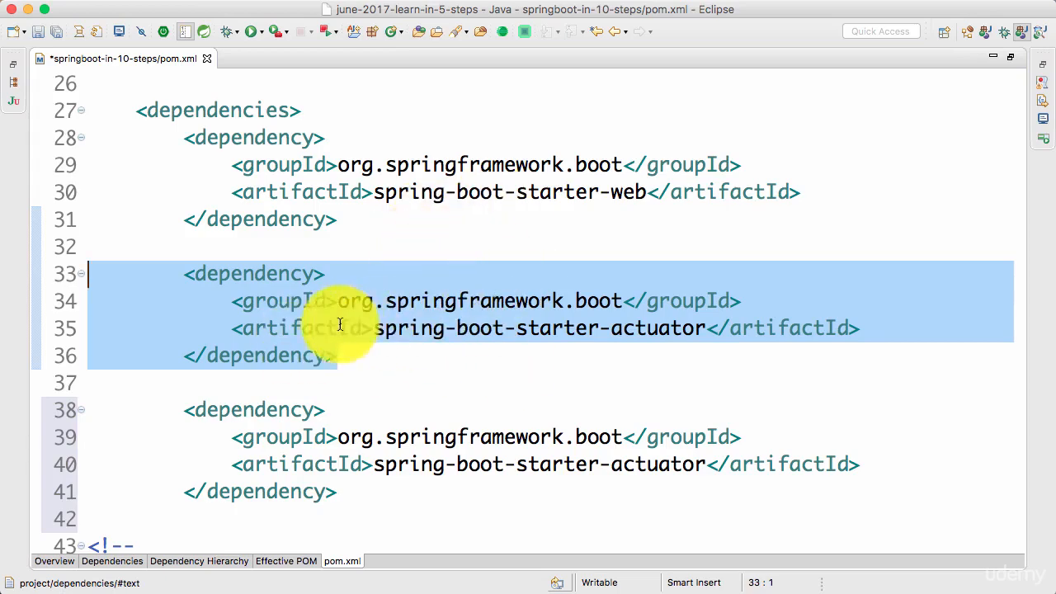
{"action": "mouse_move", "coordinate": [393, 300]}
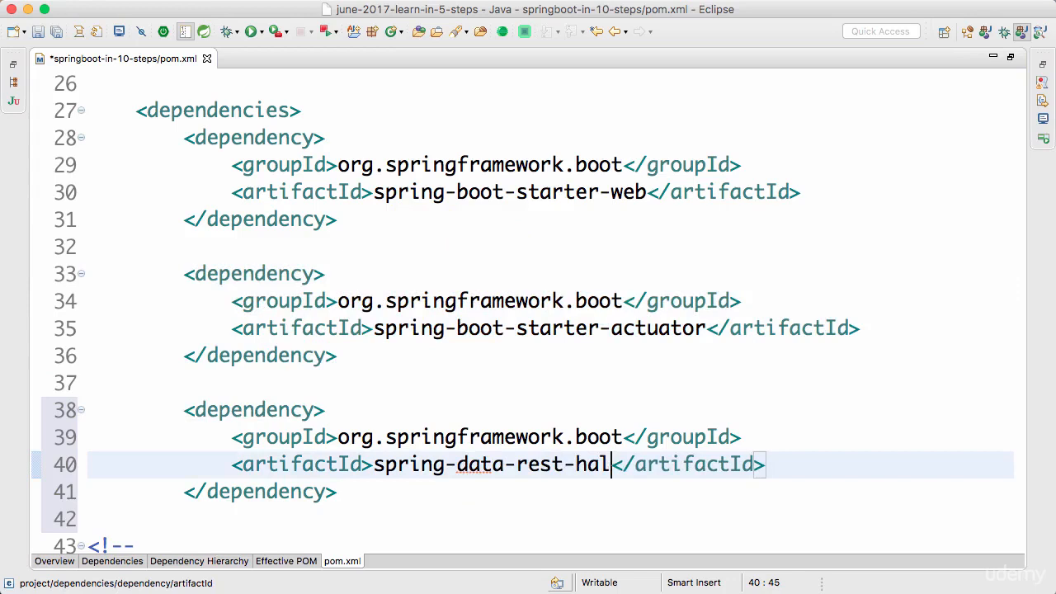
- Change the copied block to spring-data-rest-hal-browser under group org.springframework.data and save
{"action": "type", "text": "-browser"}
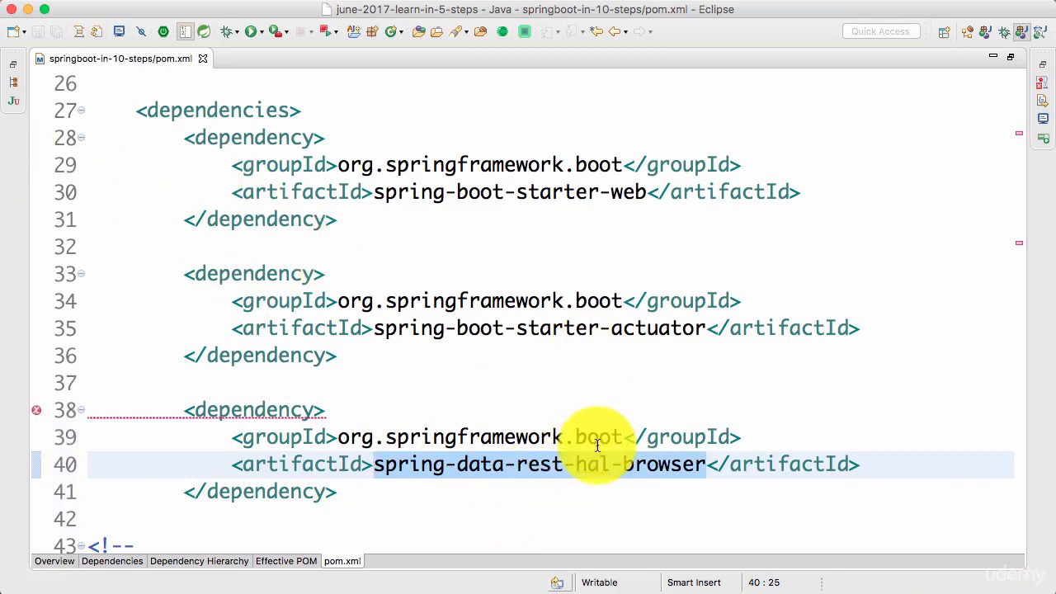
{"action": "type", "text": "d"}
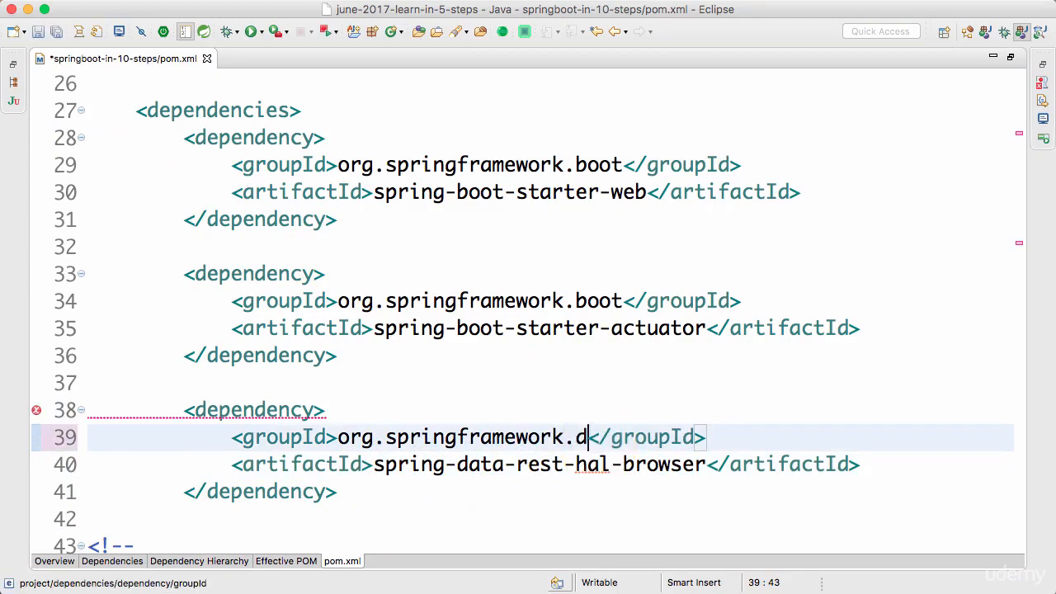
{"action": "type", "text": "ata"}
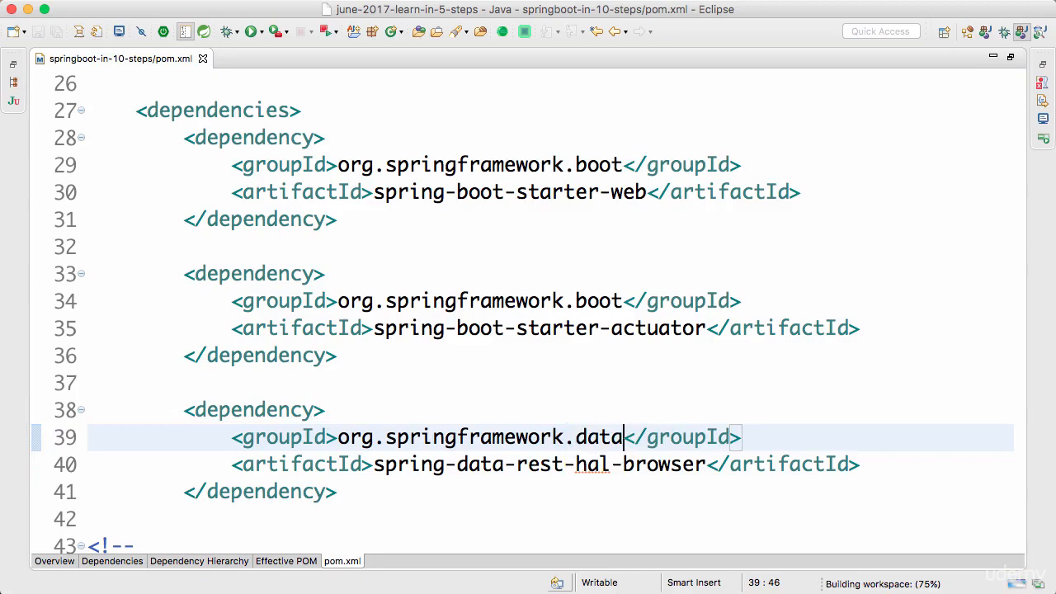
{"action": "mouse_move", "coordinate": [128, 57]}
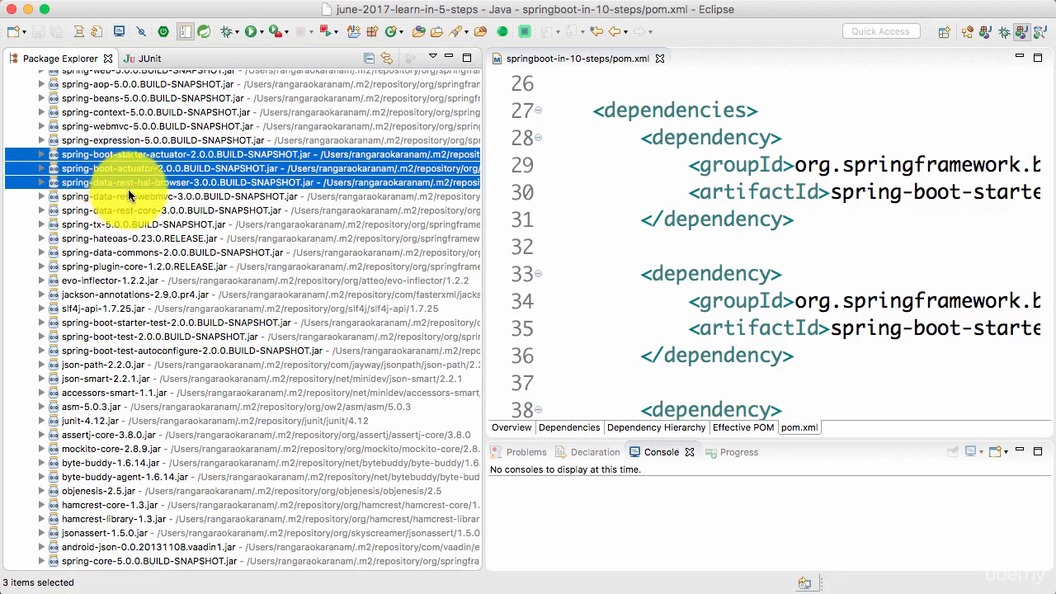
{"action": "mouse_move", "coordinate": [693, 502]}
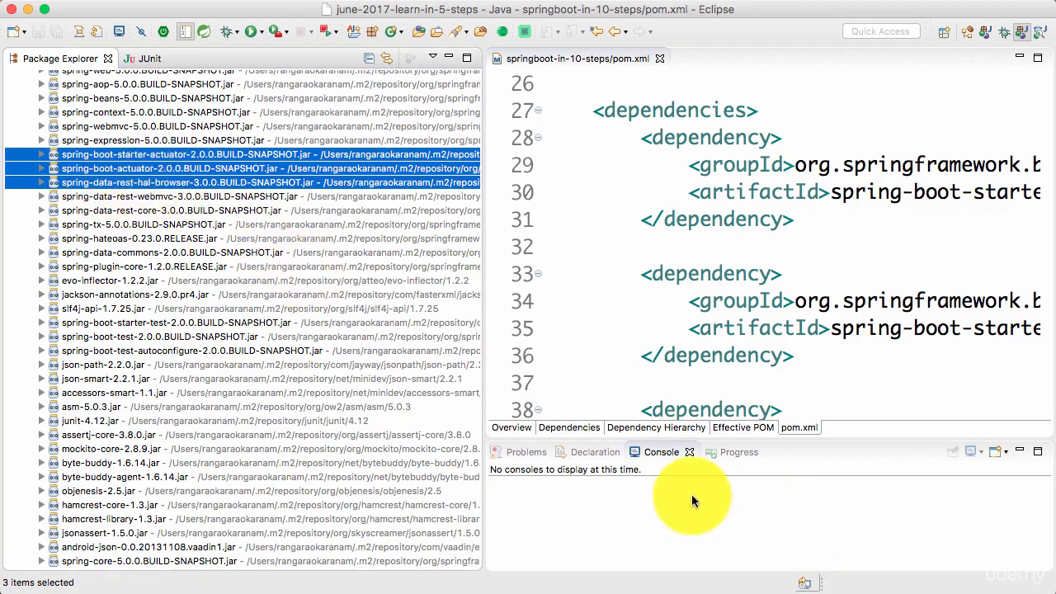
- Bring up the console output of the running Spring Boot application
{"action": "left_click", "coordinate": [648, 287]}
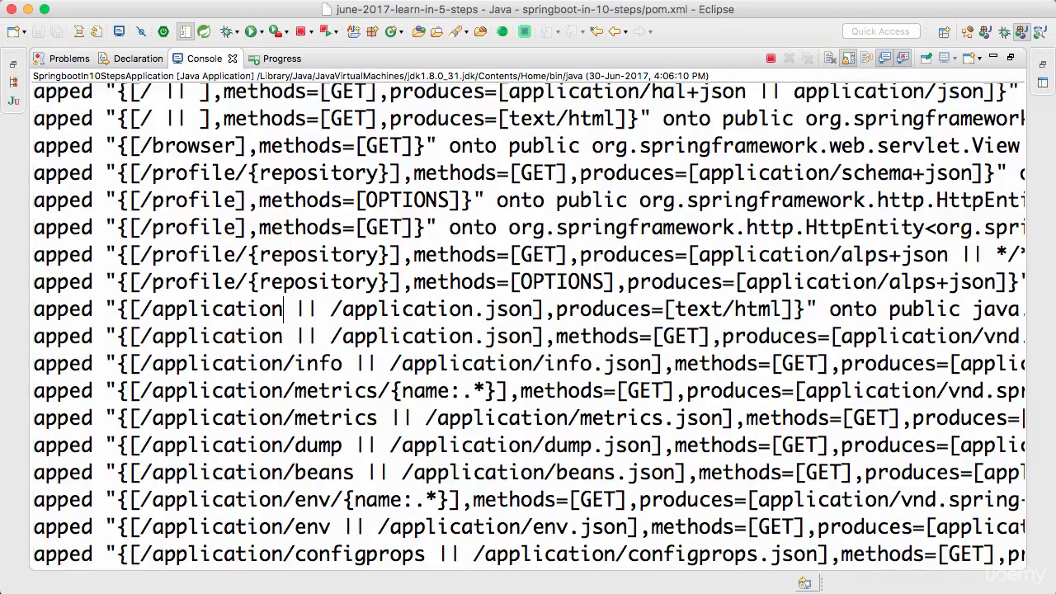
{"action": "double_click", "coordinate": [211, 308]}
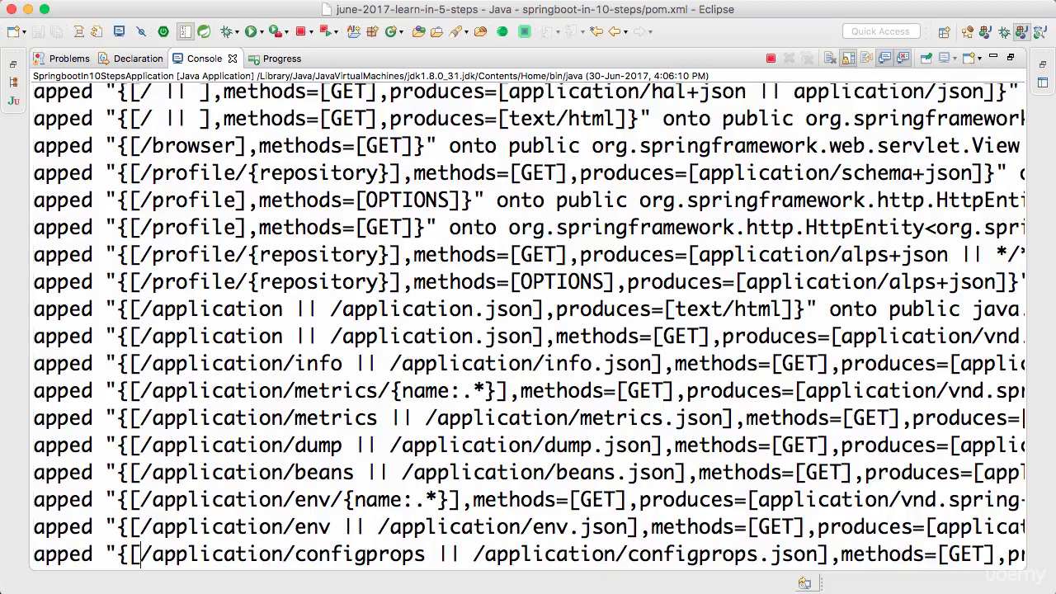
{"action": "scroll", "scroll_direction": "down", "scroll_amount": 3}
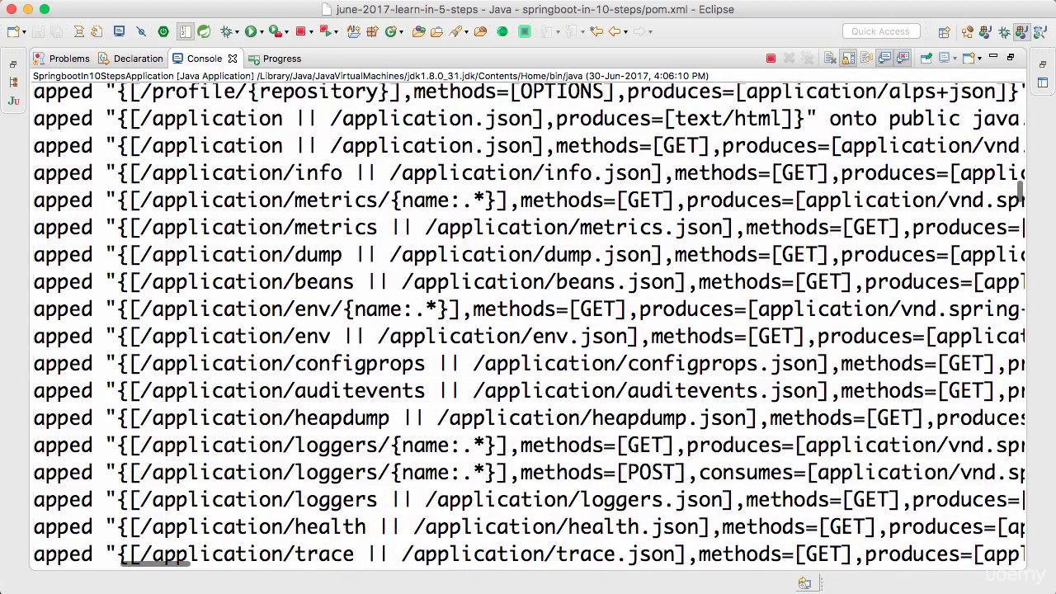
{"action": "scroll", "scroll_direction": "down", "scroll_amount": 3}
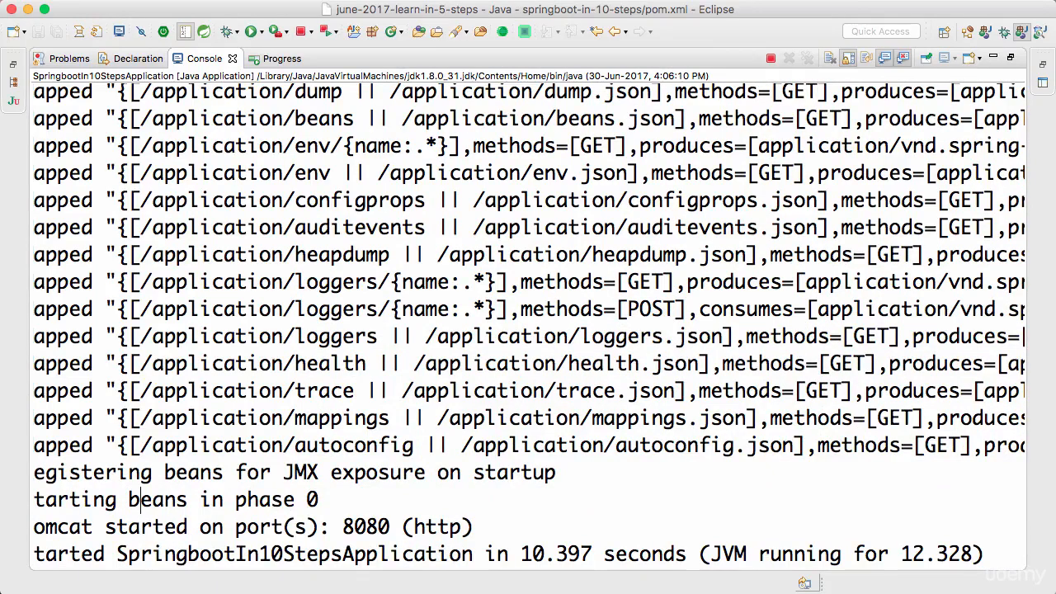
{"action": "scroll", "scroll_direction": "up", "scroll_amount": 3}
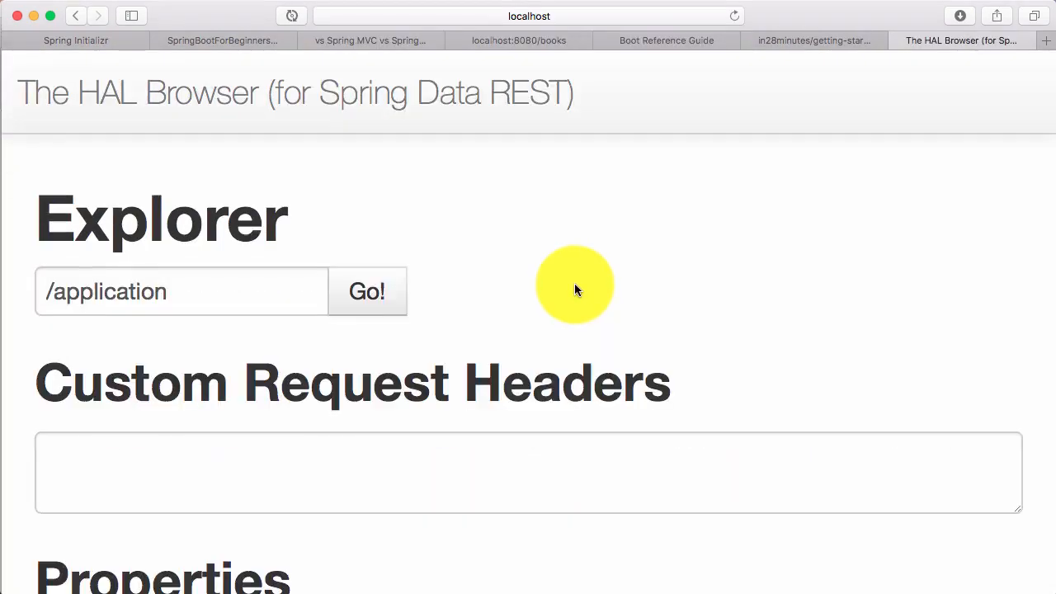
- Load /application in HAL Browser and scroll through its actuator links and response body
{"action": "left_click", "coordinate": [366, 291]}
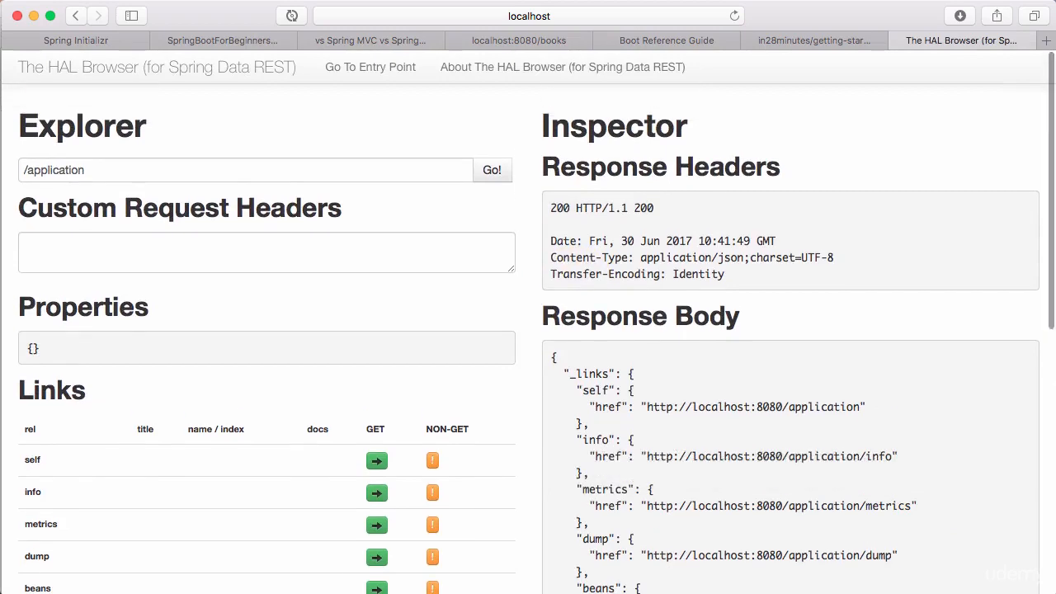
{"action": "left_click", "coordinate": [528, 16]}
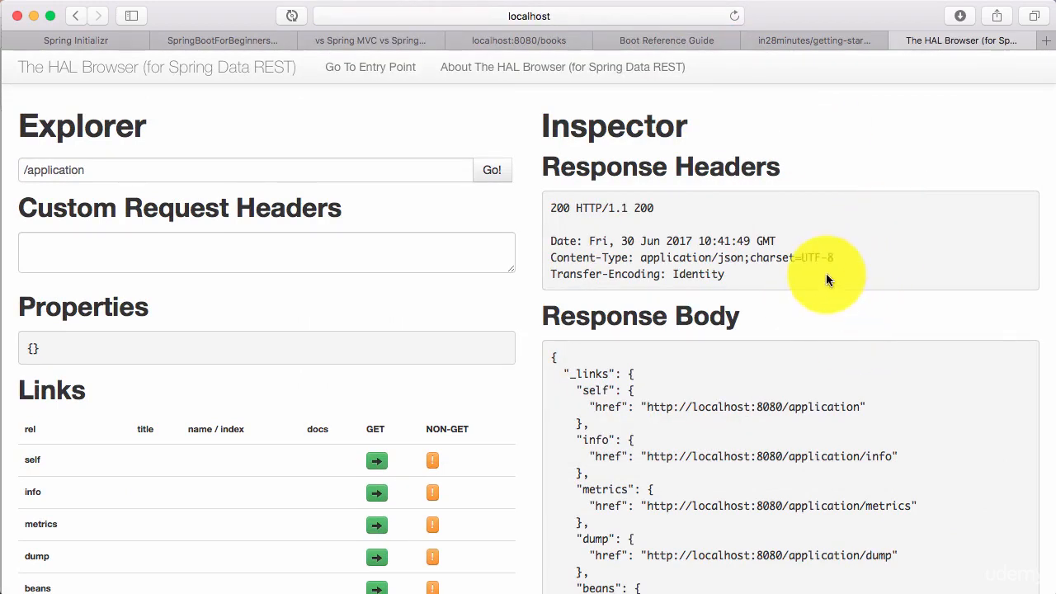
{"action": "scroll", "scroll_direction": "down", "scroll_amount": 3}
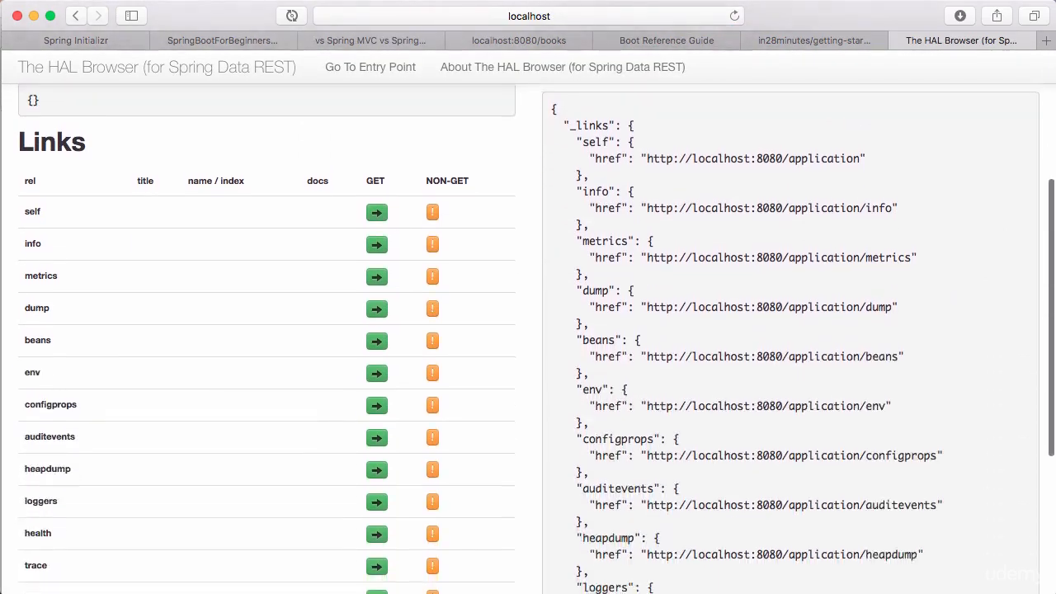
{"action": "scroll", "scroll_direction": "up", "scroll_amount": 3}
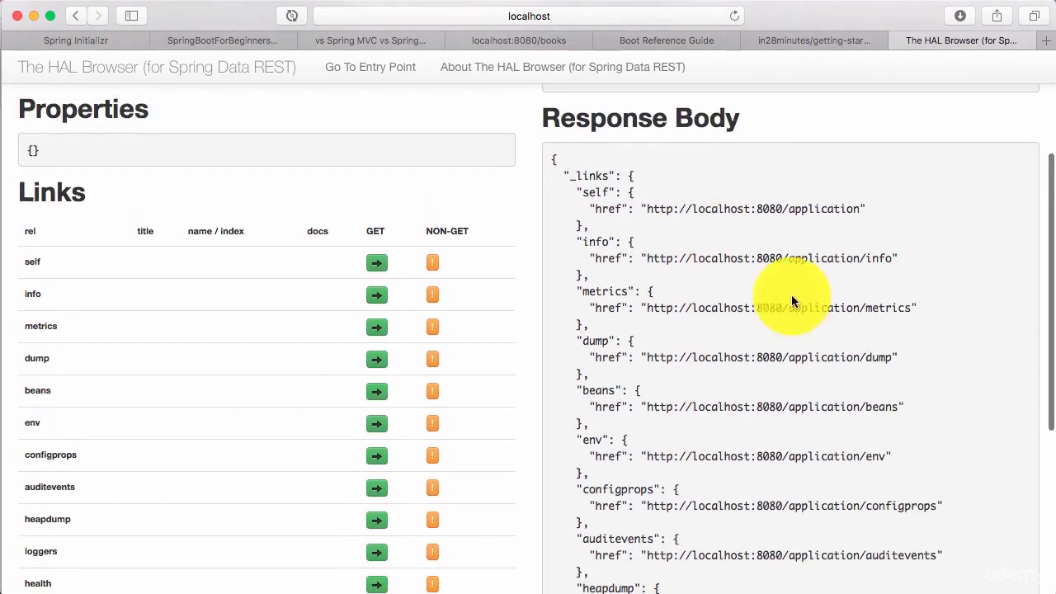
{"action": "mouse_move", "coordinate": [792, 259]}
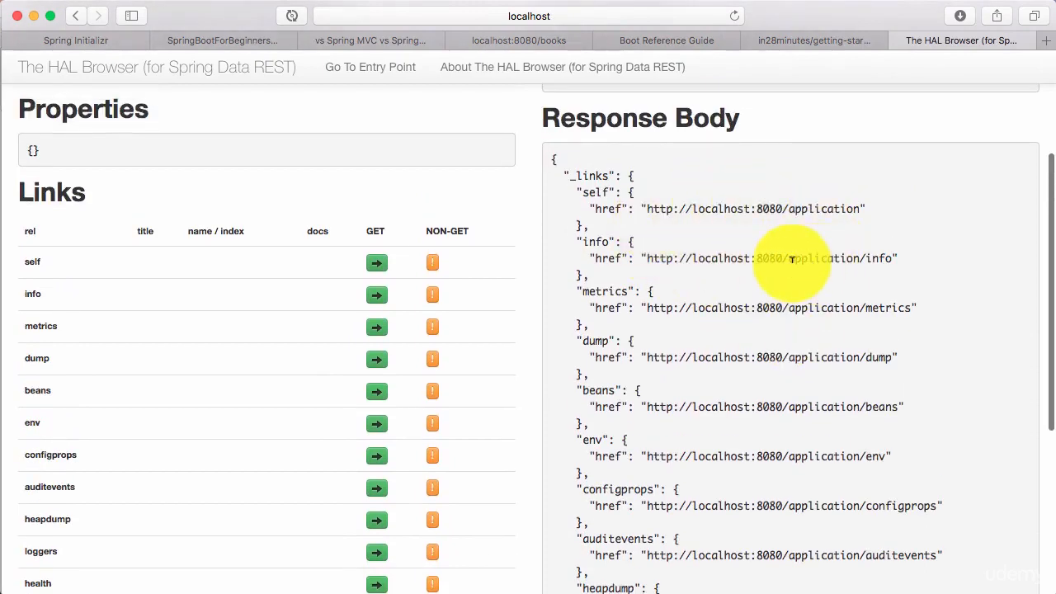
{"action": "scroll", "scroll_direction": "down", "scroll_amount": 3}
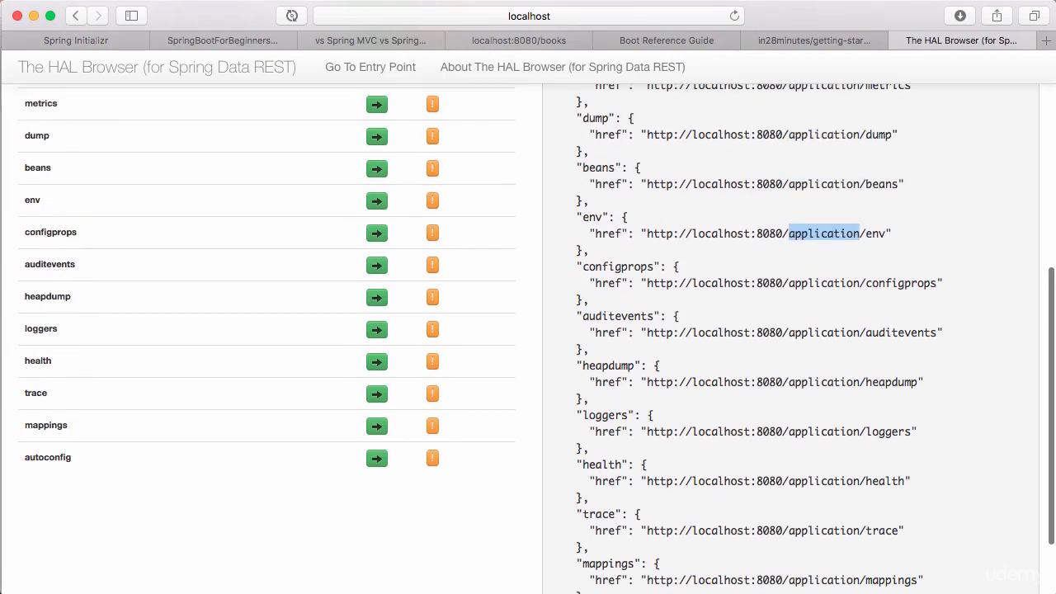
{"action": "scroll", "scroll_direction": "up", "scroll_amount": 3}
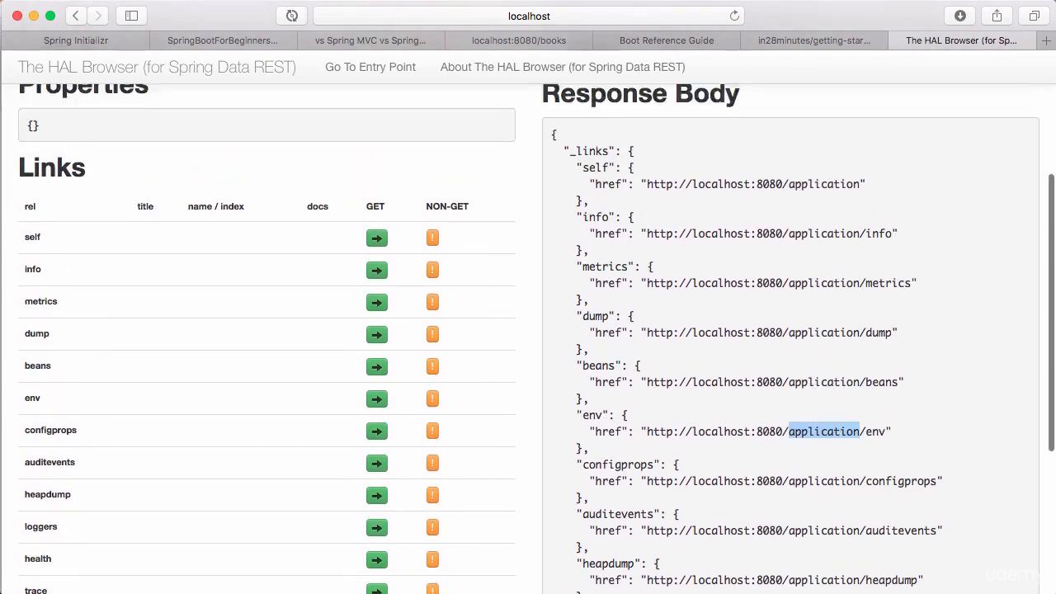
{"action": "scroll", "scroll_direction": "up", "scroll_amount": 3}
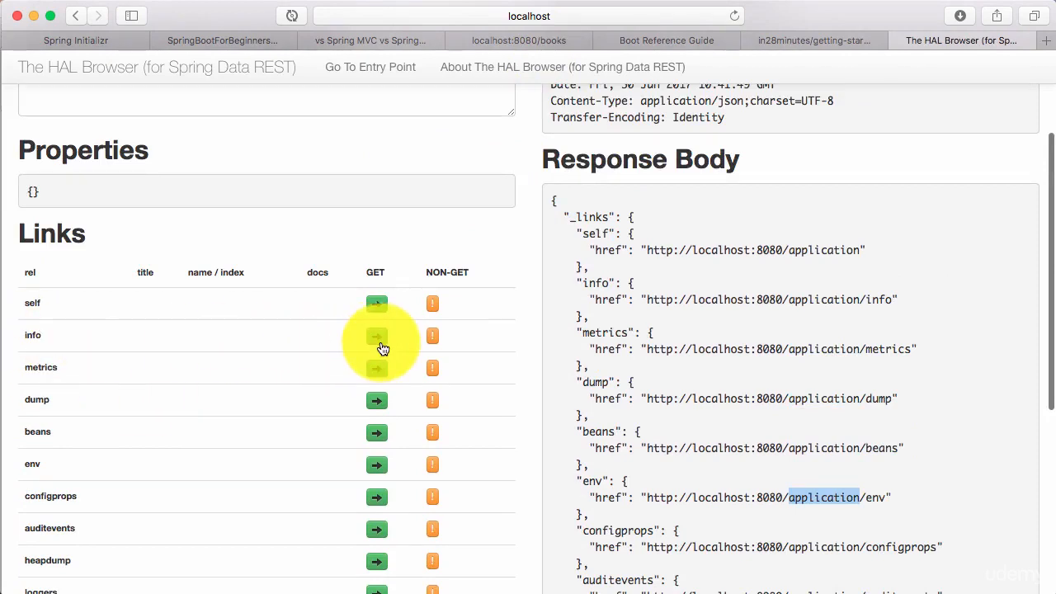
- Request the info endpoint, return to the entry point, then request metrics and get 401 Unauthorized
{"action": "left_click", "coordinate": [376, 337]}
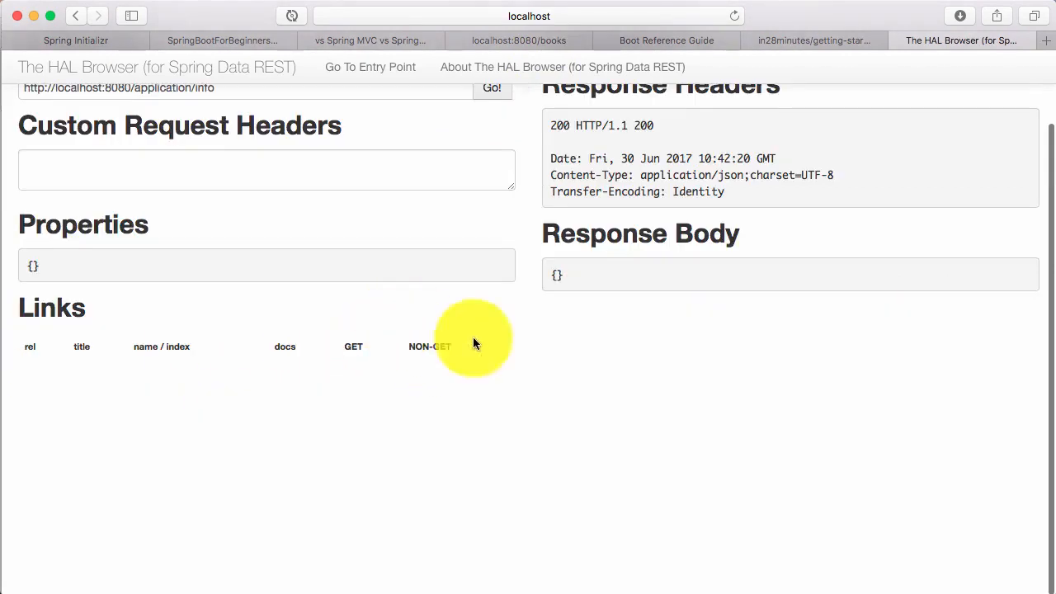
{"action": "scroll", "scroll_direction": "up", "scroll_amount": 3}
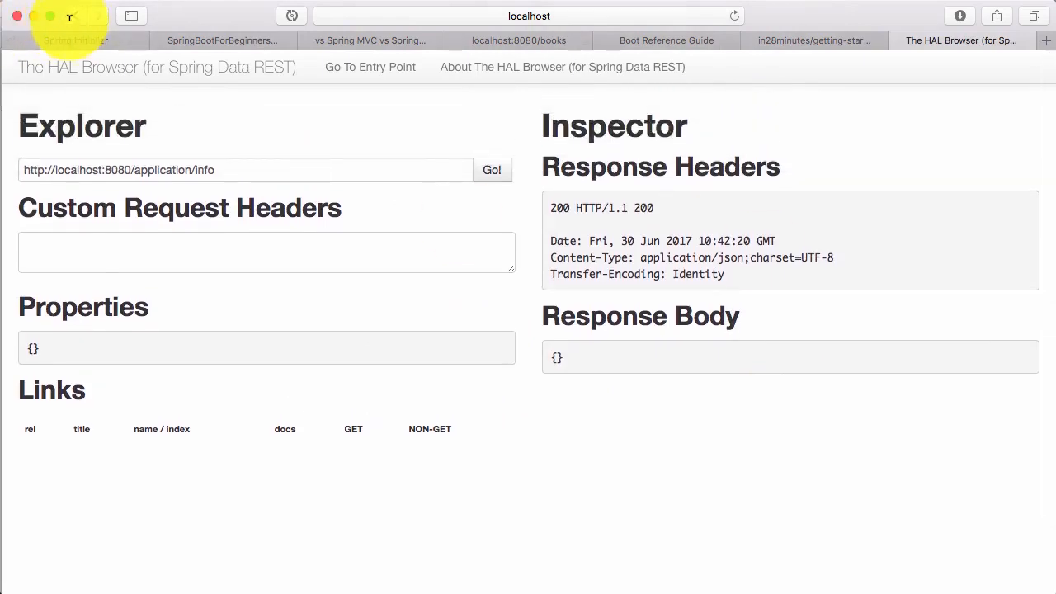
{"action": "left_click", "coordinate": [492, 170]}
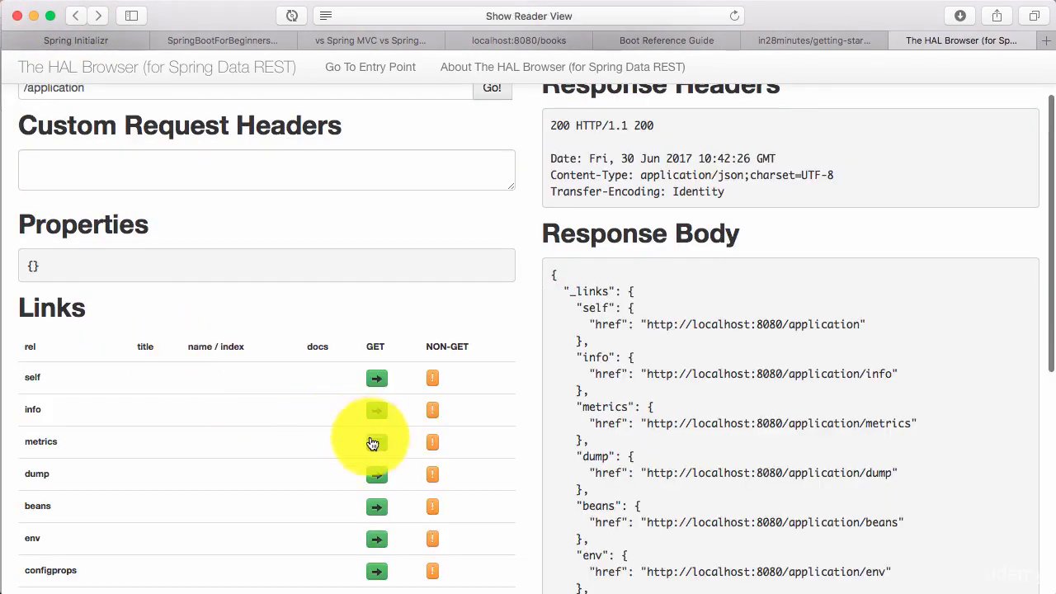
{"action": "left_click", "coordinate": [376, 442]}
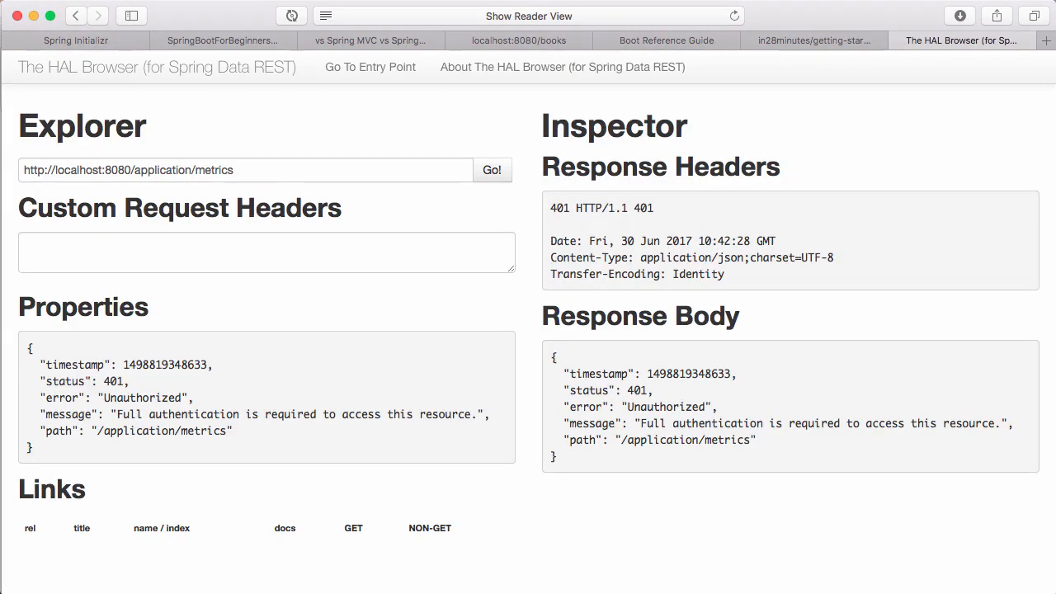
{"action": "mouse_move", "coordinate": [135, 386]}
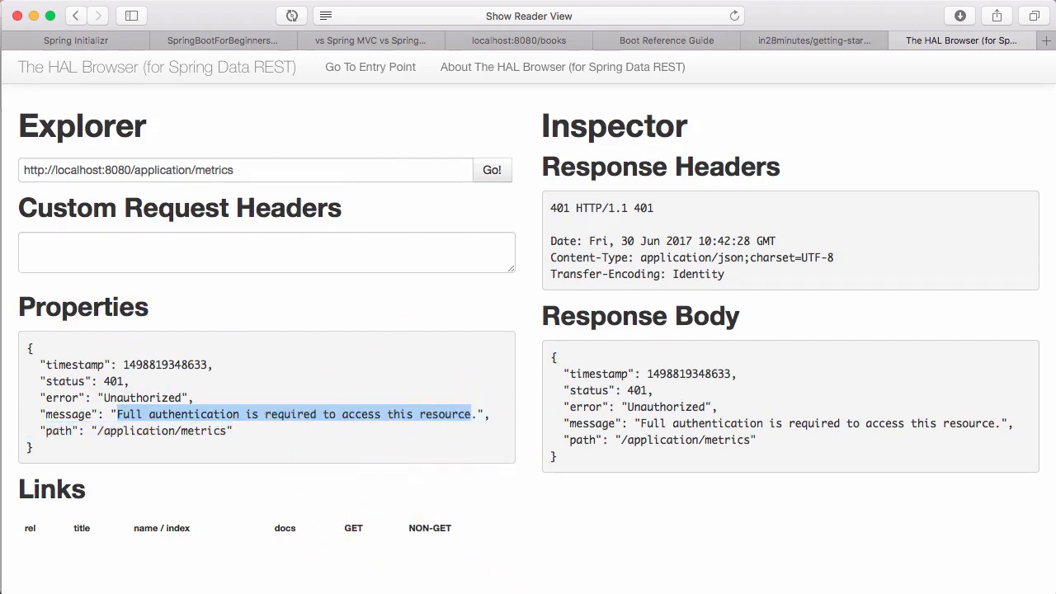
{"action": "mouse_move", "coordinate": [409, 478]}
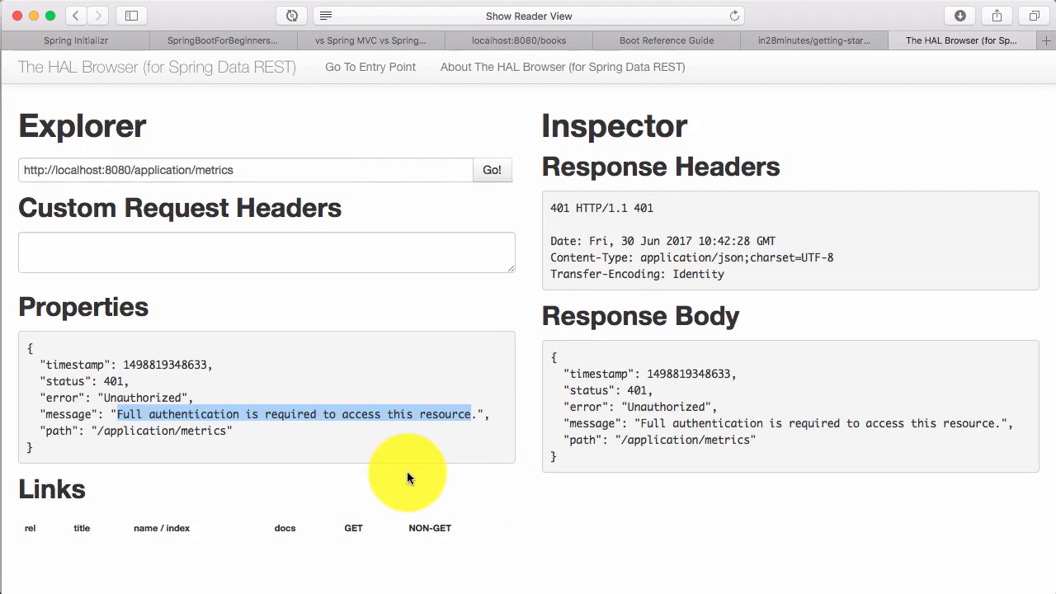
{"action": "mouse_move", "coordinate": [378, 365]}
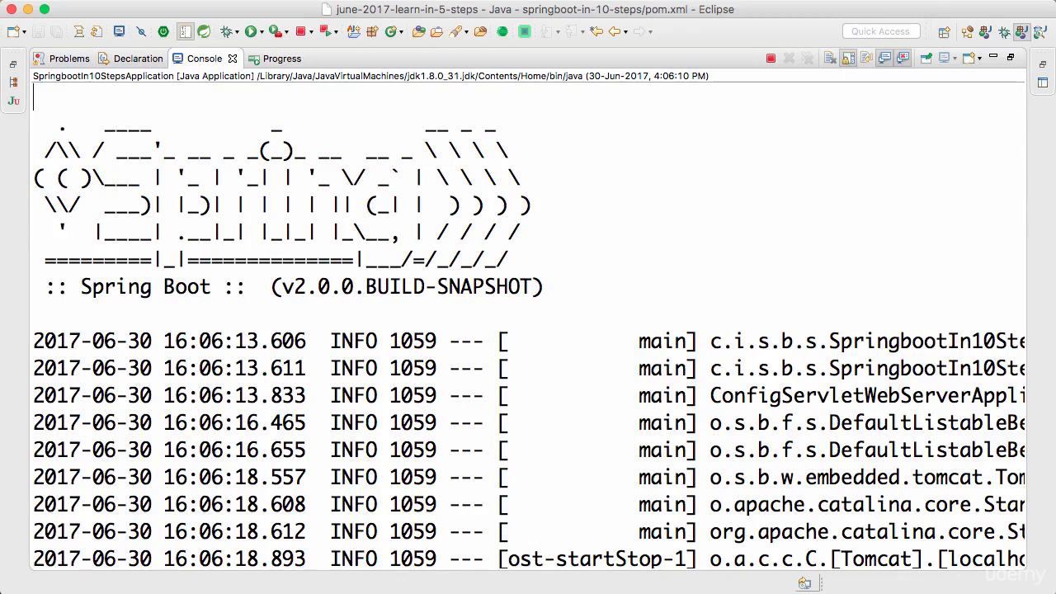
- Add management.security.enabled=false on line 2 of application.properties
{"action": "scroll", "scroll_direction": "down", "scroll_amount": 3}
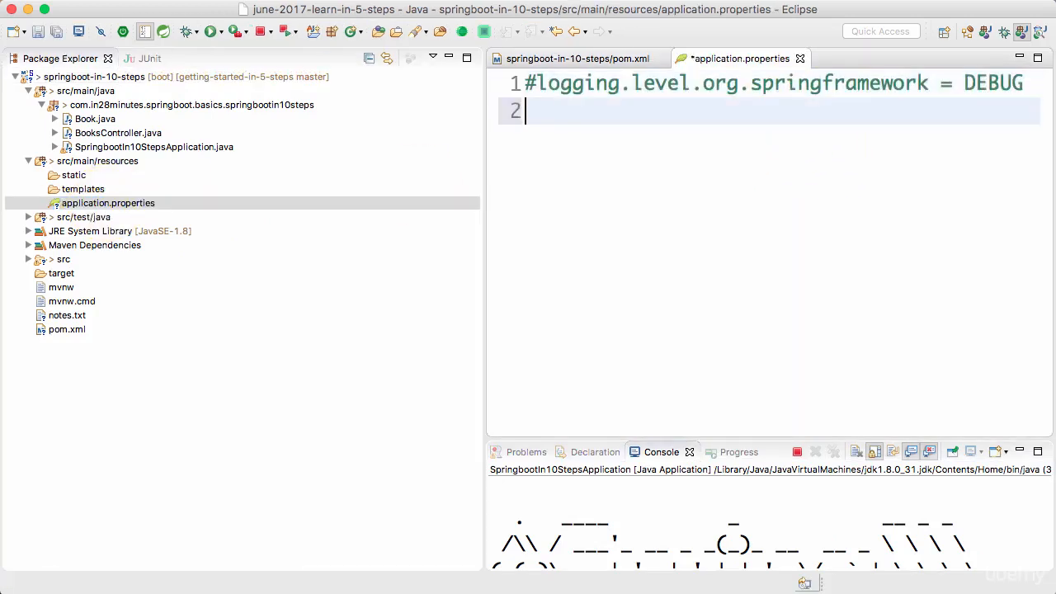
{"action": "type", "text": "managaem"}
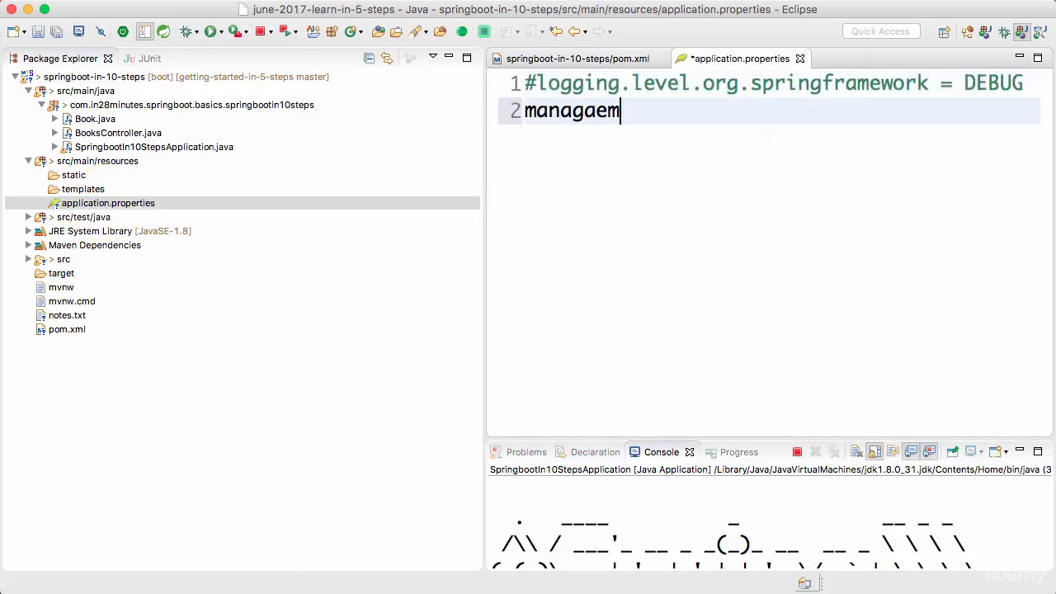
{"action": "type", "text": "ent.s"}
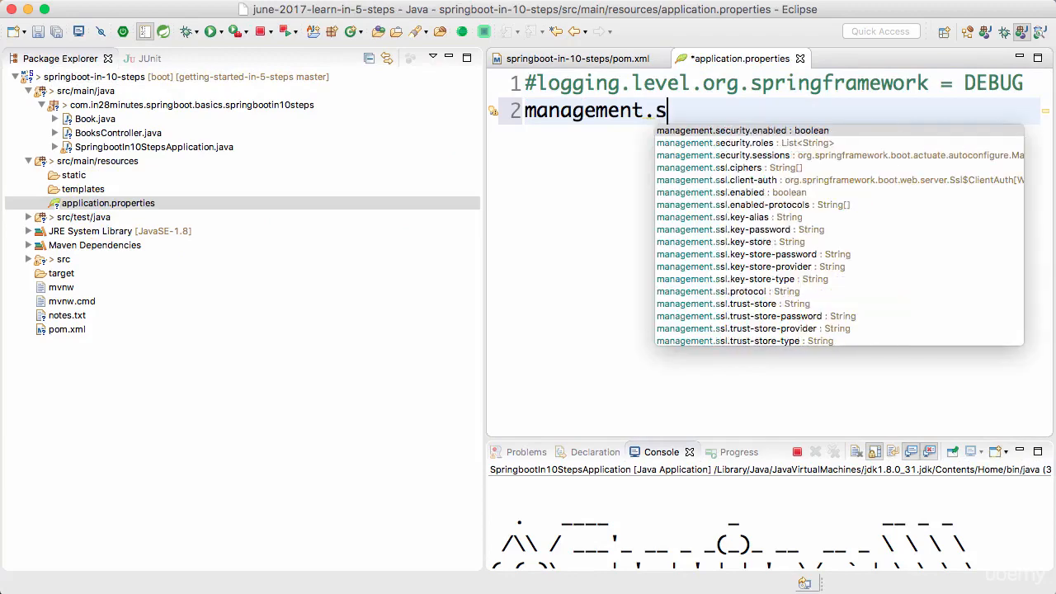
{"action": "type", "text": "ecurity"}
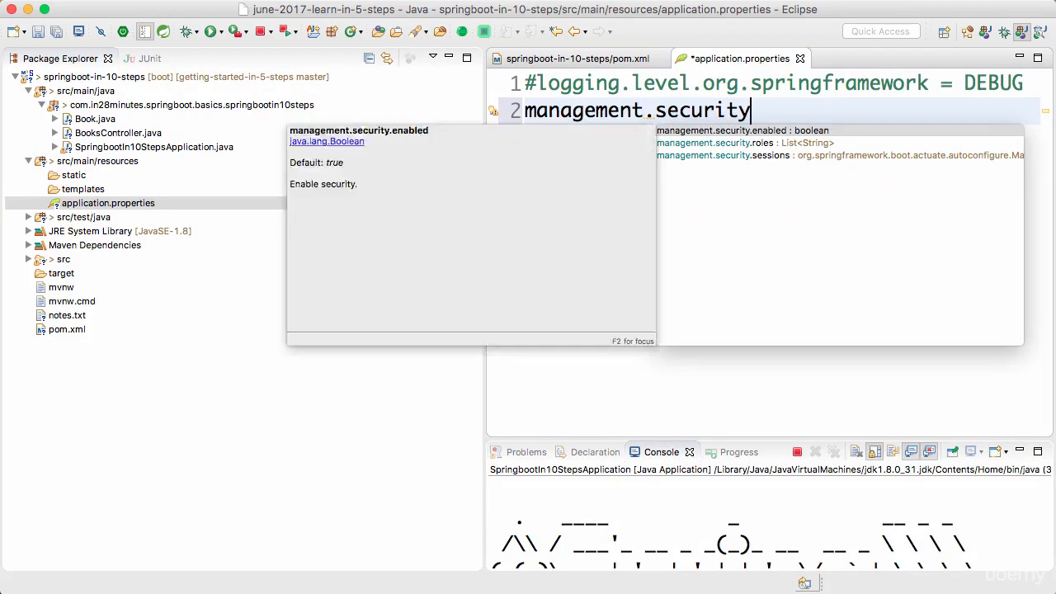
{"action": "type", "text": ".enabled=flas"}
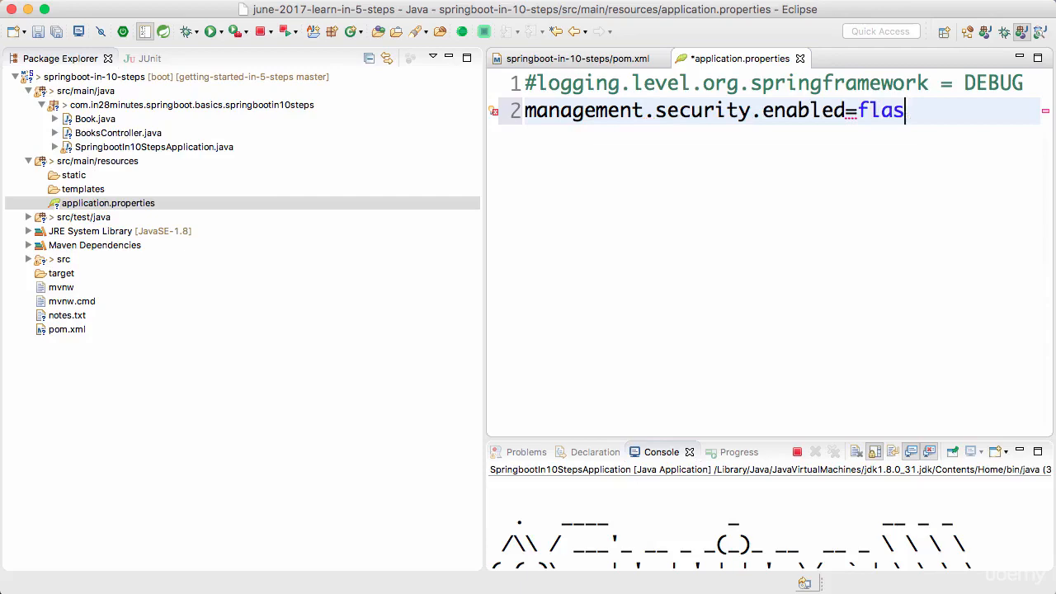
{"action": "type", "text": "e"}
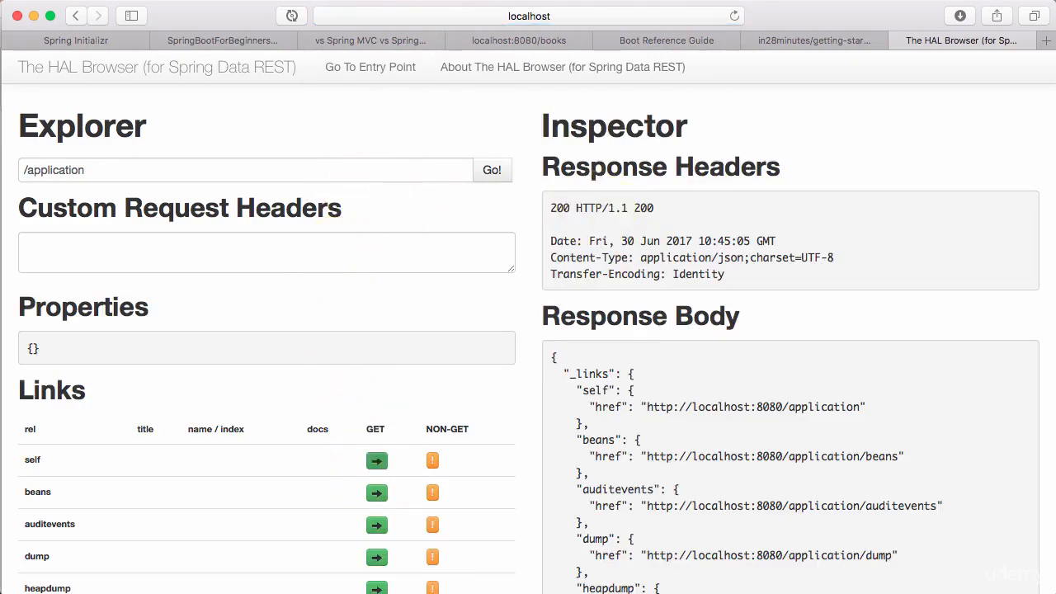
- Request the beans endpoint and scroll through its JSON list of beans, scopes and dependencies
{"action": "scroll", "scroll_direction": "down", "scroll_amount": 3}
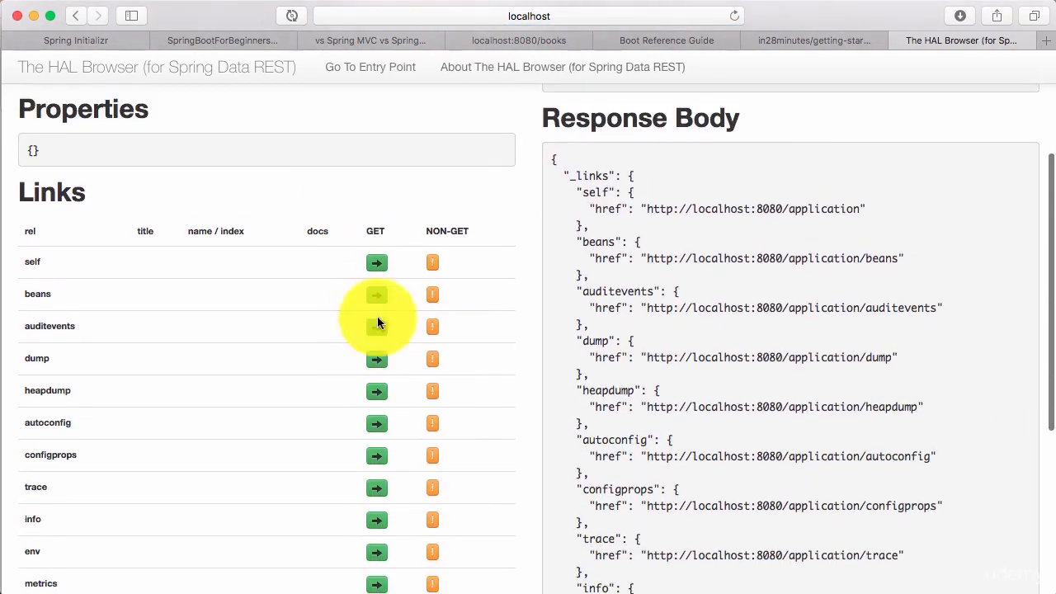
{"action": "left_click", "coordinate": [376, 293]}
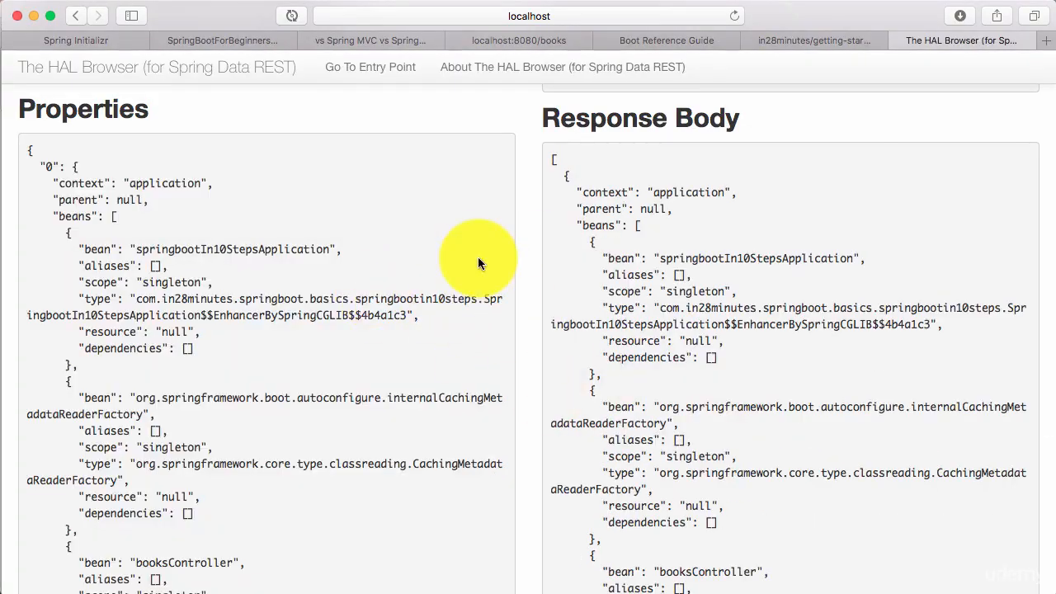
{"action": "scroll", "scroll_direction": "down", "scroll_amount": 3}
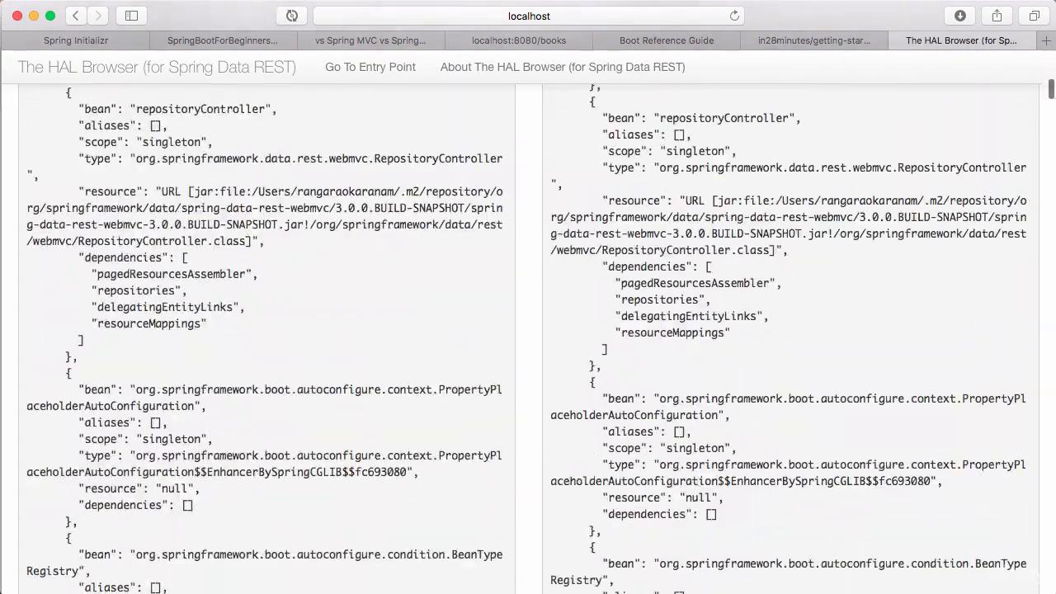
{"action": "scroll", "scroll_direction": "down", "scroll_amount": 3}
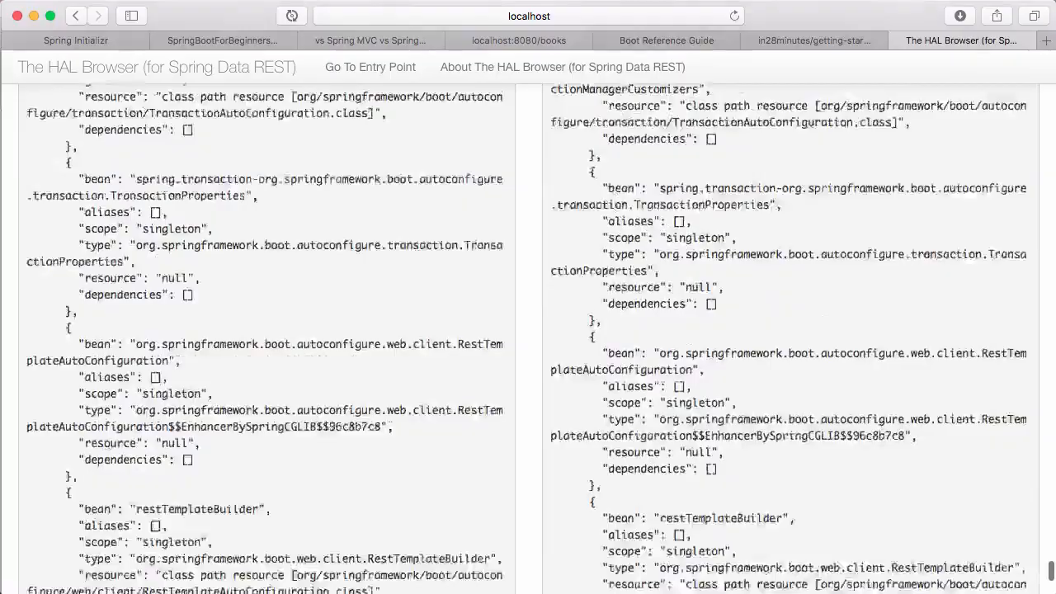
{"action": "scroll", "scroll_direction": "down", "scroll_amount": 3}
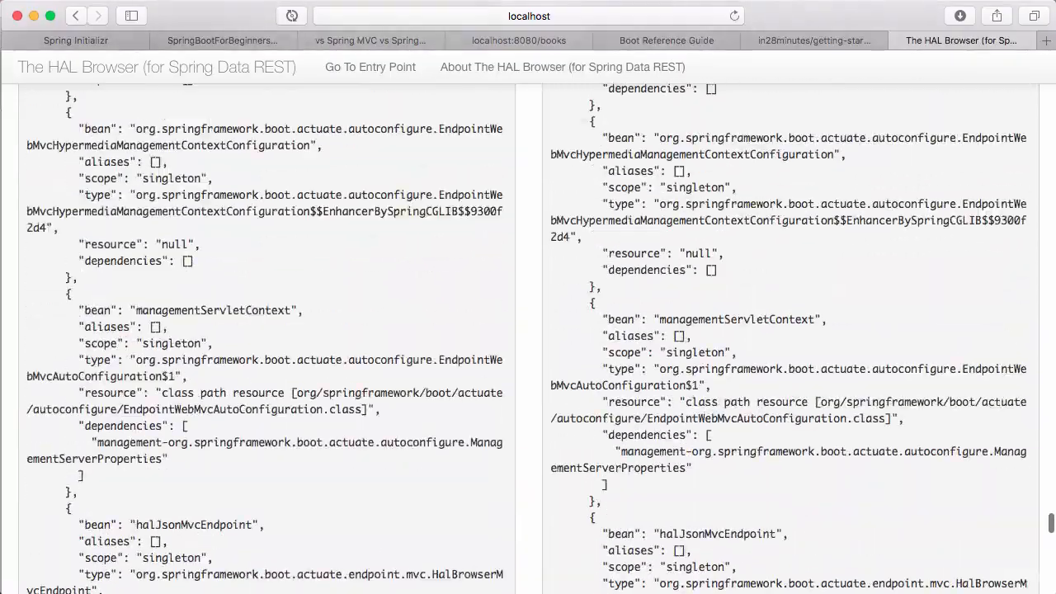
{"action": "mouse_move", "coordinate": [254, 284]}
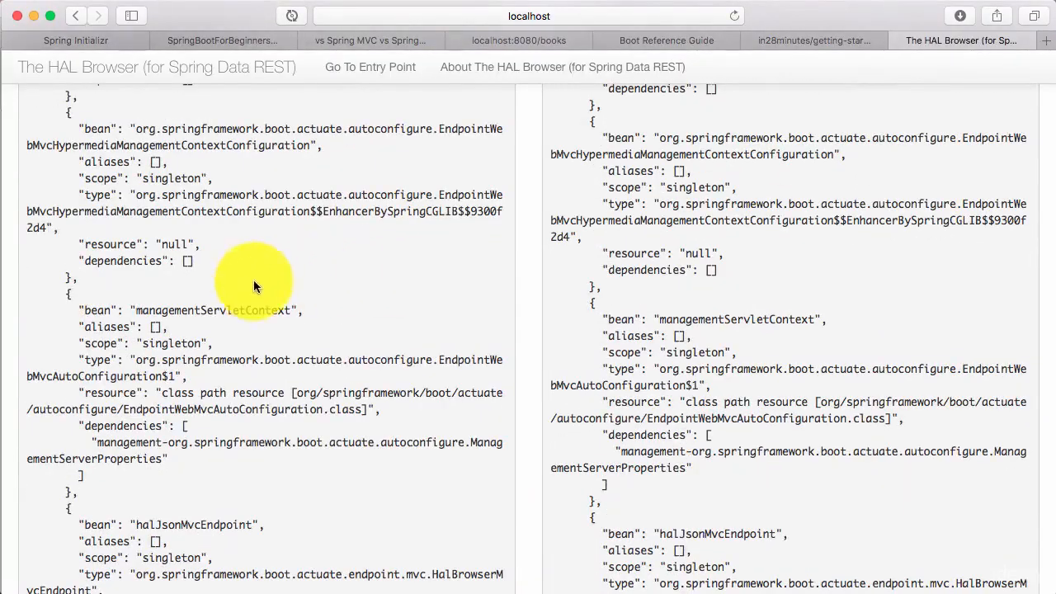
{"action": "mouse_move", "coordinate": [178, 341]}
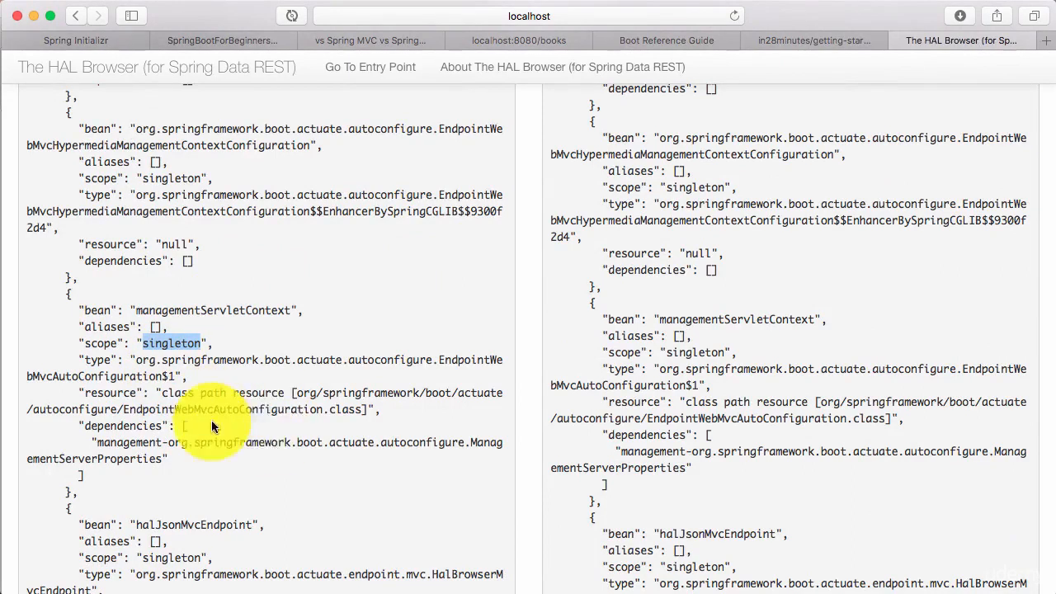
{"action": "mouse_move", "coordinate": [313, 412]}
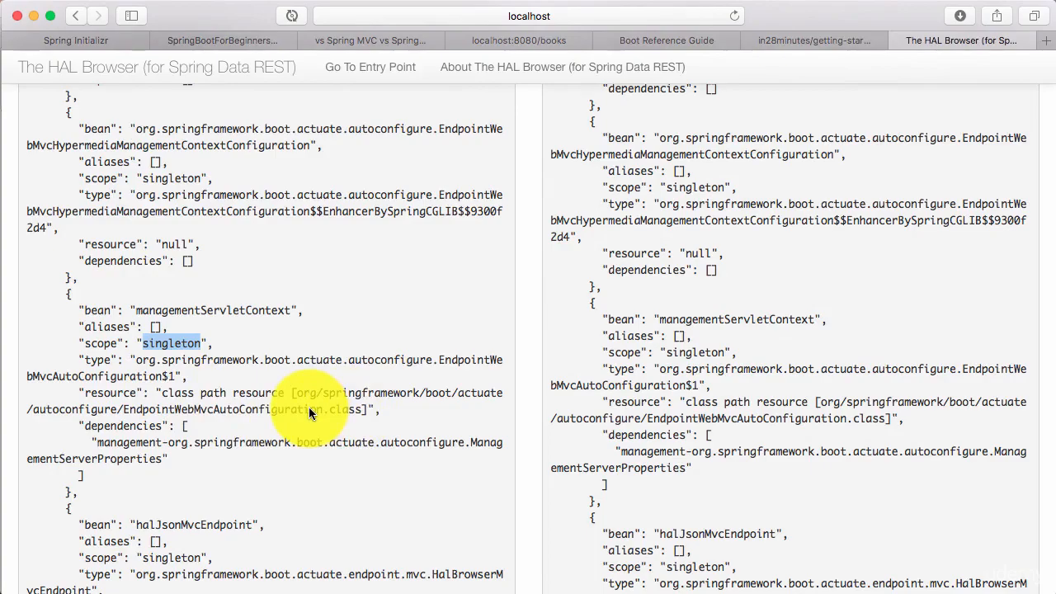
{"action": "scroll", "scroll_direction": "down", "scroll_amount": 3}
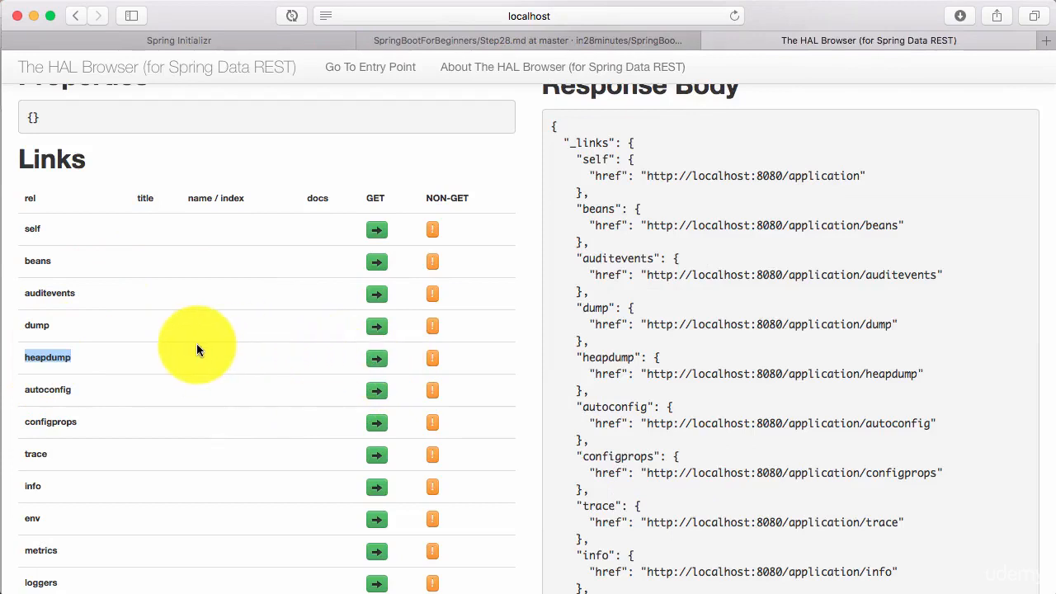
- Search the autoconfig response for 'negative' and scroll to the negativeMatches section
{"action": "scroll", "scroll_direction": "down", "scroll_amount": 3}
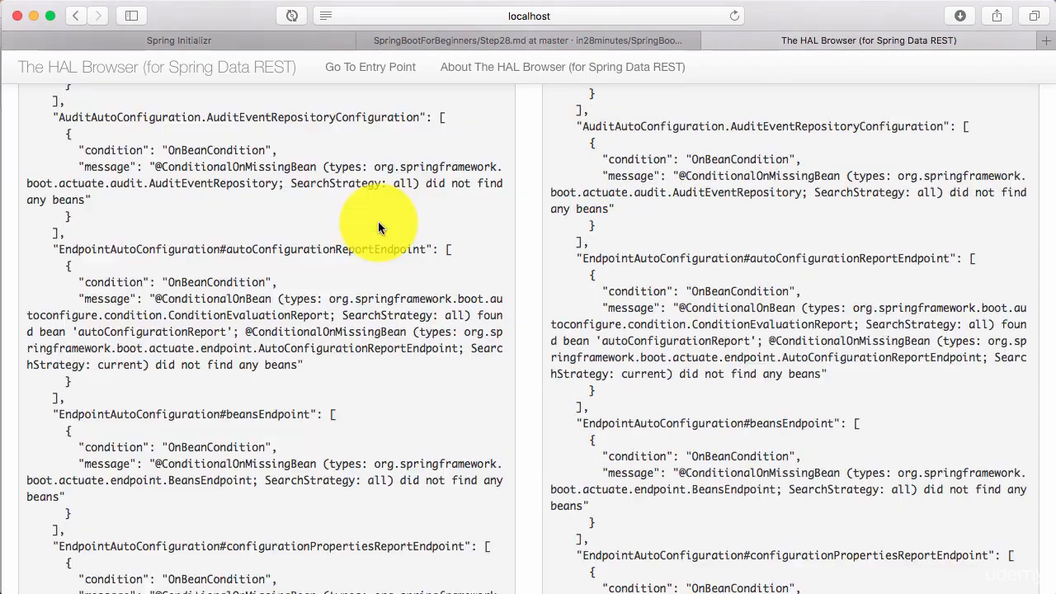
{"action": "scroll", "scroll_direction": "up", "scroll_amount": 3}
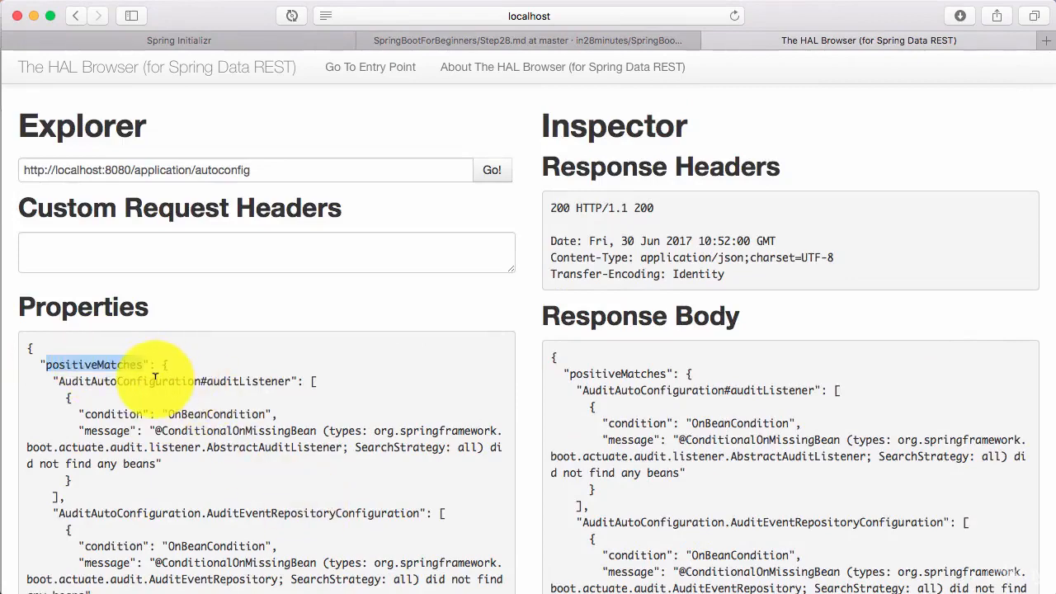
{"action": "mouse_move", "coordinate": [180, 426]}
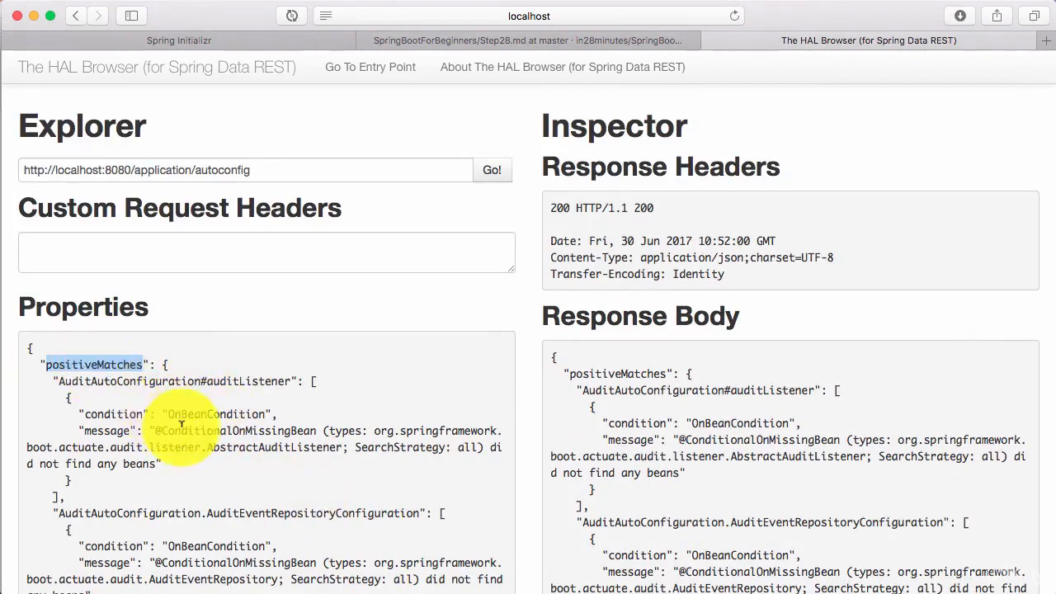
{"action": "scroll", "scroll_direction": "down", "scroll_amount": 3}
{"action": "type", "text": "nega"}
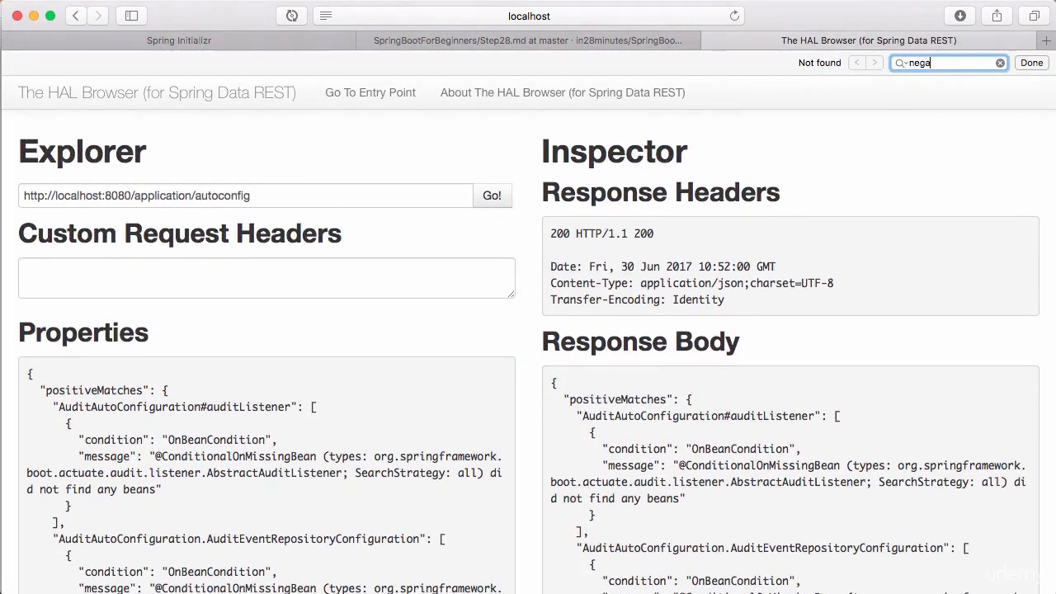
{"action": "type", "text": "tive"}
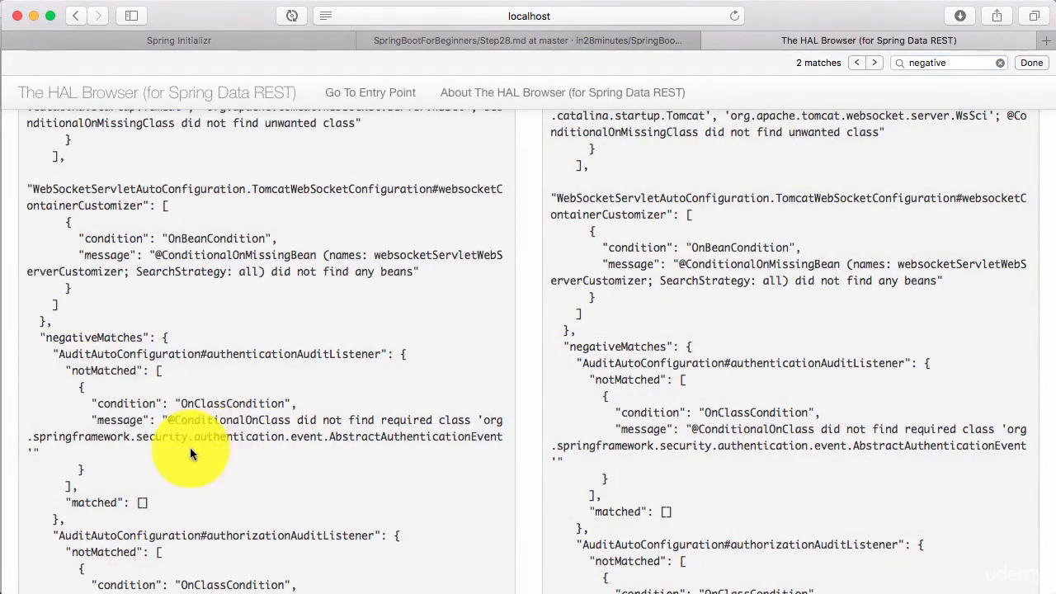
{"action": "mouse_move", "coordinate": [324, 519]}
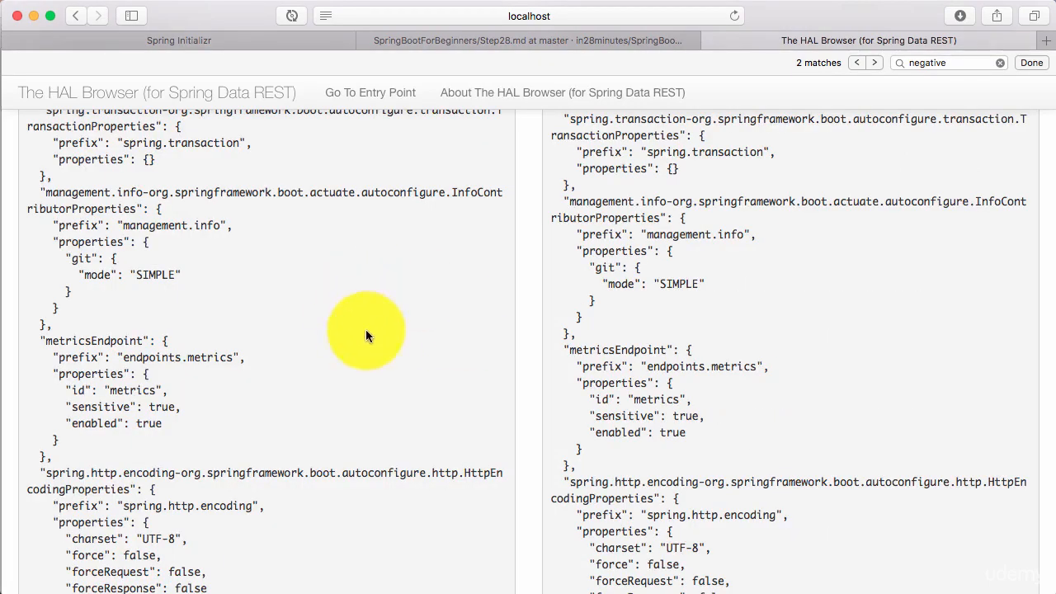
- Load /application/configprops and scroll through its configuration property prefixes
{"action": "scroll", "scroll_direction": "up", "scroll_amount": 3}
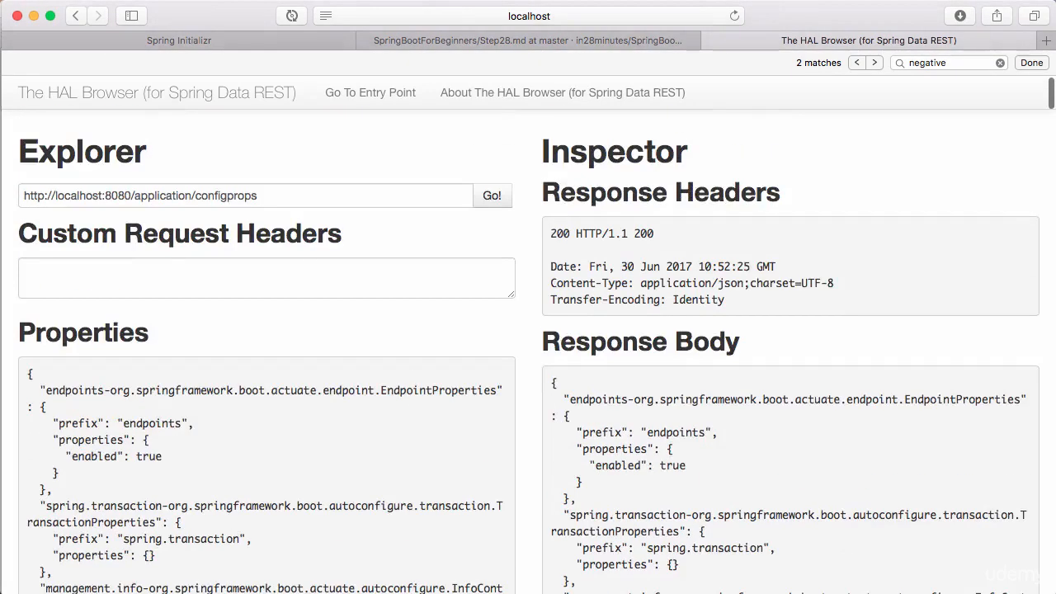
{"action": "scroll", "scroll_direction": "down", "scroll_amount": 3}
{"action": "type", "text": "management"}
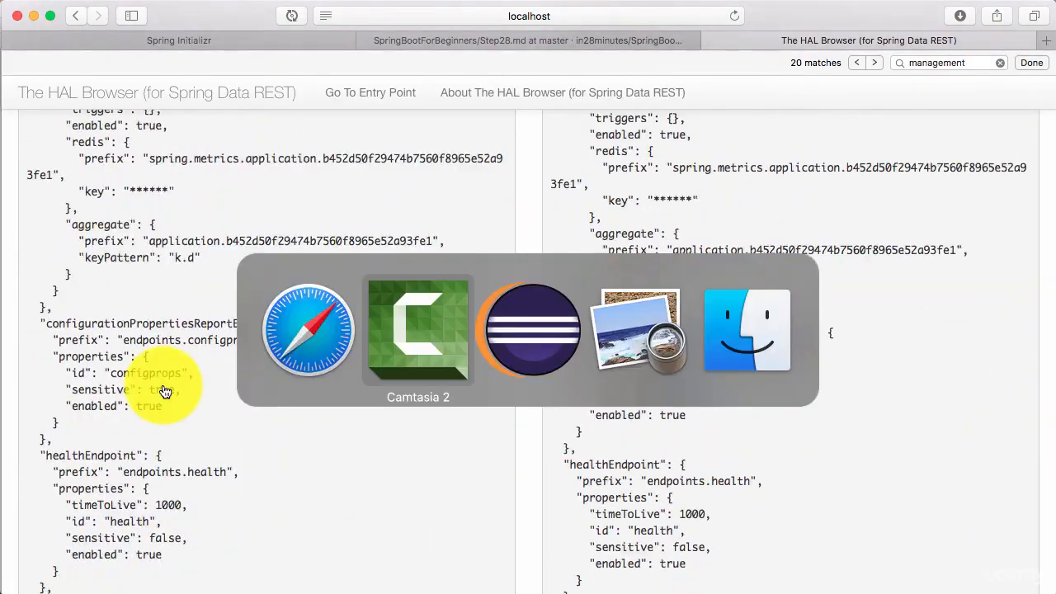
{"action": "left_click", "coordinate": [530, 330]}
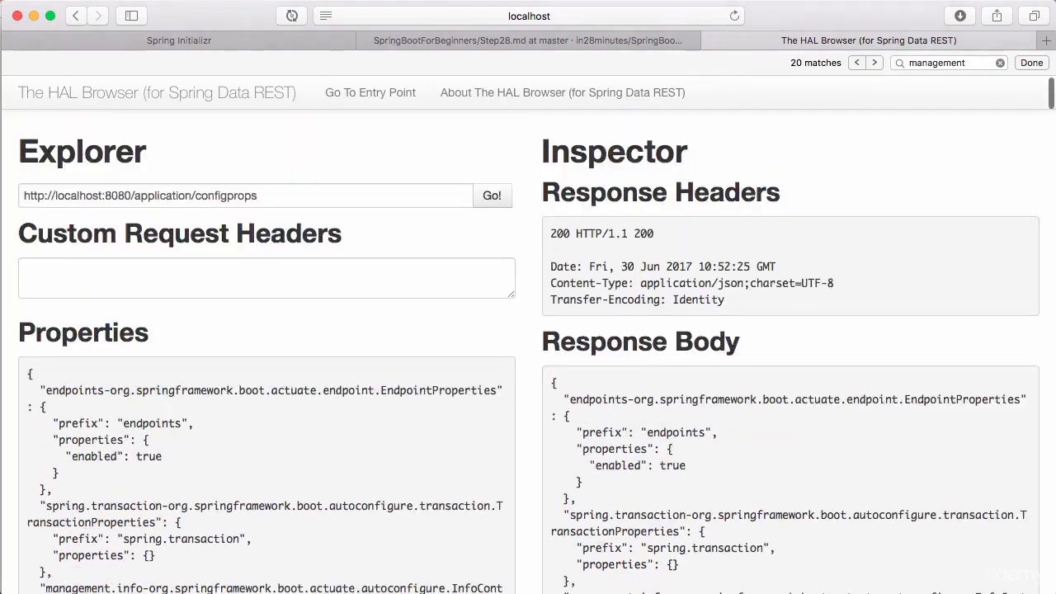
{"action": "scroll", "scroll_direction": "down", "scroll_amount": 3}
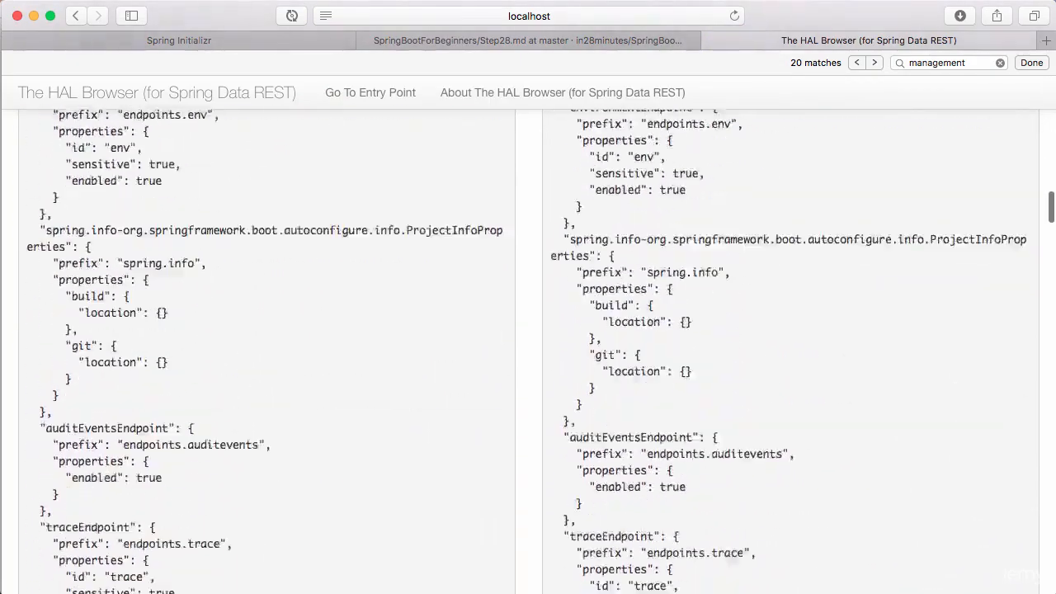
{"action": "scroll", "scroll_direction": "down", "scroll_amount": 3}
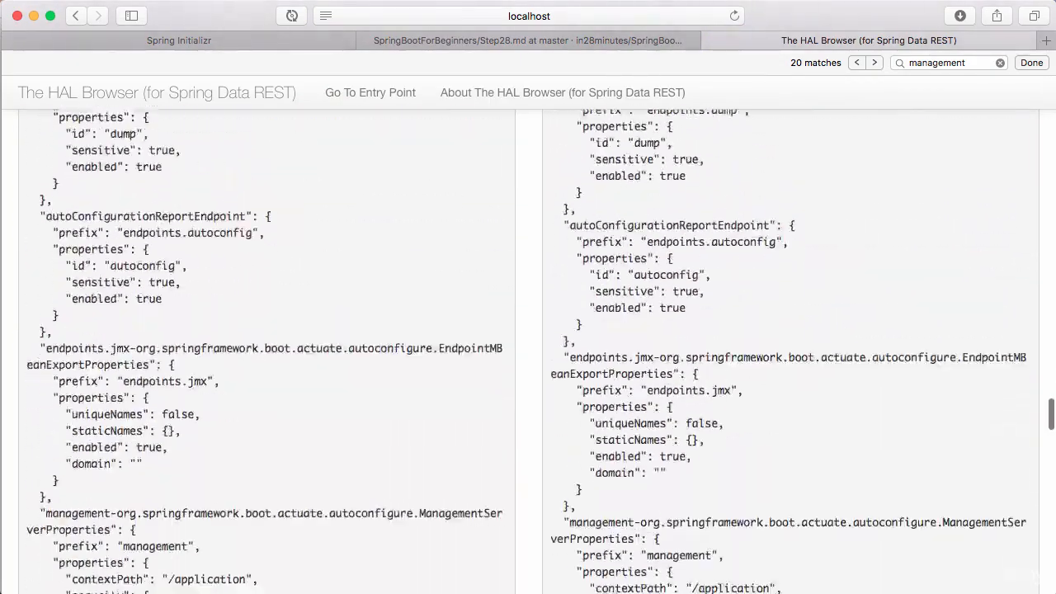
{"action": "scroll", "scroll_direction": "down", "scroll_amount": 3}
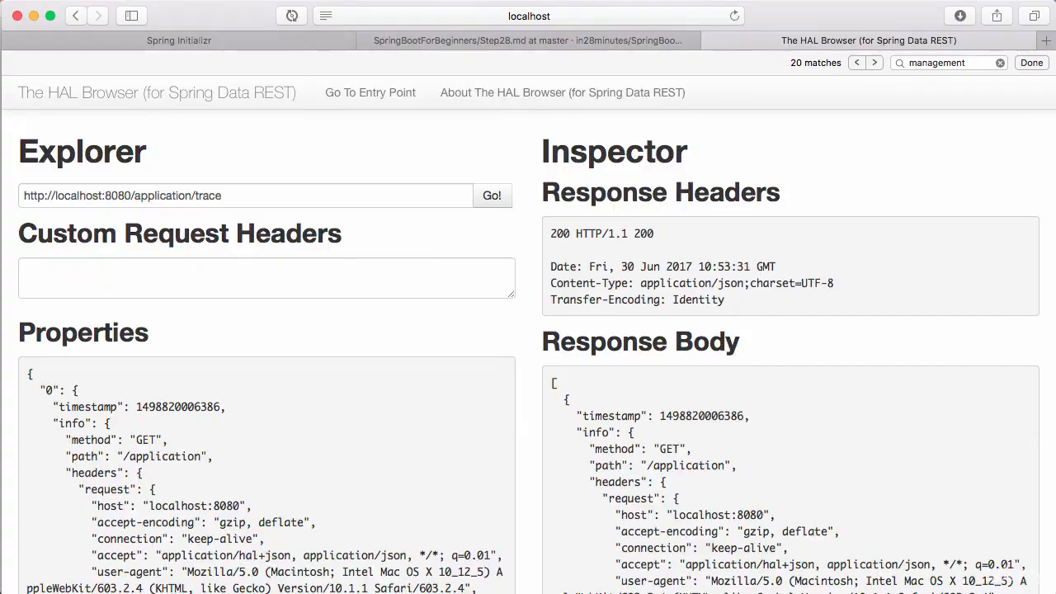
- Scroll through the trace entries (configprops call with headers, status, time taken) and return to the top
{"action": "scroll", "scroll_direction": "down", "scroll_amount": 3}
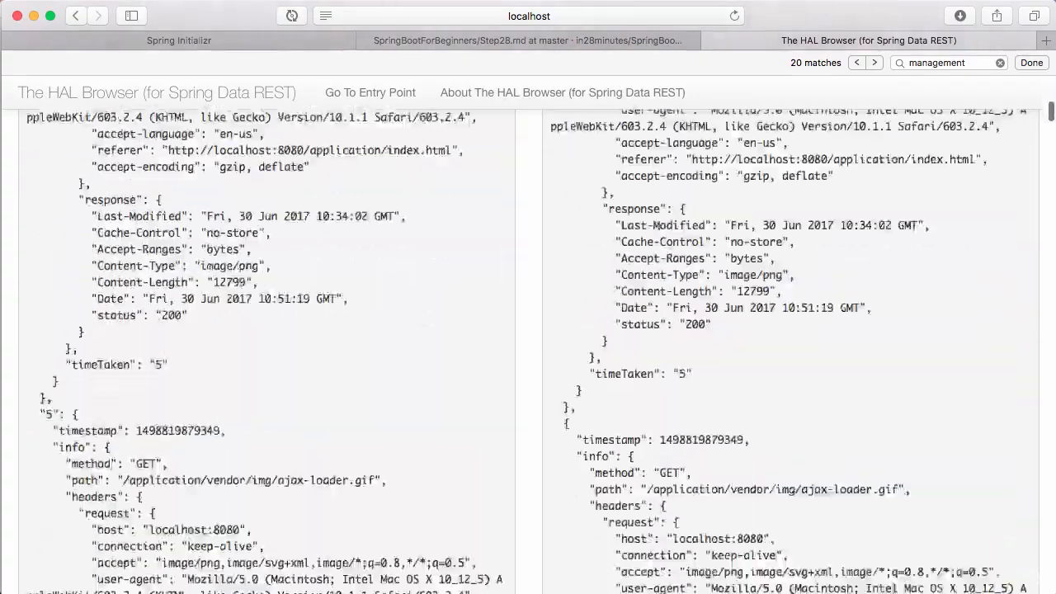
{"action": "scroll", "scroll_direction": "down", "scroll_amount": 3}
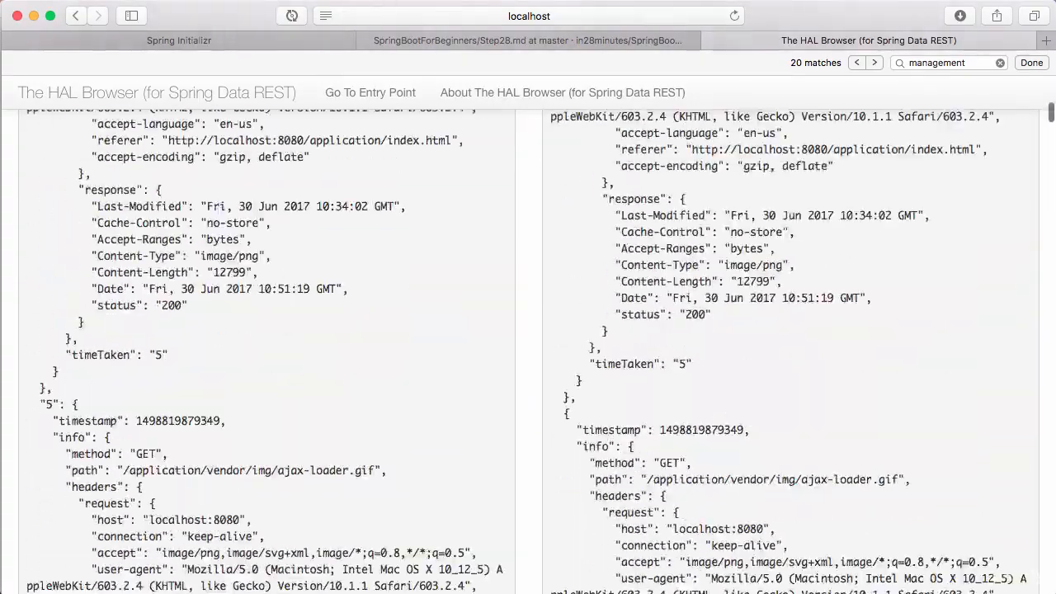
{"action": "scroll", "scroll_direction": "down", "scroll_amount": 3}
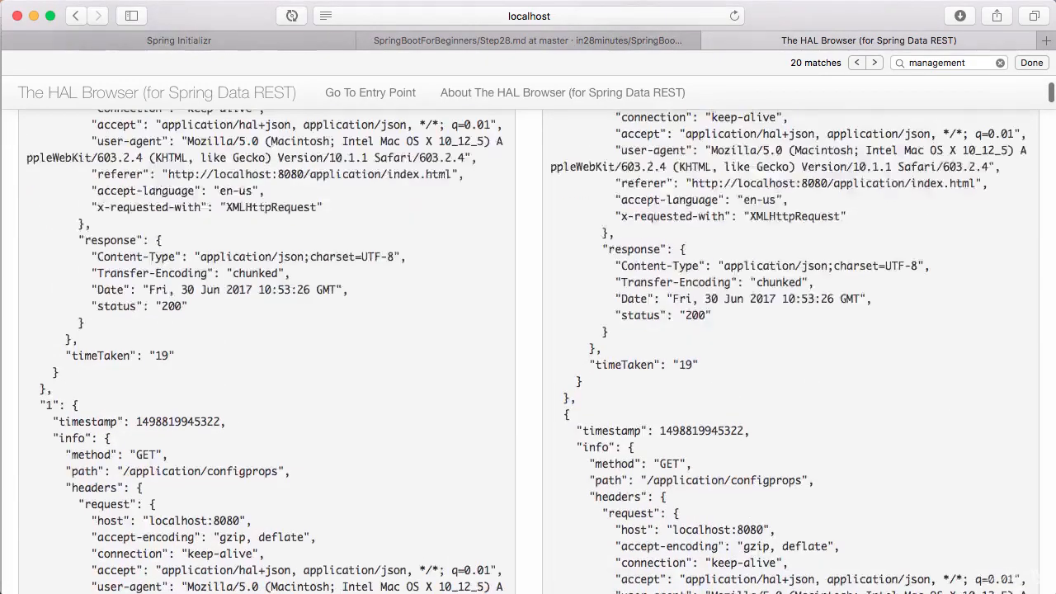
{"action": "left_click", "coordinate": [76, 17]}
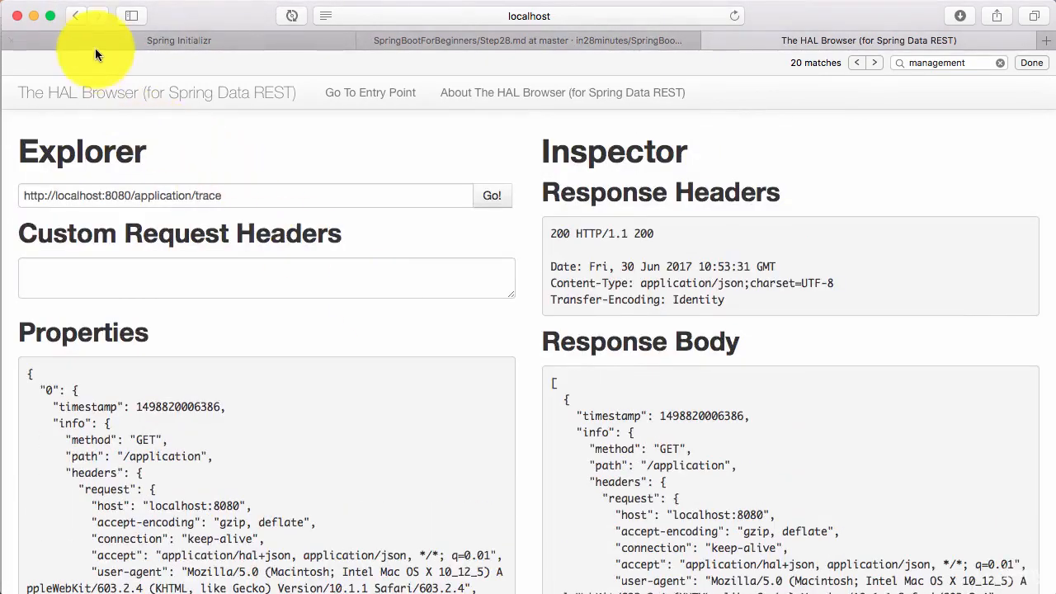
- Scroll the env response through profiles and server port 8080
{"action": "scroll", "scroll_direction": "down", "scroll_amount": 3}
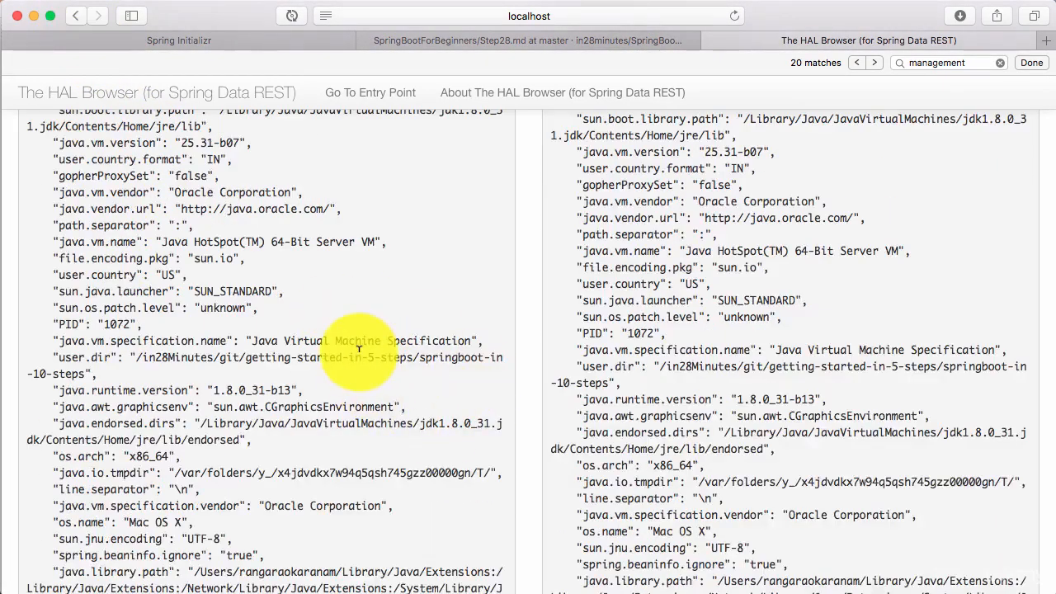
{"action": "scroll", "scroll_direction": "up", "scroll_amount": 3}
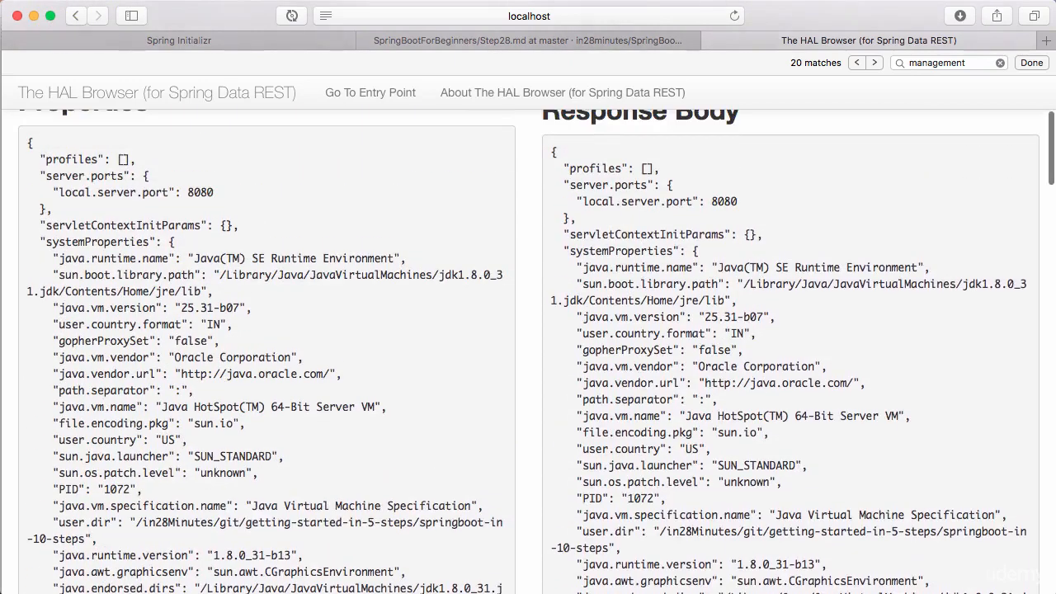
{"action": "scroll", "scroll_direction": "down", "scroll_amount": 3}
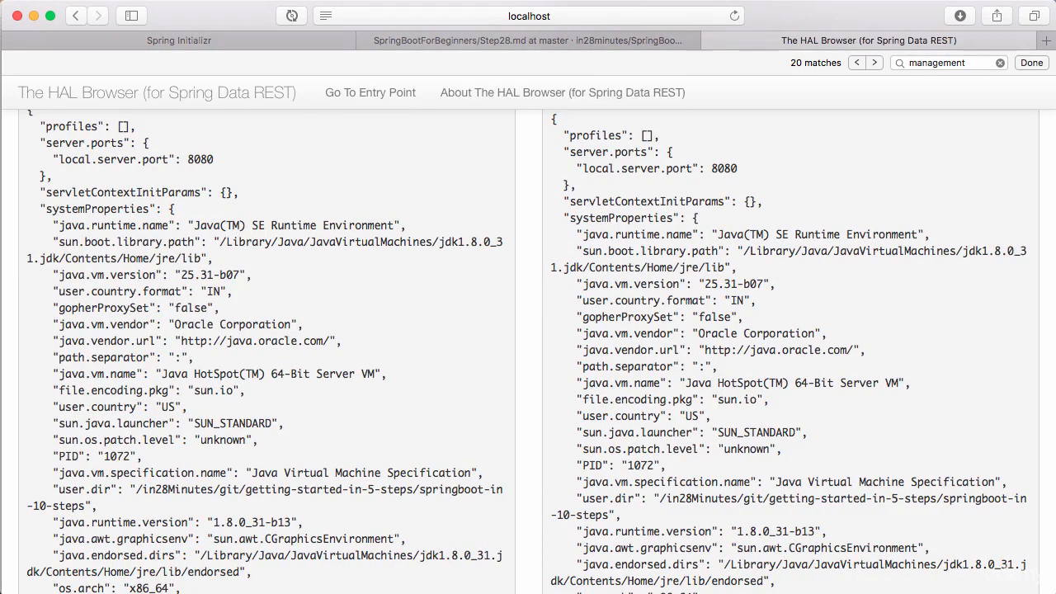
{"action": "scroll", "scroll_direction": "down", "scroll_amount": 3}
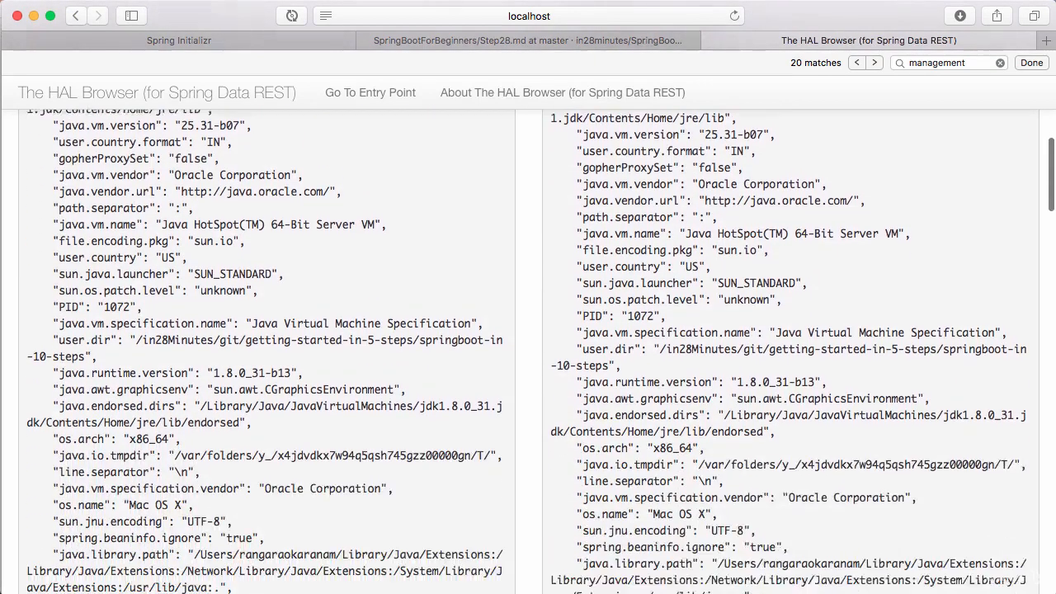
- Continue down through systemProperties into the metrics heap, thread and GC figures
{"action": "scroll", "scroll_direction": "down", "scroll_amount": 3}
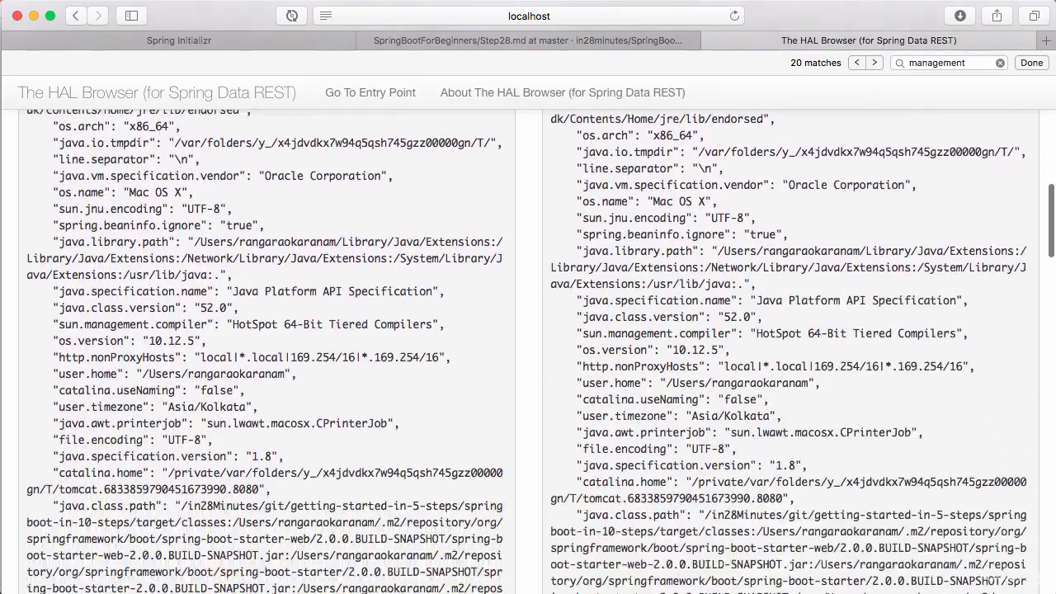
{"action": "scroll", "scroll_direction": "down", "scroll_amount": 3}
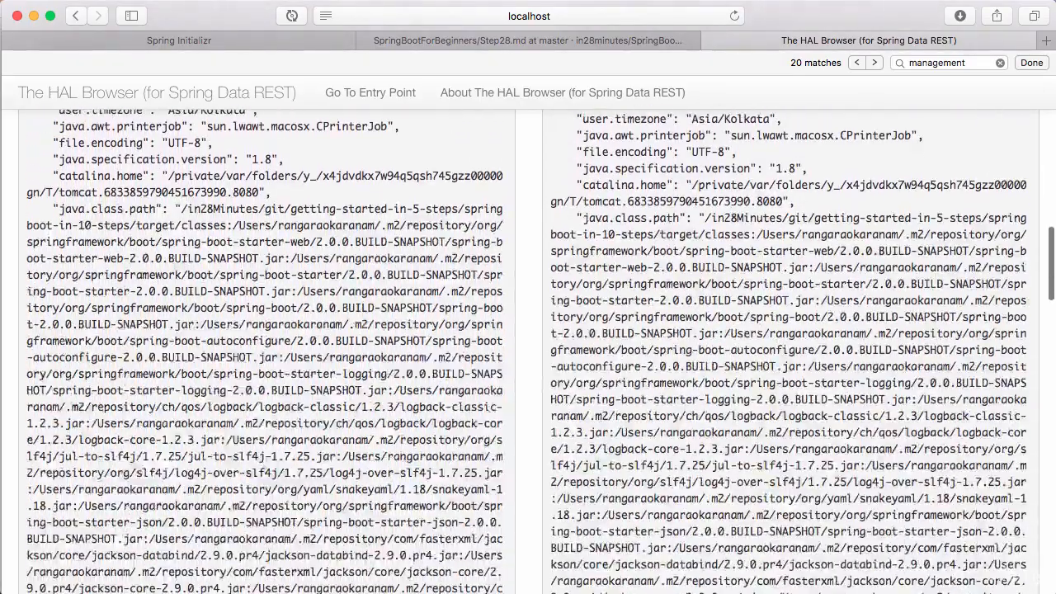
{"action": "scroll", "scroll_direction": "down", "scroll_amount": 3}
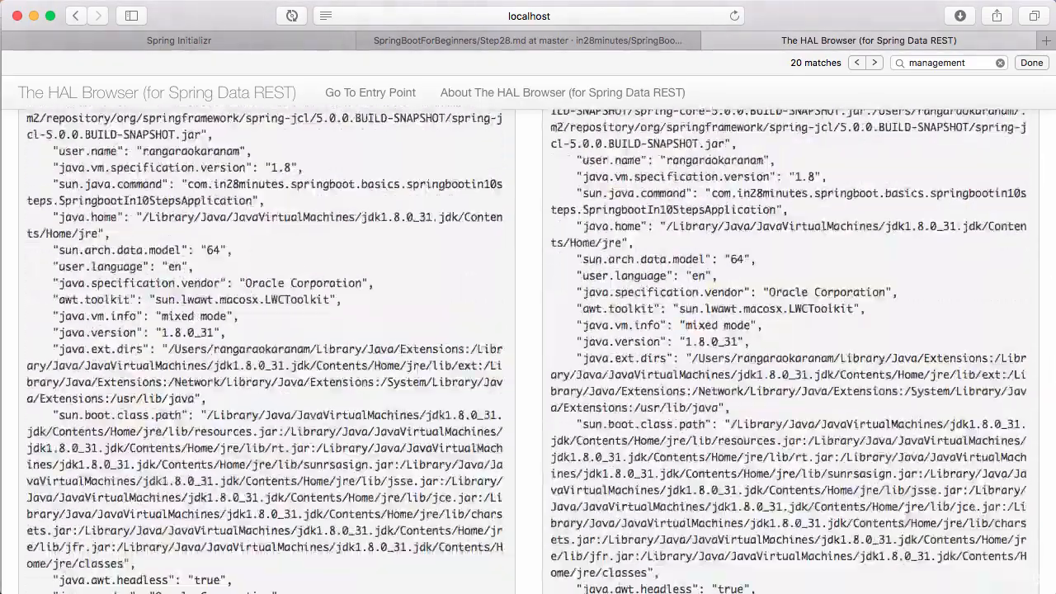
{"action": "scroll", "scroll_direction": "down", "scroll_amount": 3}
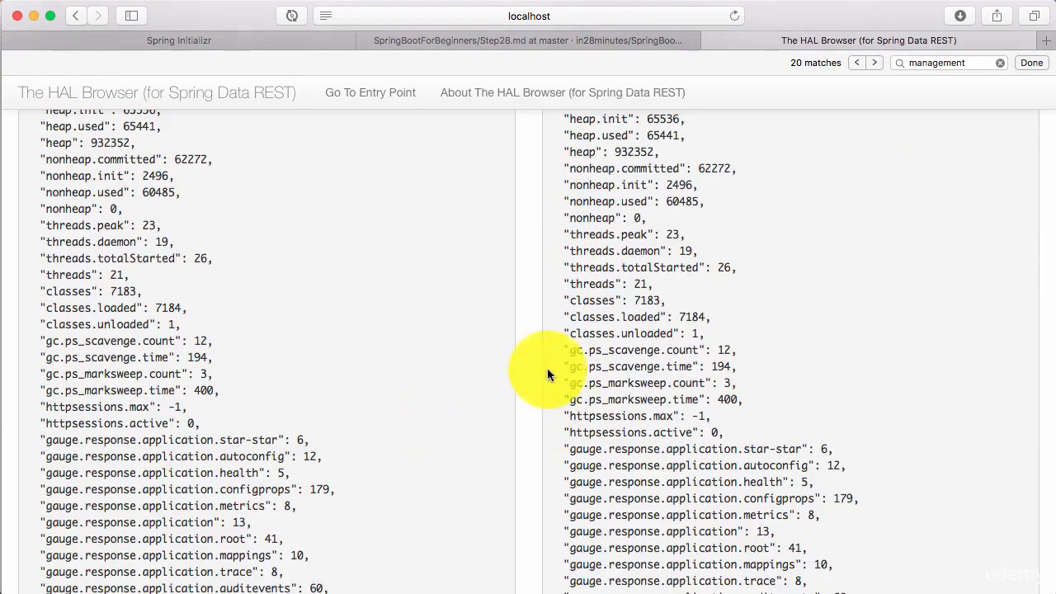
- Scroll the metrics JSON to the per-endpoint response-time gauges and counter.status request counts
{"action": "scroll", "scroll_direction": "up", "scroll_amount": 3}
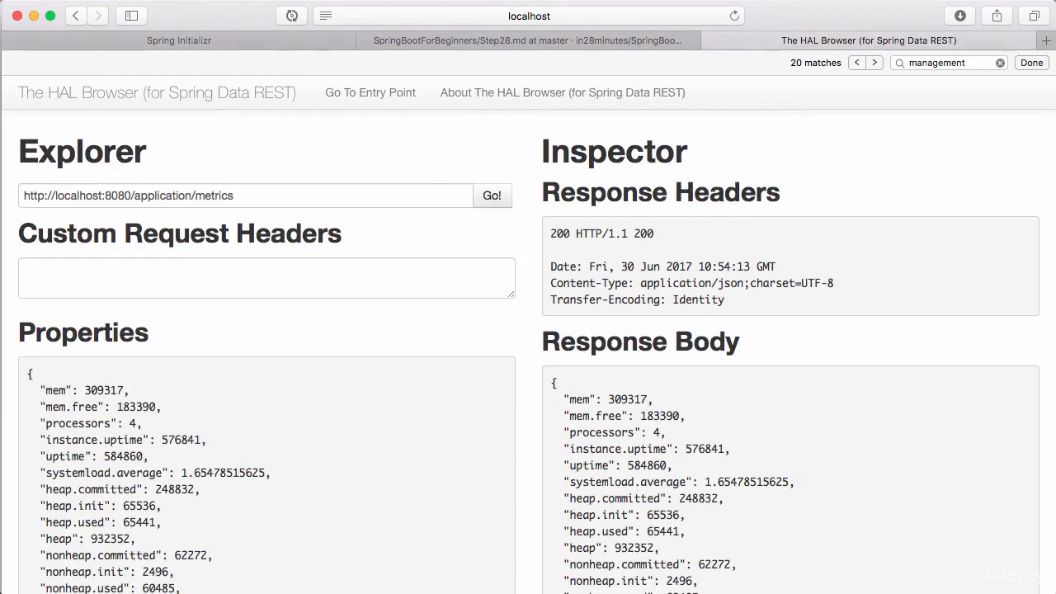
{"action": "scroll", "scroll_direction": "down", "scroll_amount": 3}
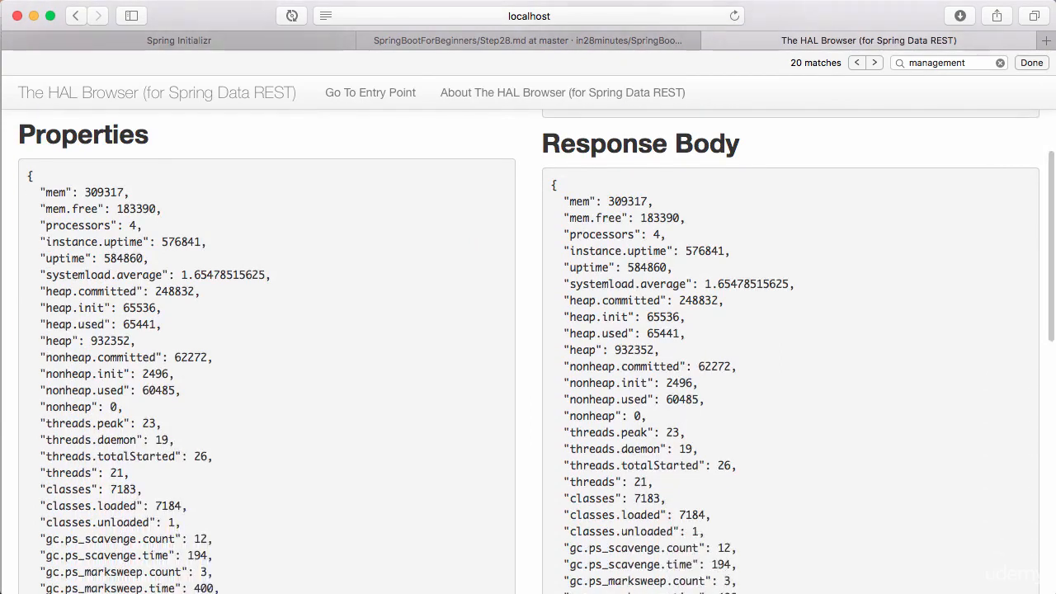
{"action": "scroll", "scroll_direction": "down", "scroll_amount": 3}
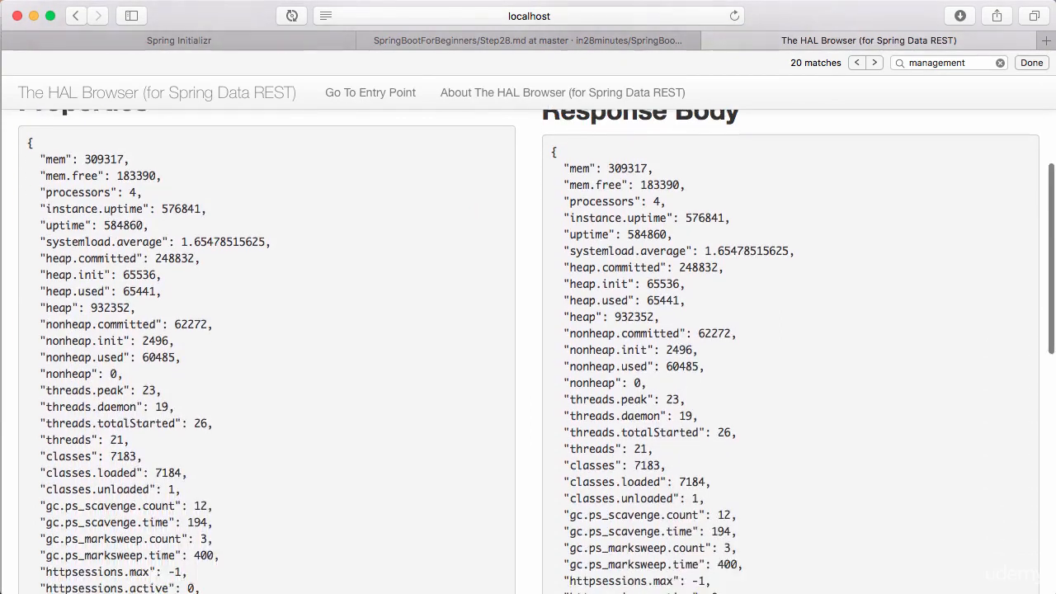
{"action": "scroll", "scroll_direction": "down", "scroll_amount": 3}
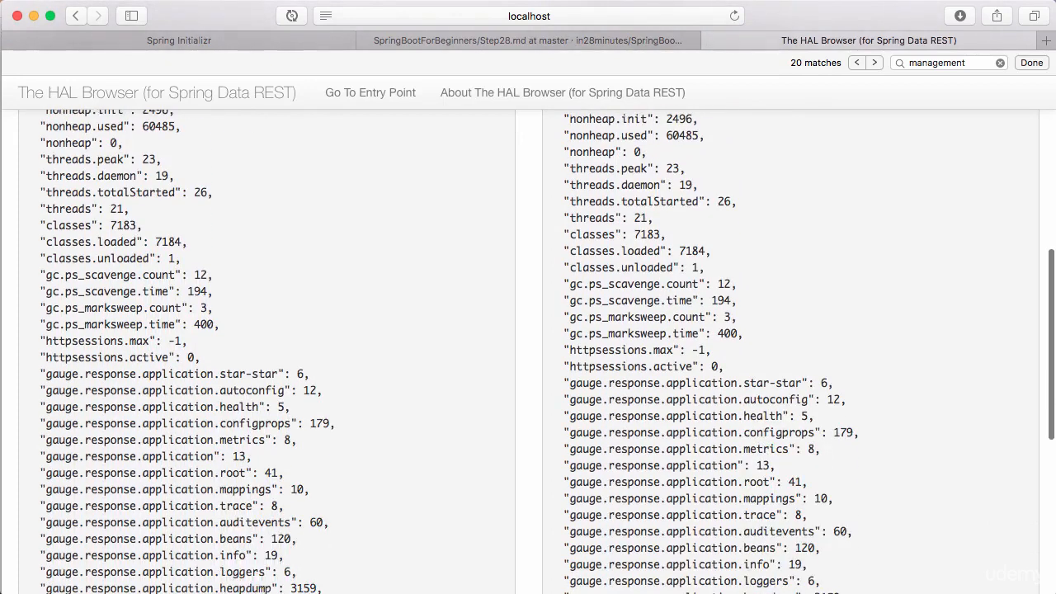
{"action": "scroll", "scroll_direction": "down", "scroll_amount": 3}
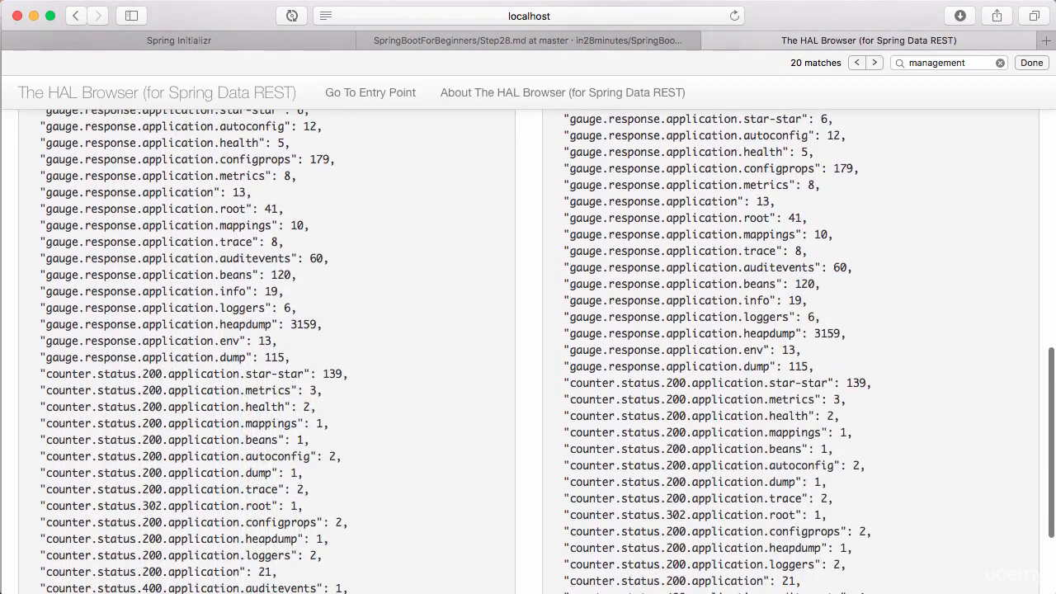
{"action": "scroll", "scroll_direction": "down", "scroll_amount": 3}
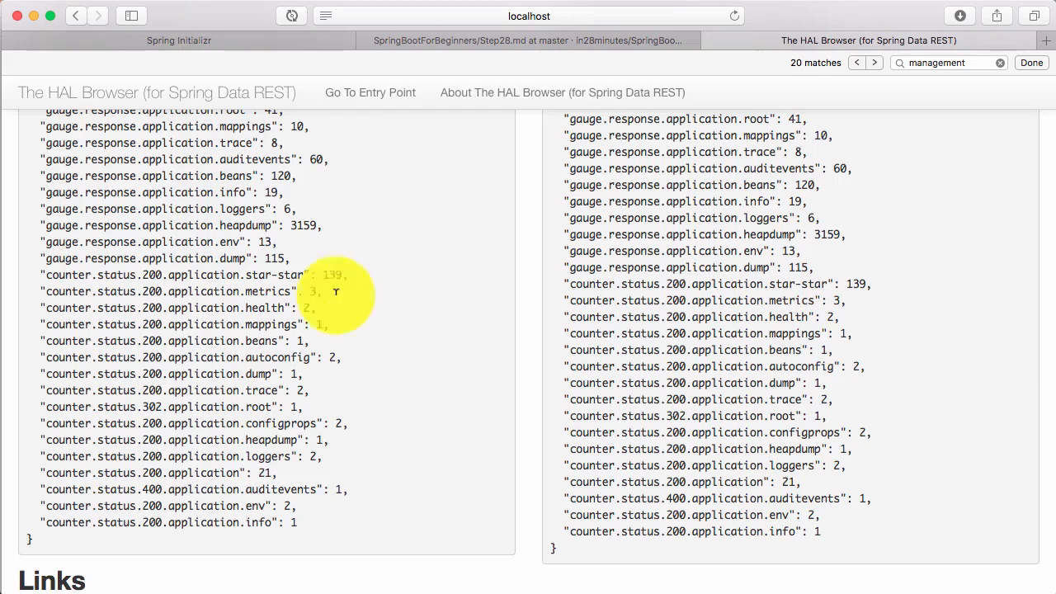
{"action": "mouse_move", "coordinate": [229, 327]}
{"action": "type", "text": "loca"}
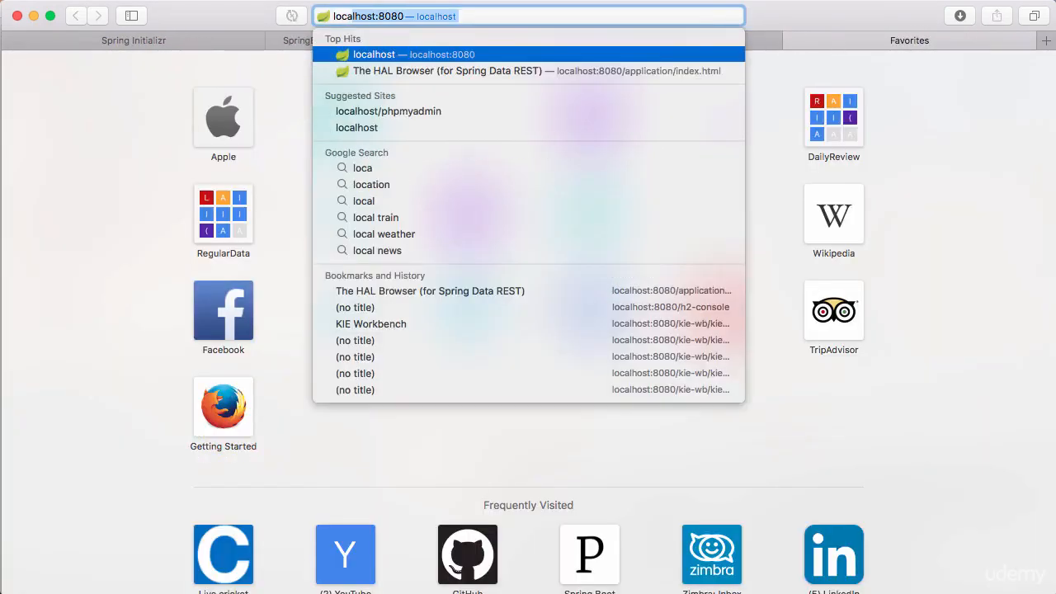
- Load localhost:8080/books, returning the Mastering Spring 5.0 book by Ranga Karanam
{"action": "type", "text": "/"}
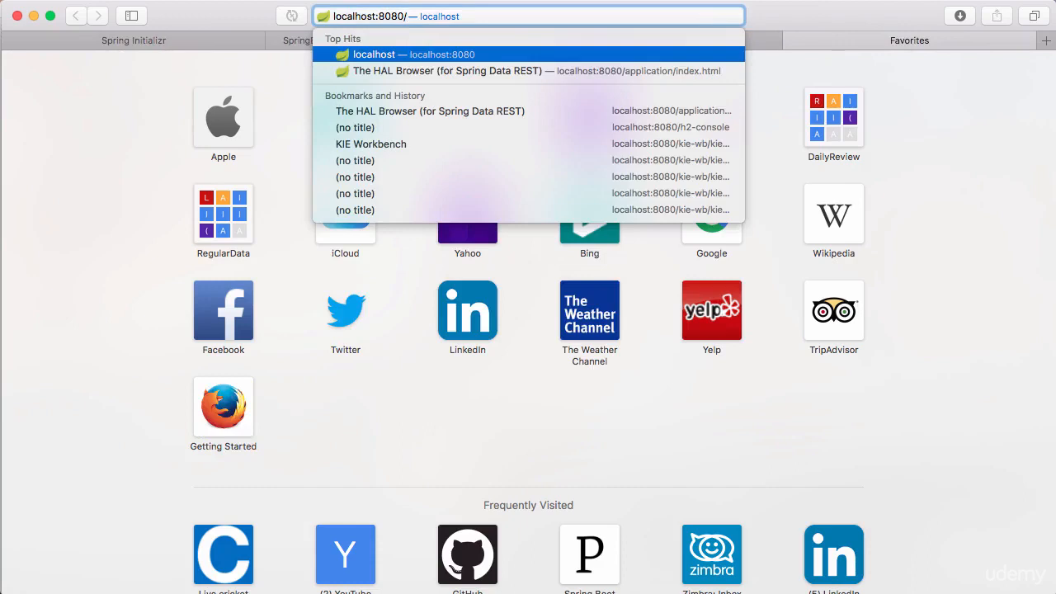
{"action": "type", "text": "b"}
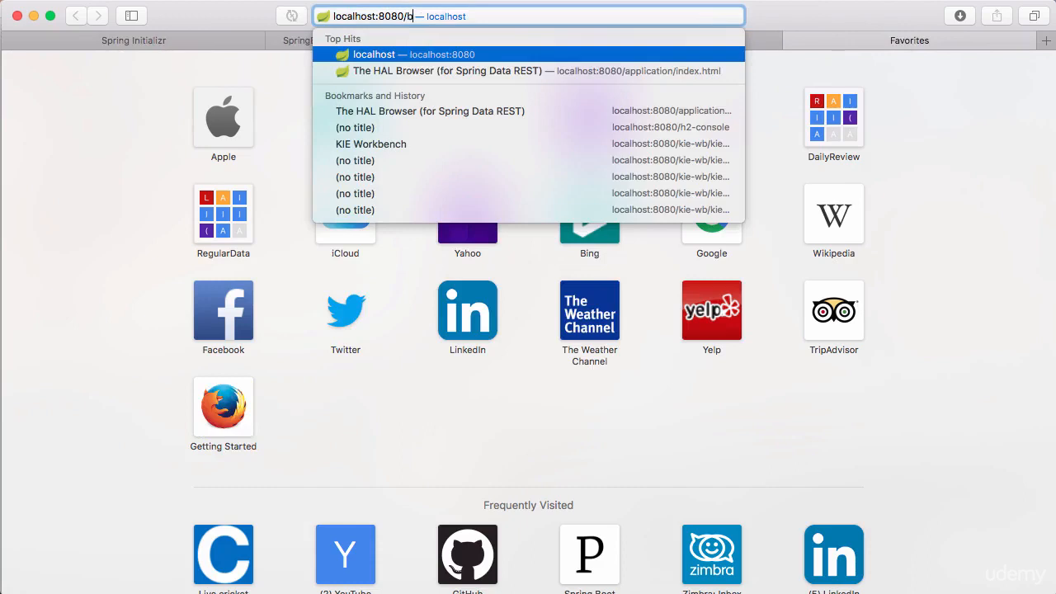
{"action": "type", "text": "ooks"}
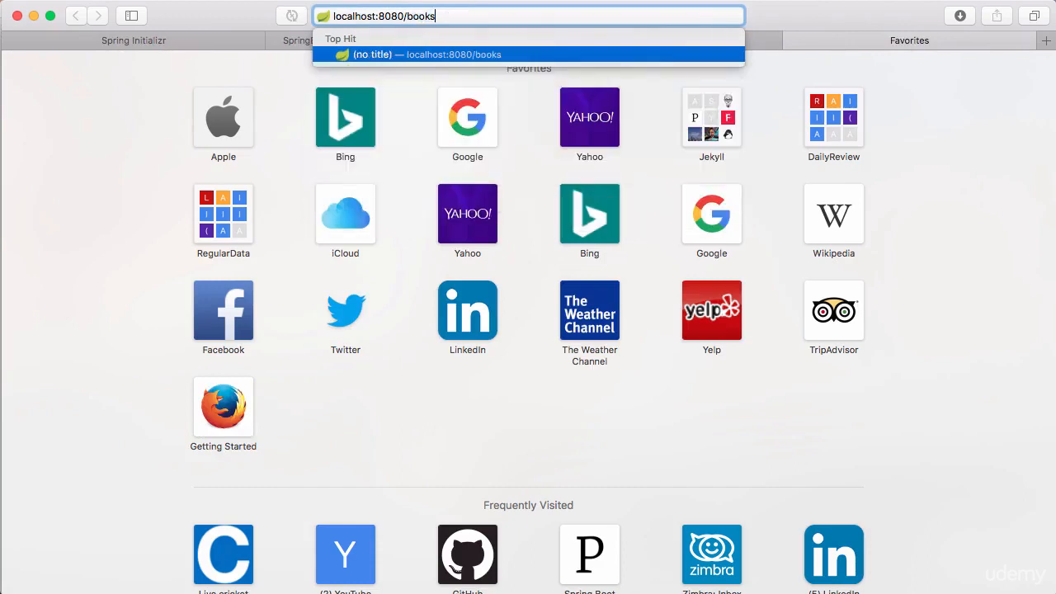
{"action": "key", "text": "Return"}
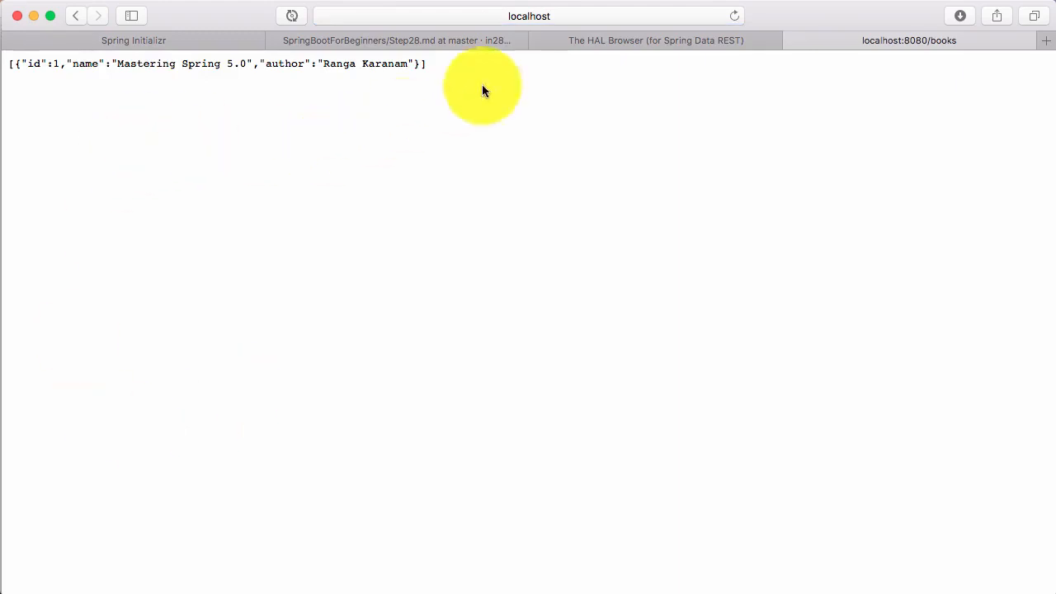
- Check counter.status.200.books reads 1 in the metrics, then reload the books endpoint
{"action": "left_click", "coordinate": [655, 39]}
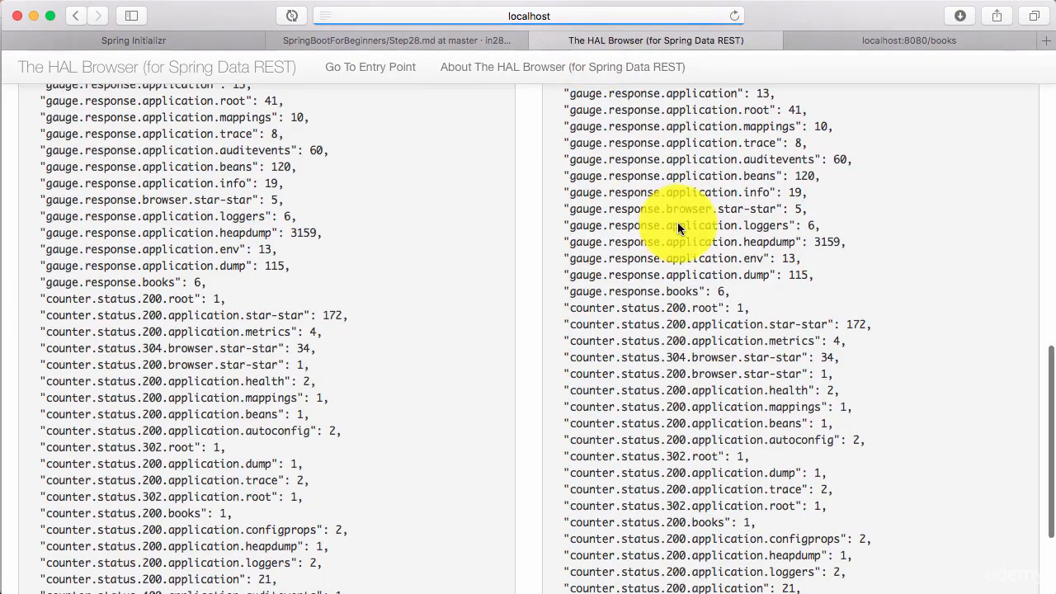
{"action": "scroll", "scroll_direction": "down", "scroll_amount": 3}
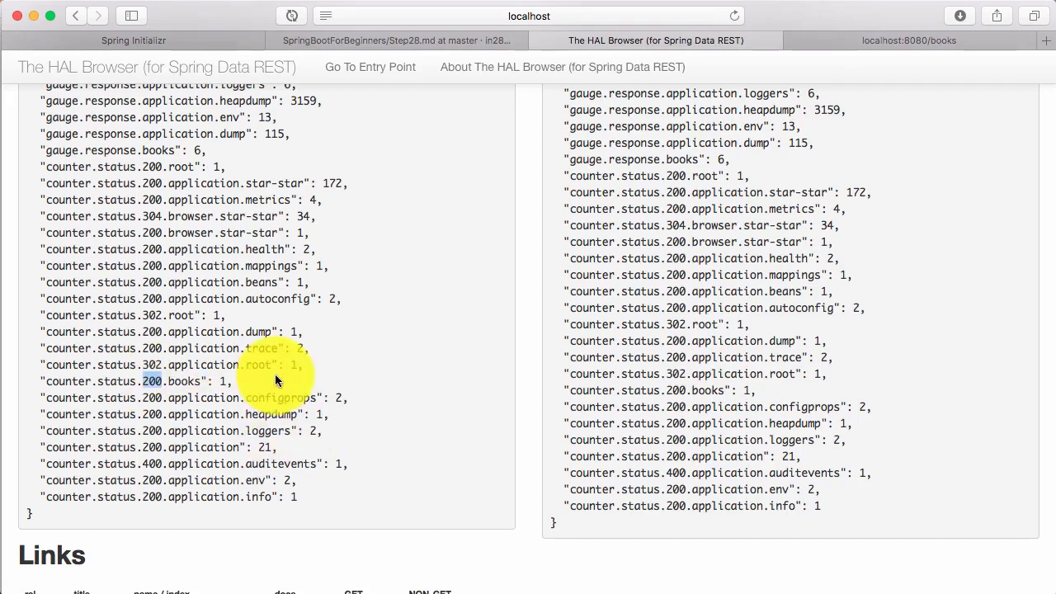
{"action": "left_click", "coordinate": [908, 40]}
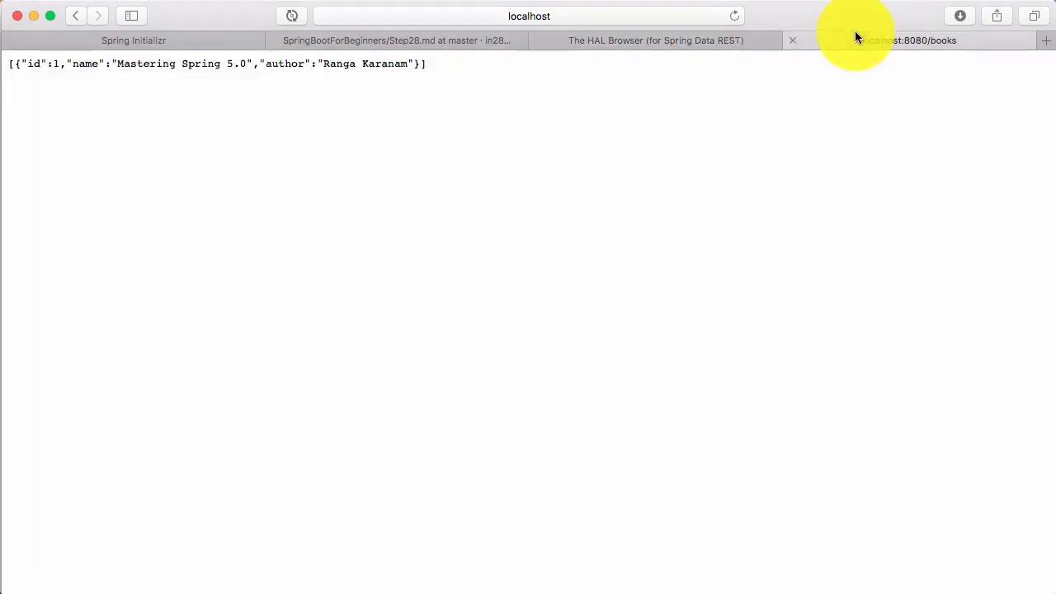
- Reload books again and confirm counter.status.200.books rises to 2 in HAL Browser
{"action": "left_click", "coordinate": [657, 40]}
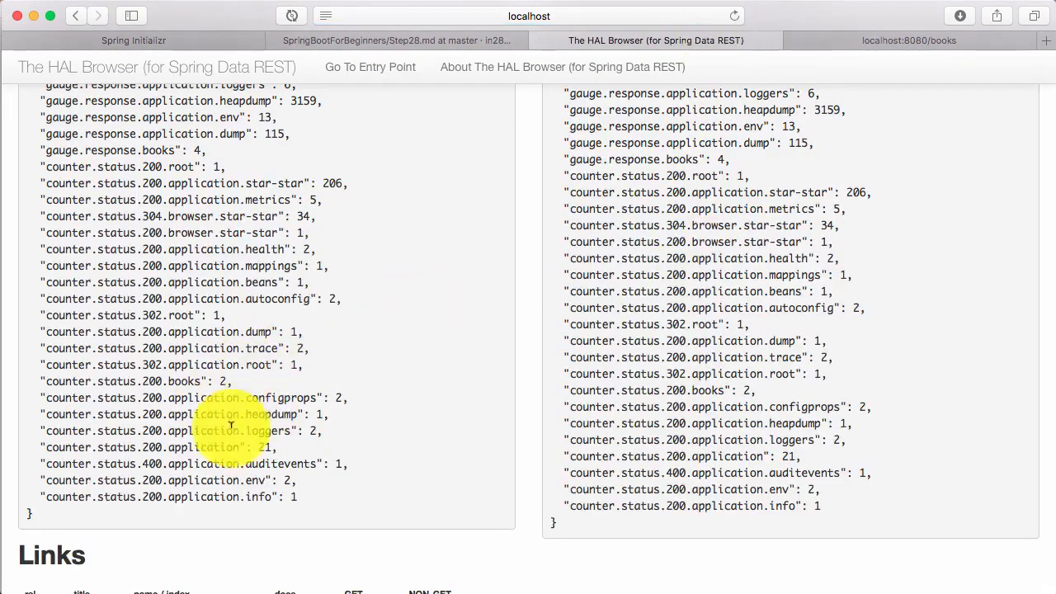
{"action": "left_click", "coordinate": [908, 40]}
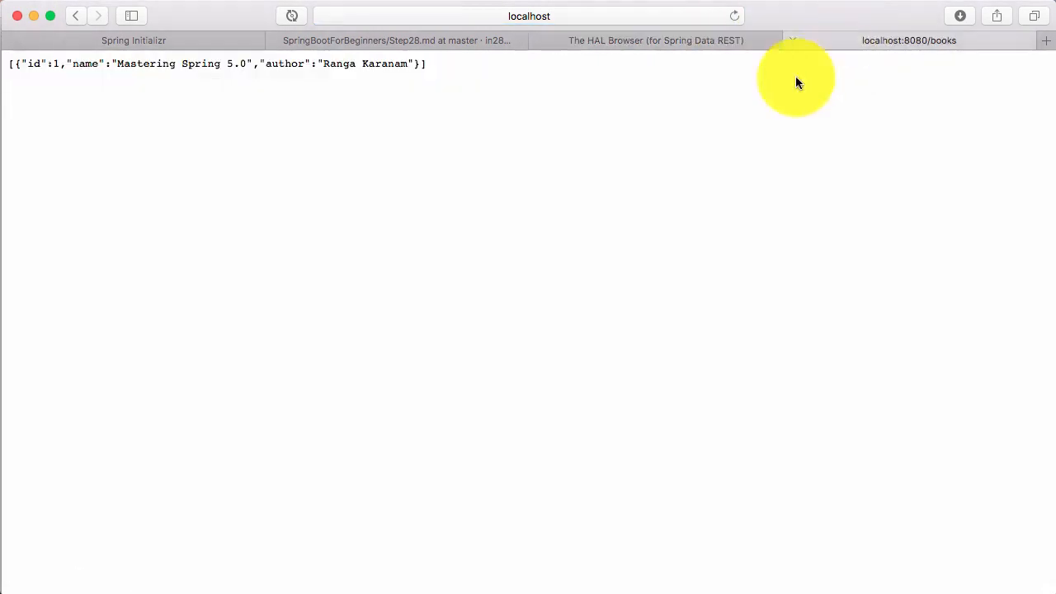
{"action": "mouse_move", "coordinate": [636, 41]}
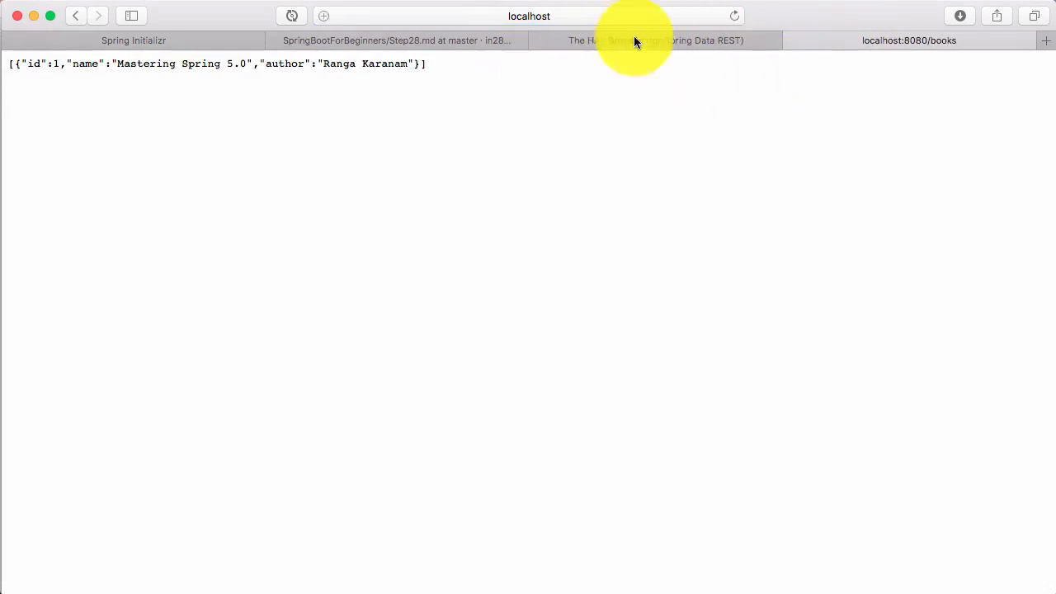
{"action": "mouse_move", "coordinate": [753, 99]}
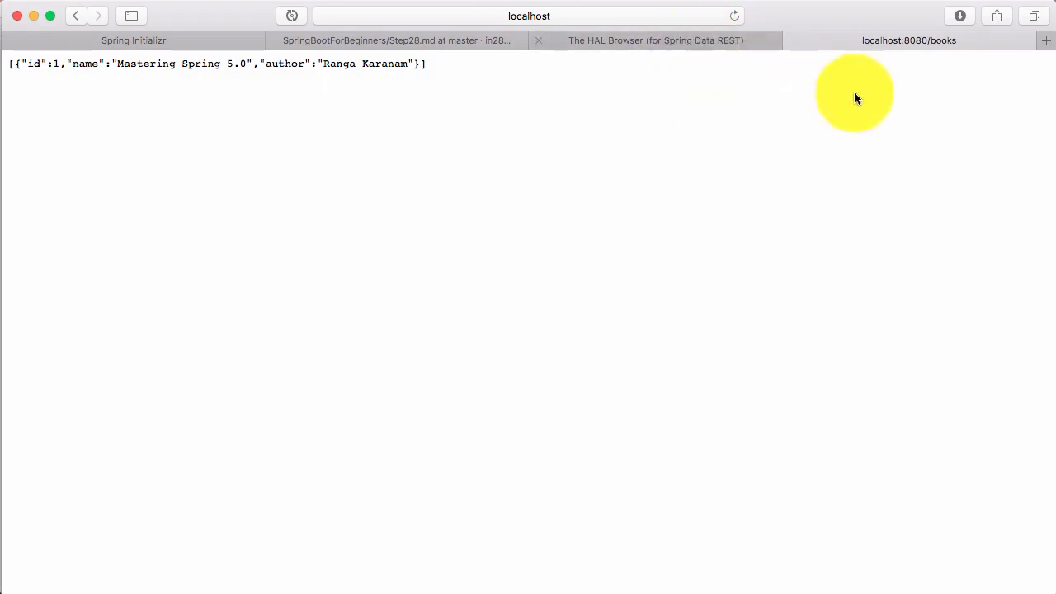
{"action": "left_click", "coordinate": [657, 40]}
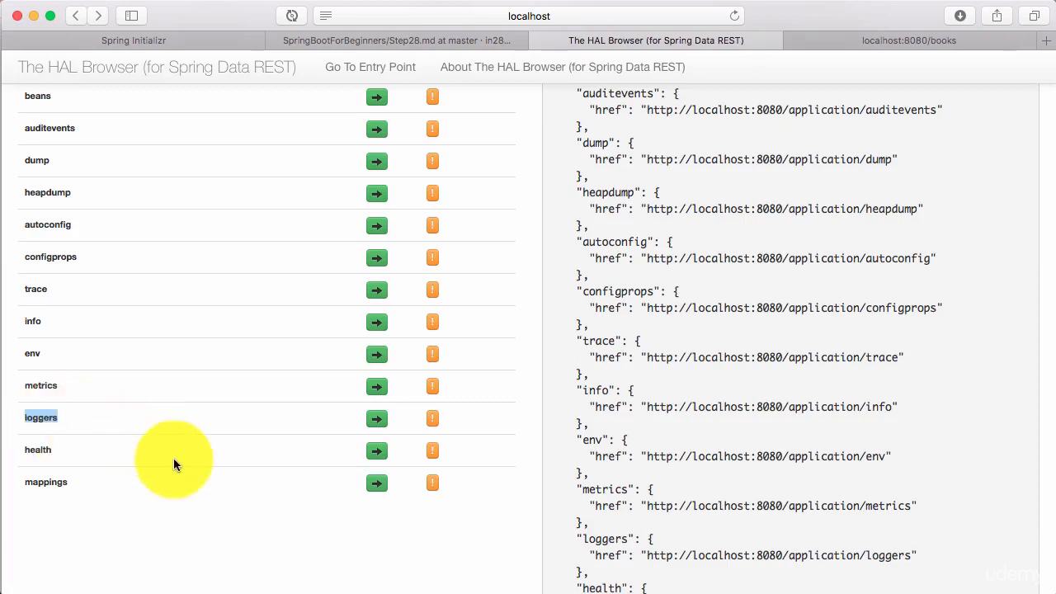
{"action": "mouse_move", "coordinate": [307, 430]}
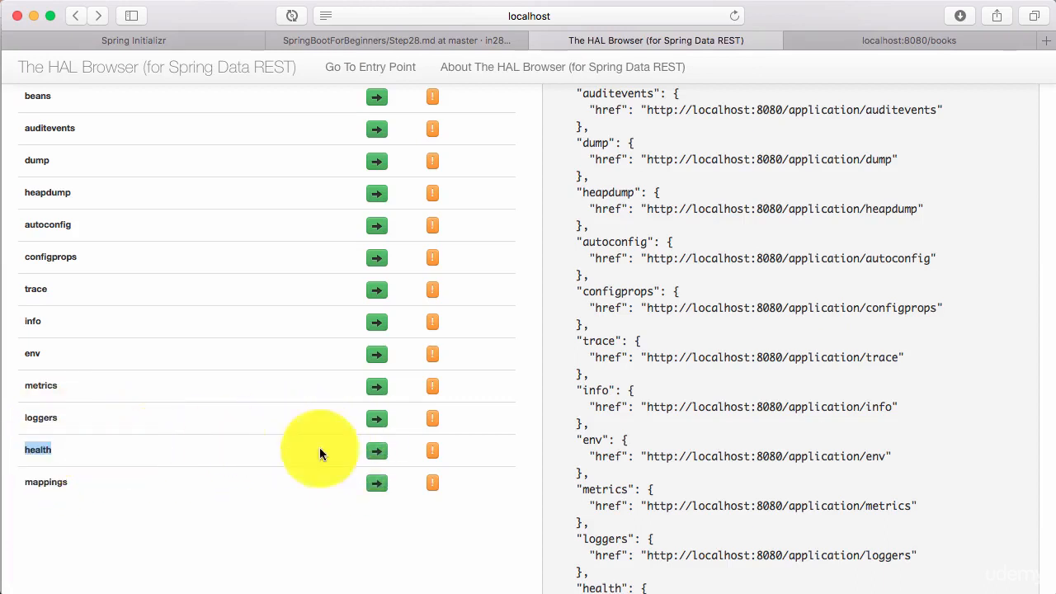
{"action": "mouse_move", "coordinate": [377, 450]}
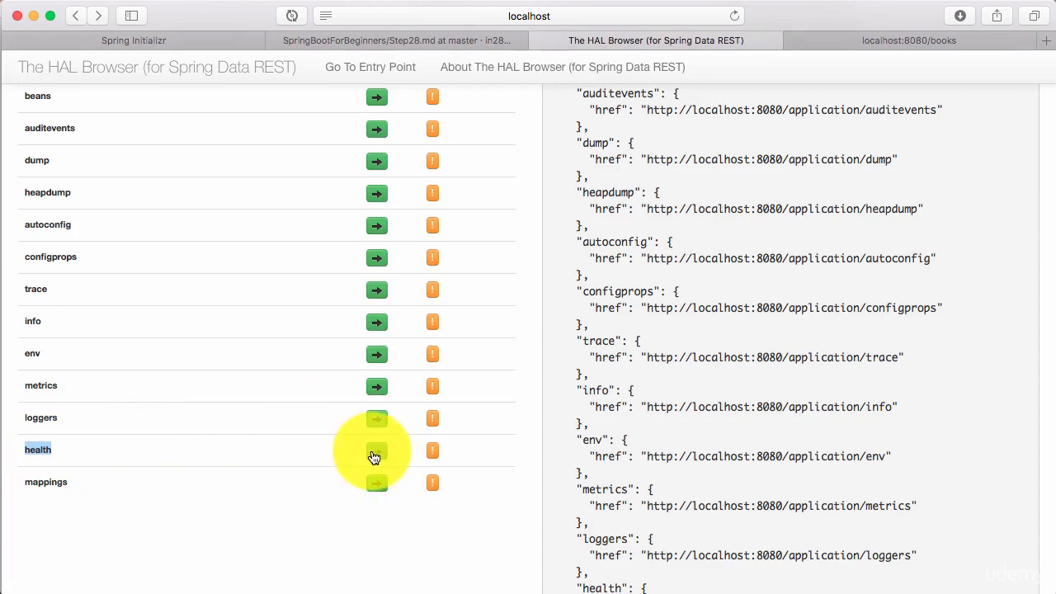
{"action": "left_click", "coordinate": [377, 449]}
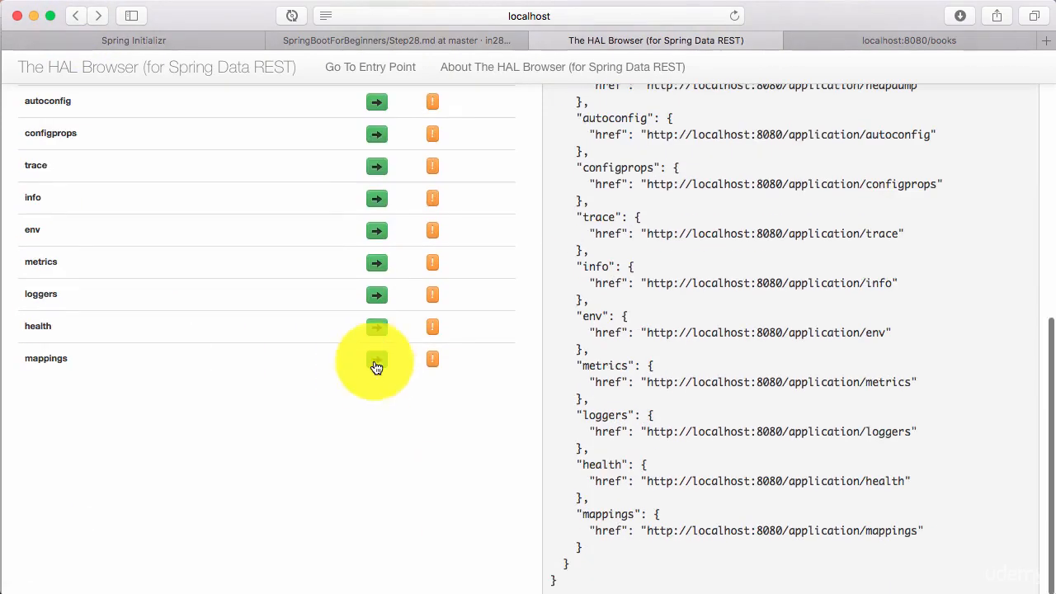
- Fetch the mappings endpoint and locate GET /books handled by BooksController.getAllBooks
{"action": "left_click", "coordinate": [376, 360]}
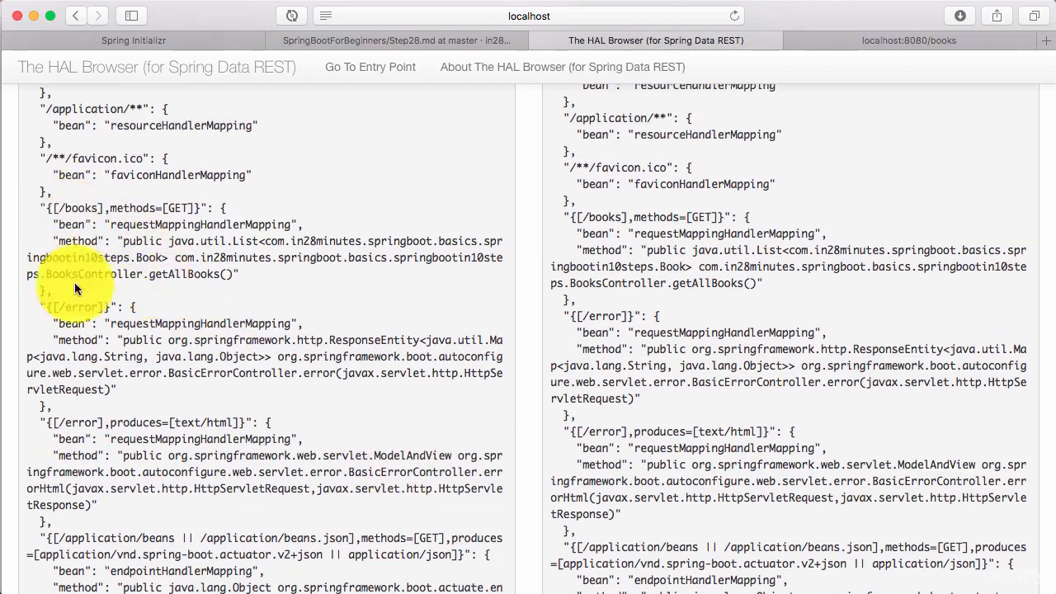
{"action": "scroll", "scroll_direction": "down", "scroll_amount": 3}
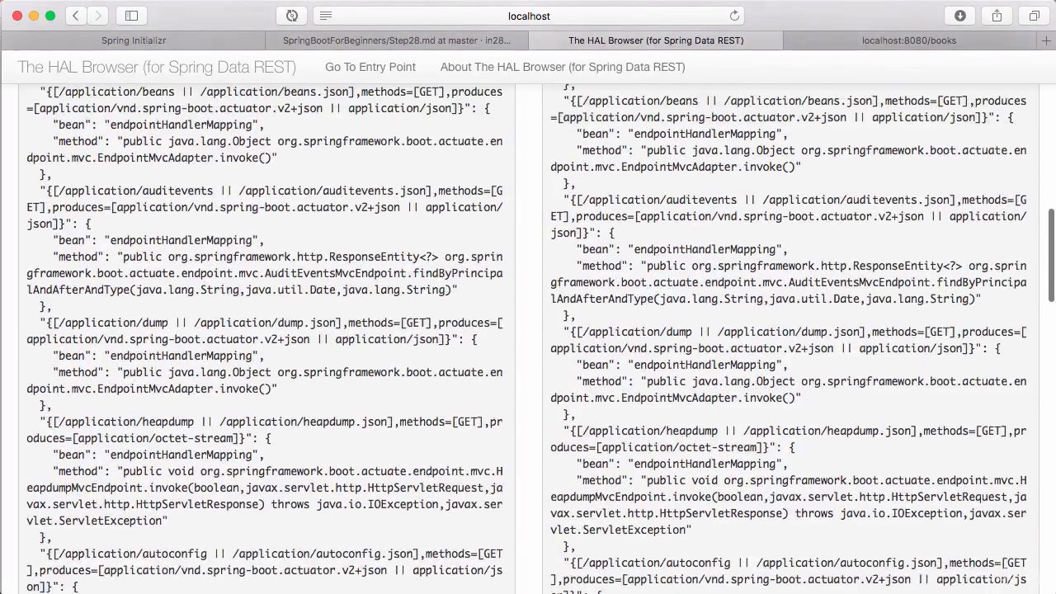
{"action": "scroll", "scroll_direction": "up", "scroll_amount": 3}
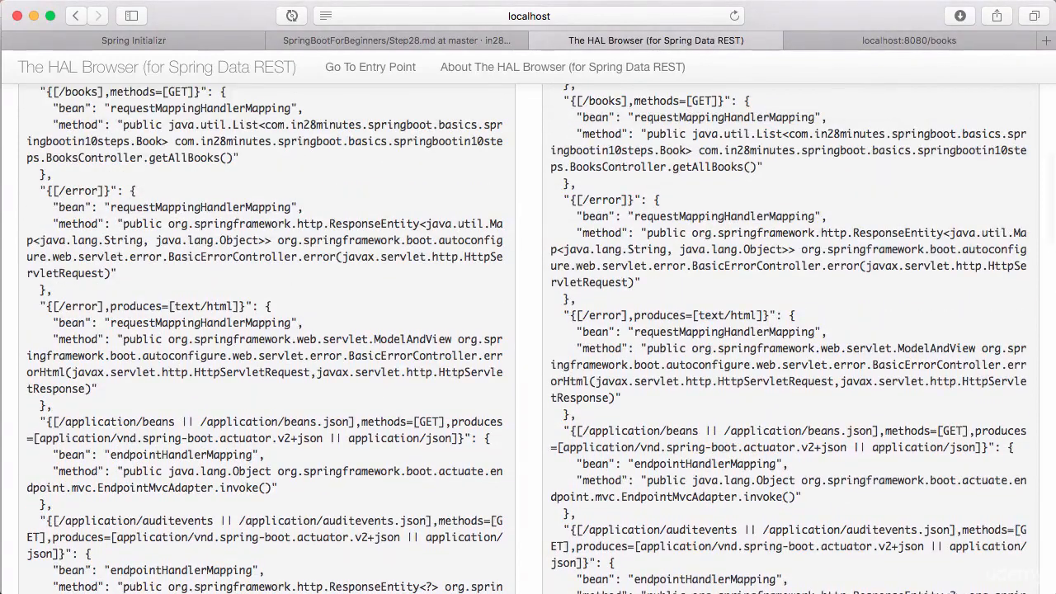
{"action": "scroll", "scroll_direction": "down", "scroll_amount": 3}
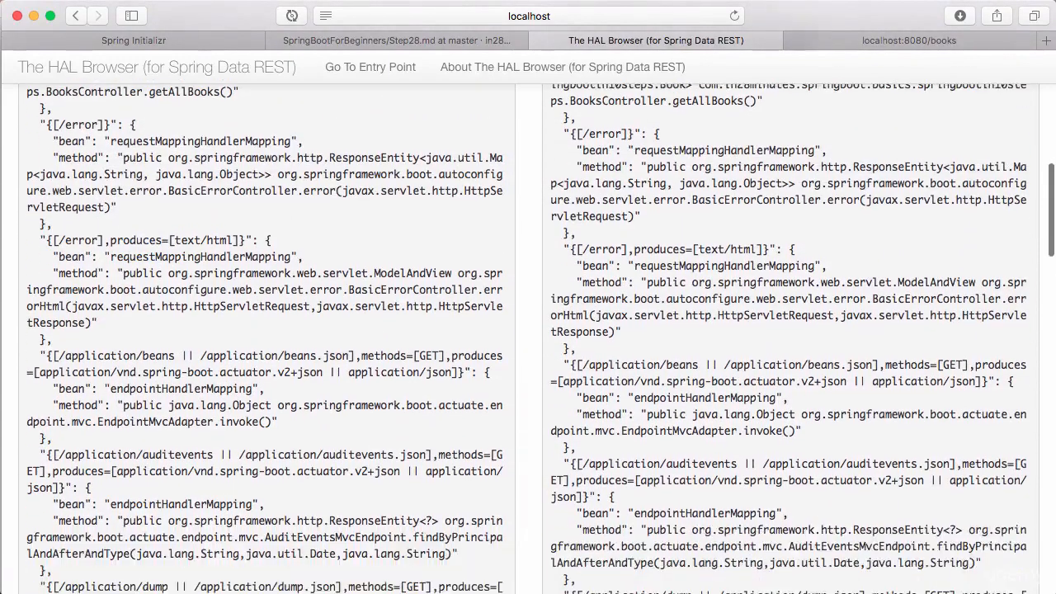
- Scroll on through the /error and actuator endpoint mappings to the end of the response
{"action": "scroll", "scroll_direction": "down", "scroll_amount": 3}
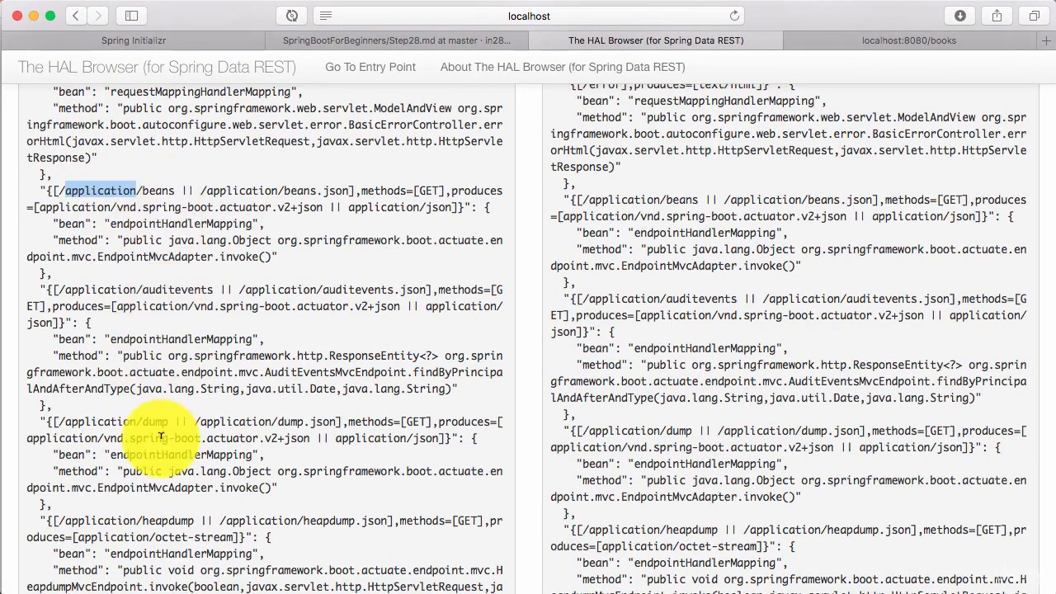
{"action": "scroll", "scroll_direction": "down", "scroll_amount": 3}
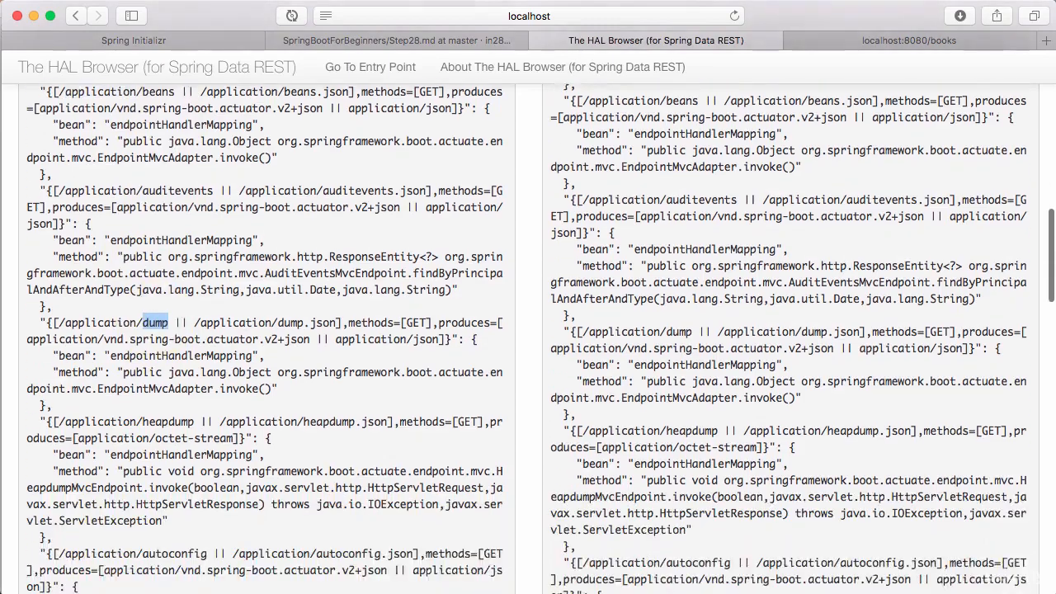
{"action": "scroll", "scroll_direction": "down", "scroll_amount": 3}
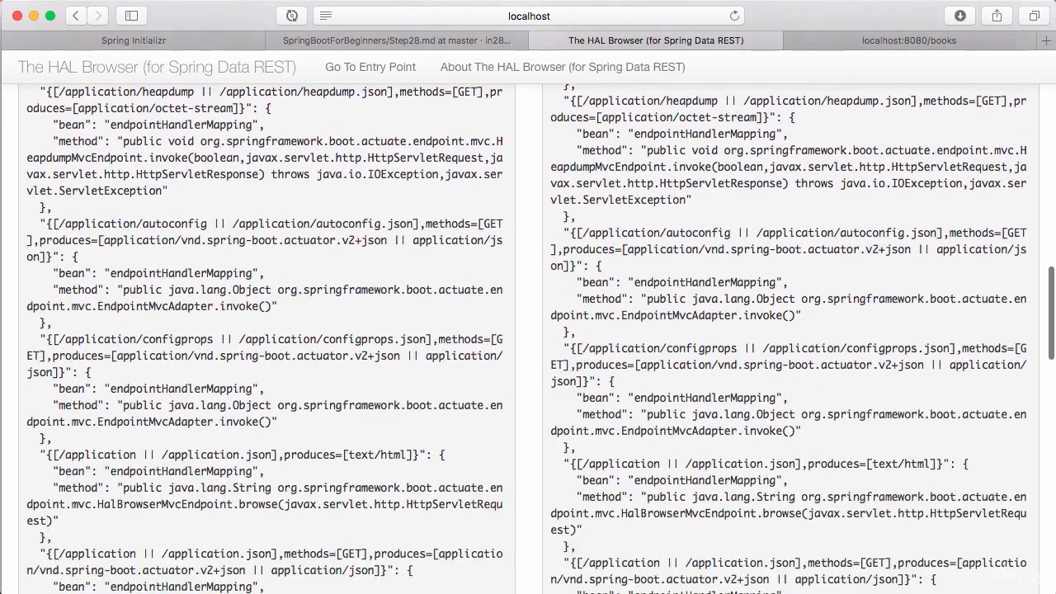
{"action": "scroll", "scroll_direction": "down", "scroll_amount": 3}
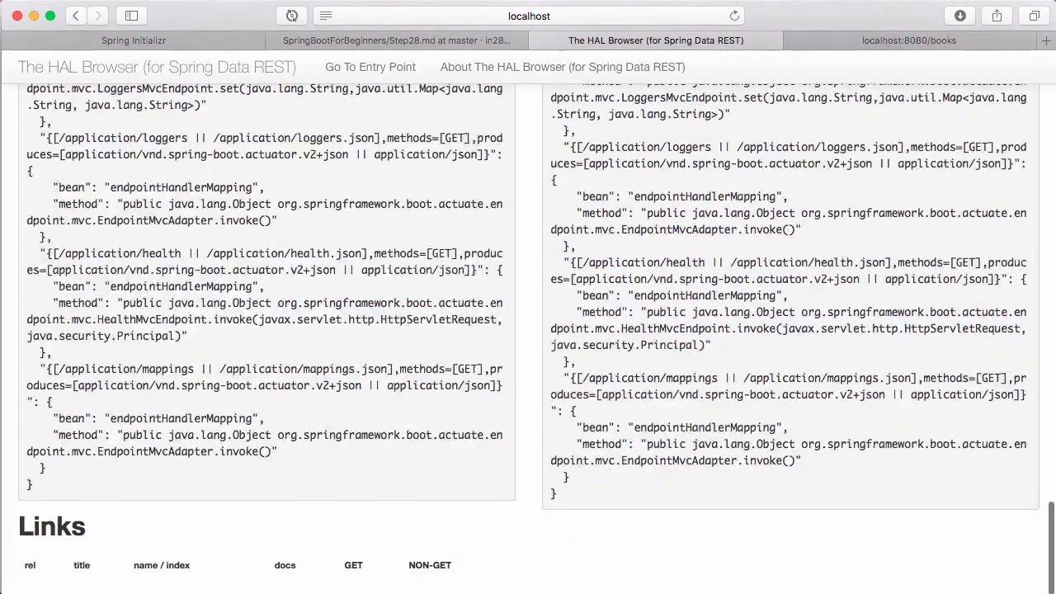